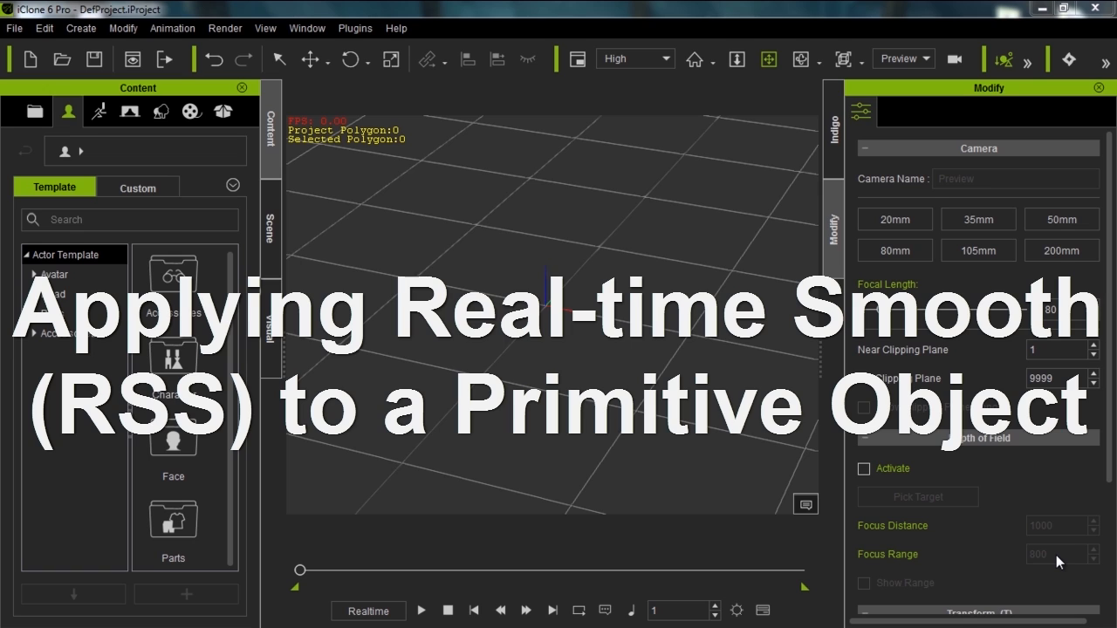
pyautogui.moveTo(211, 140)
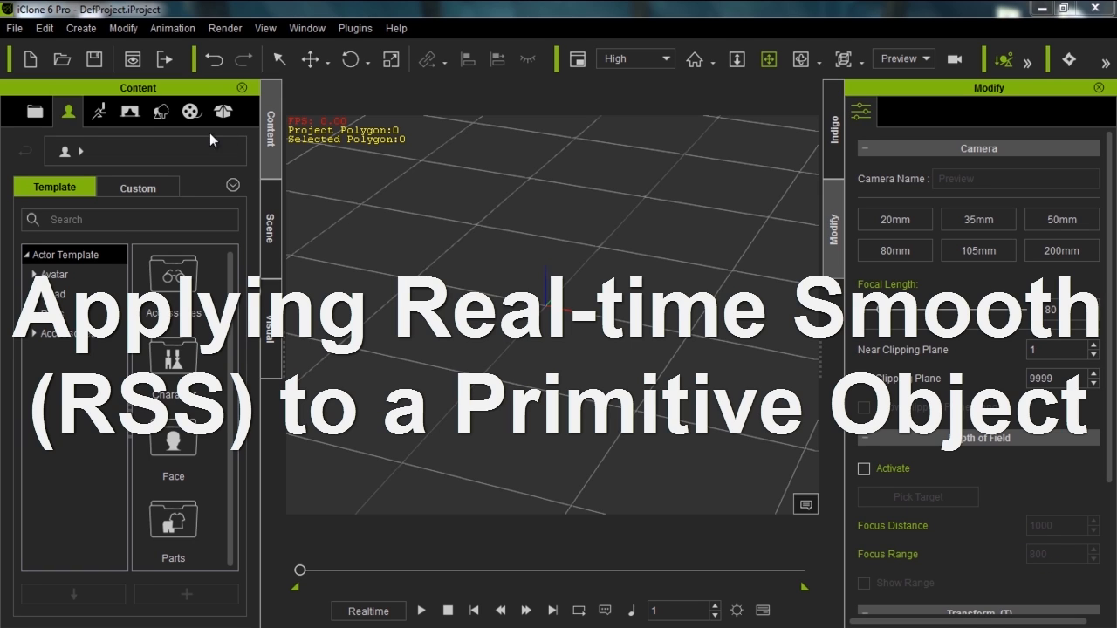
# Open the Props > 3D Blocks library of balls and boxes
pyautogui.click(161, 111)
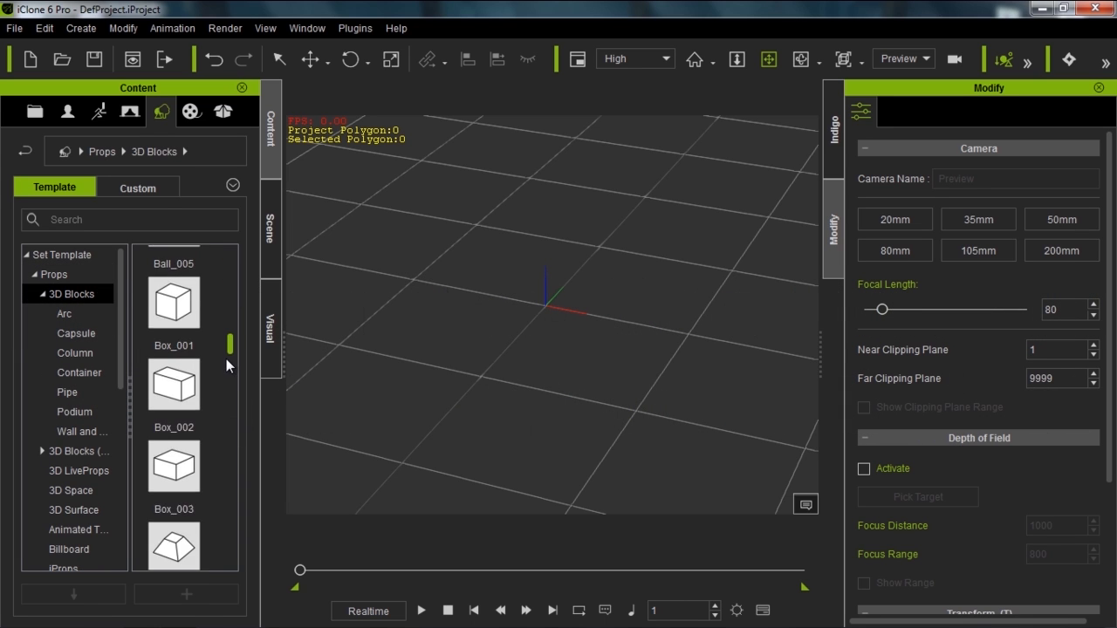
# Add the Ball_001 sphere and zoom in close on its faceted edge
pyautogui.doubleClick(173, 313)
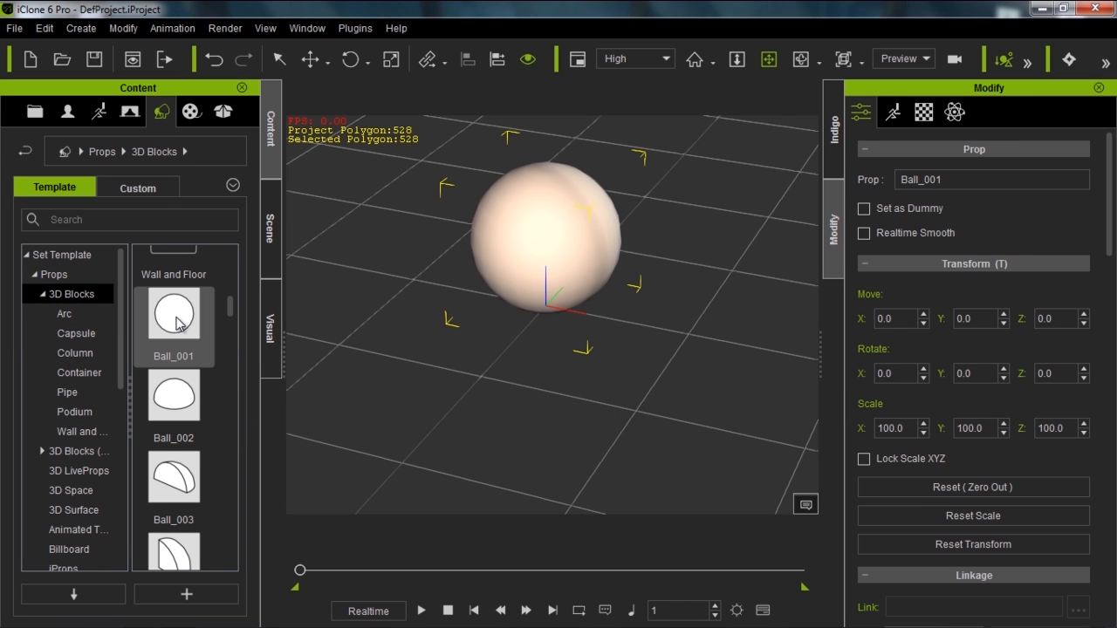
pyautogui.moveTo(748, 331)
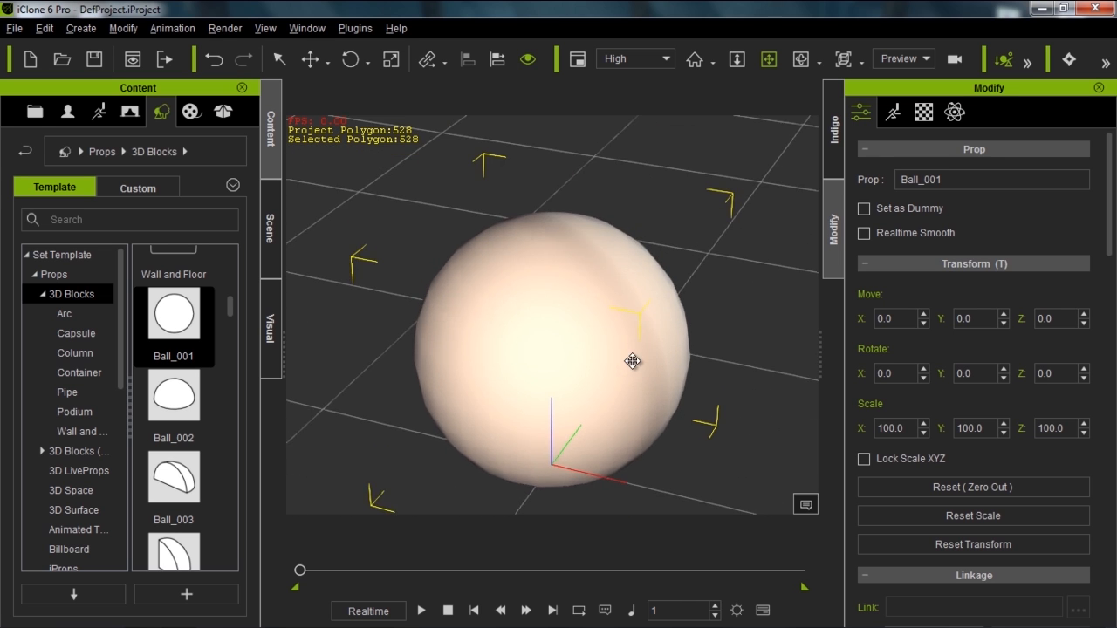
pyautogui.scroll(3)
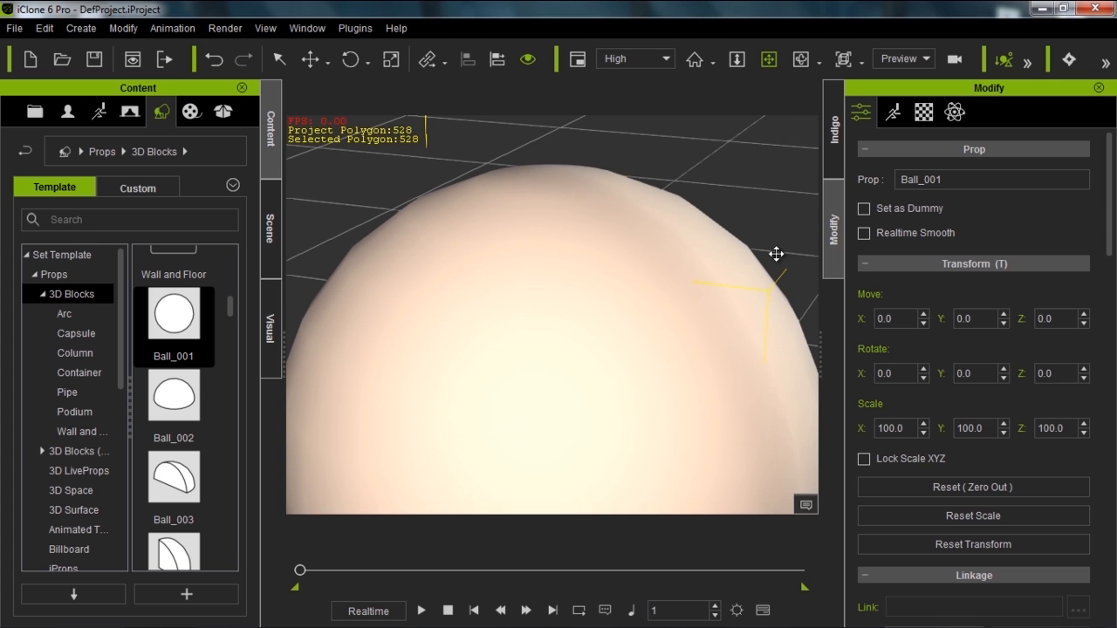
pyautogui.moveTo(297, 345)
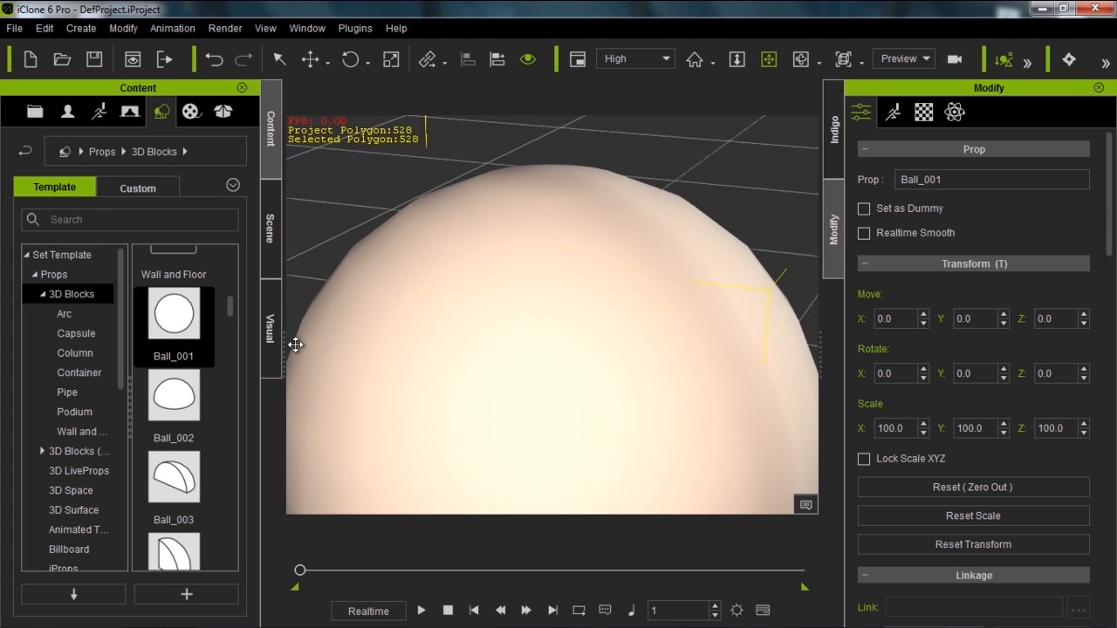
pyautogui.moveTo(600, 153)
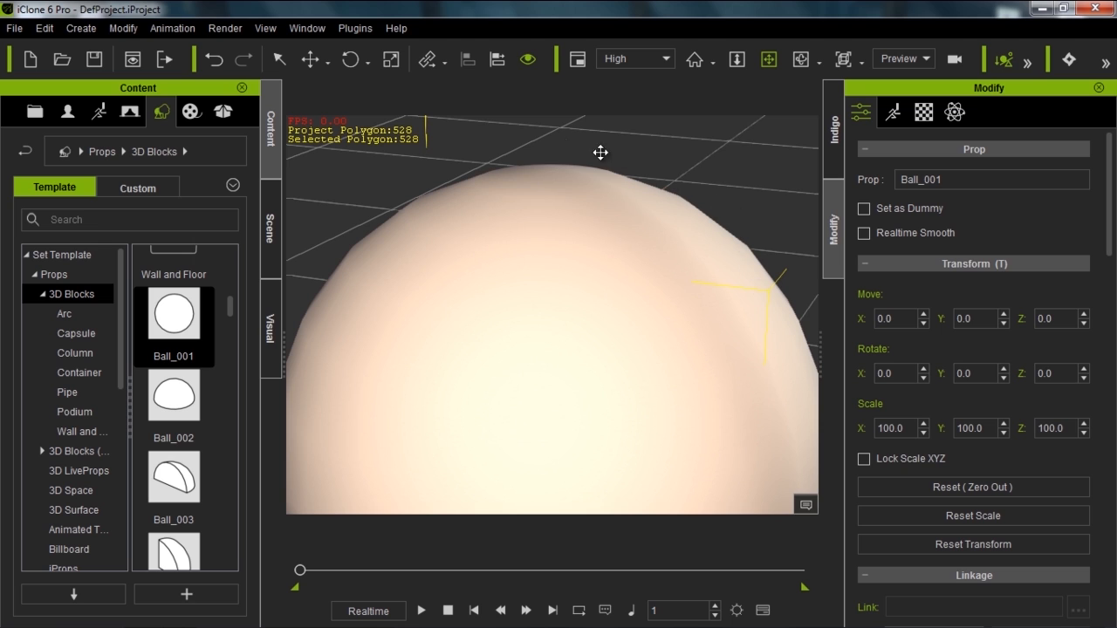
pyautogui.moveTo(600, 153); pyautogui.dragTo(559, 291)
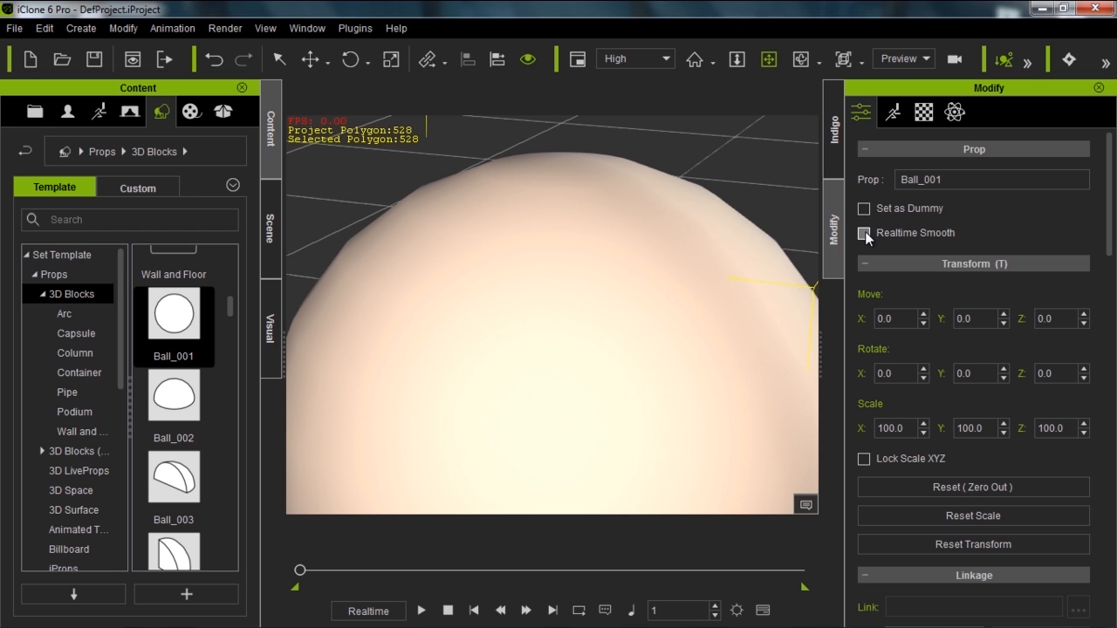
pyautogui.click(864, 232)
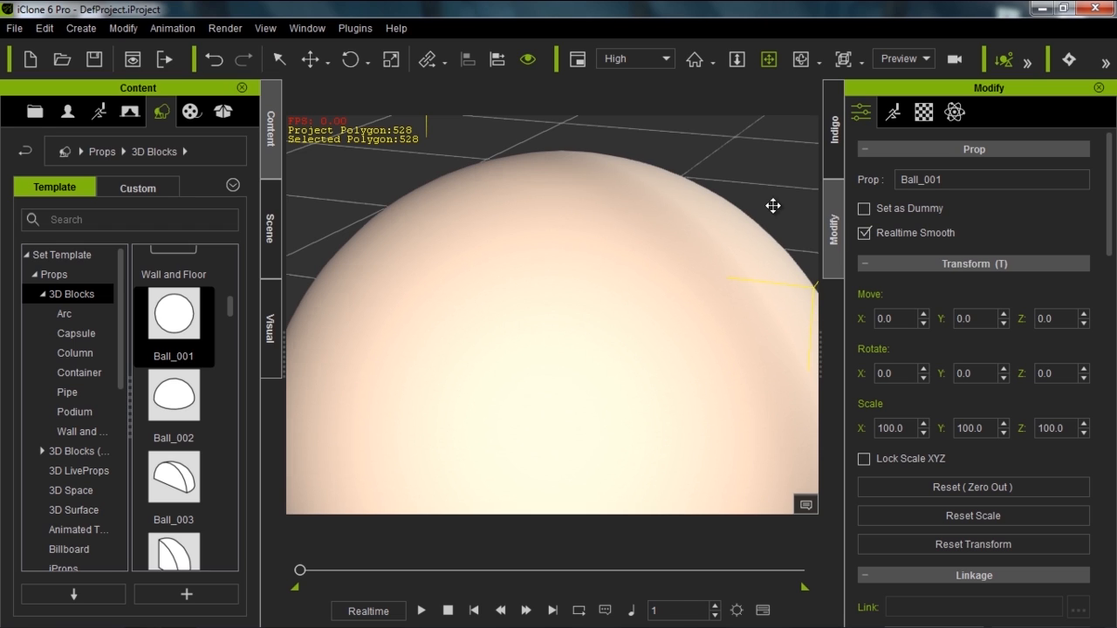
pyautogui.moveTo(728, 200)
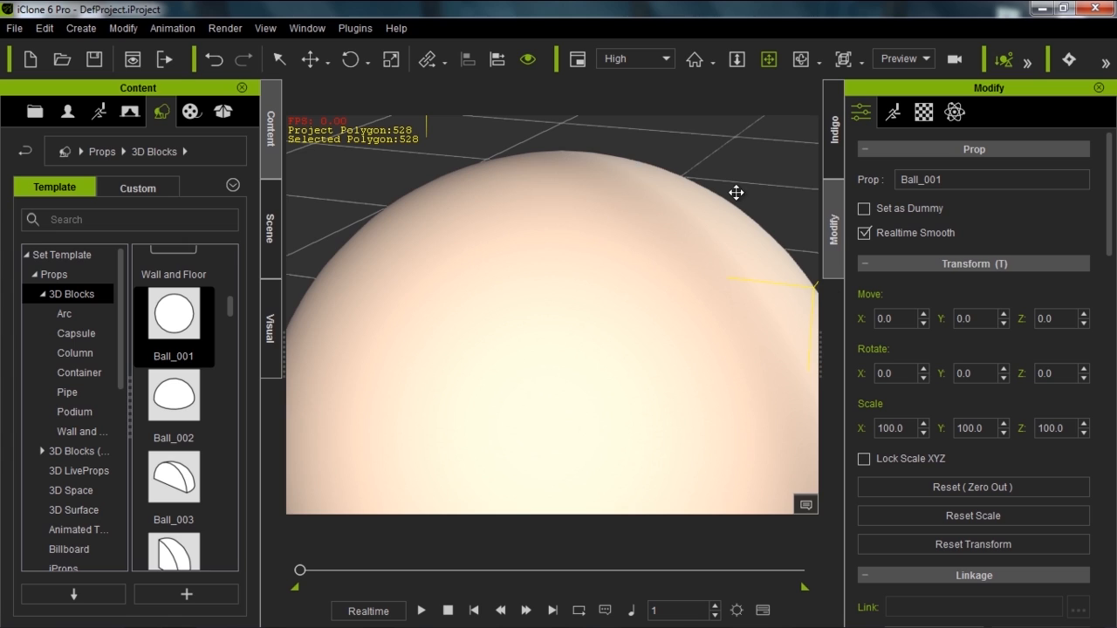
pyautogui.moveTo(396, 240)
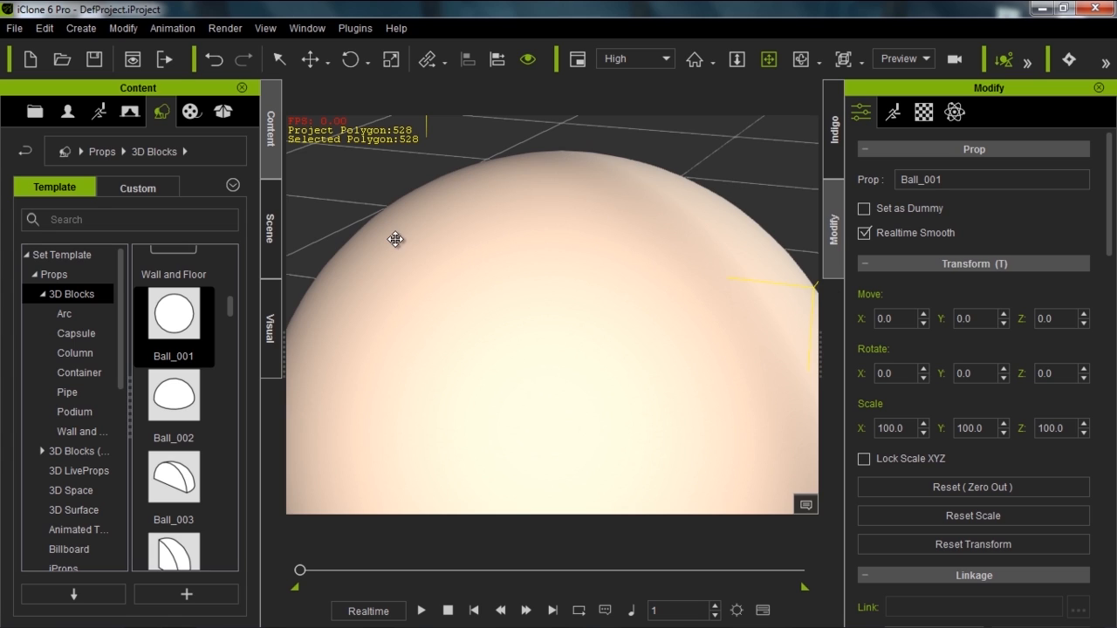
pyautogui.moveTo(565, 169)
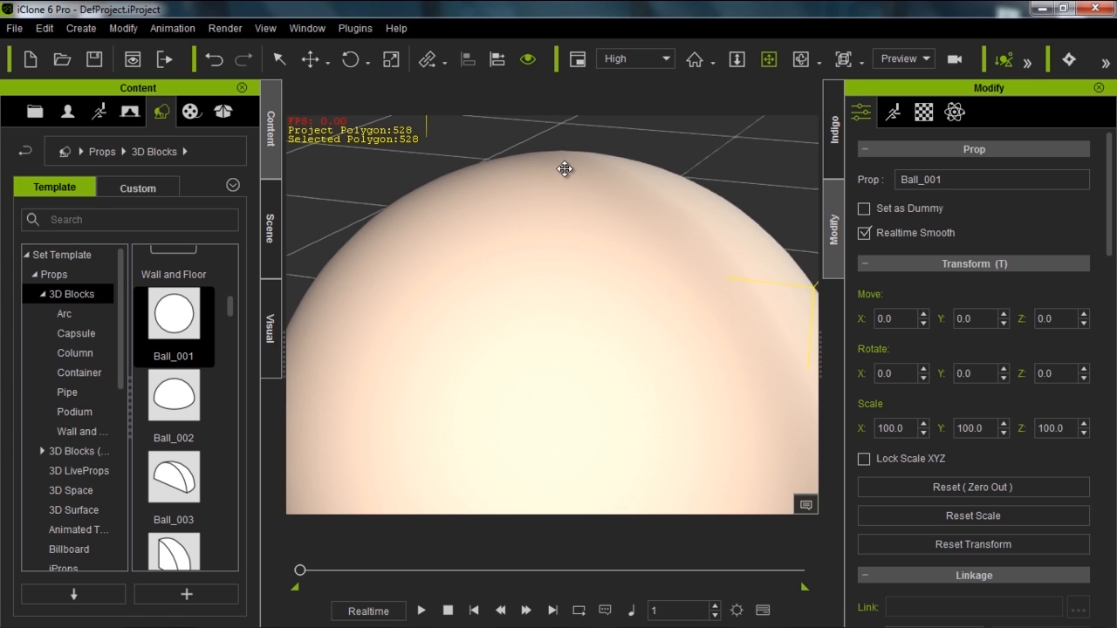
pyautogui.moveTo(661, 265)
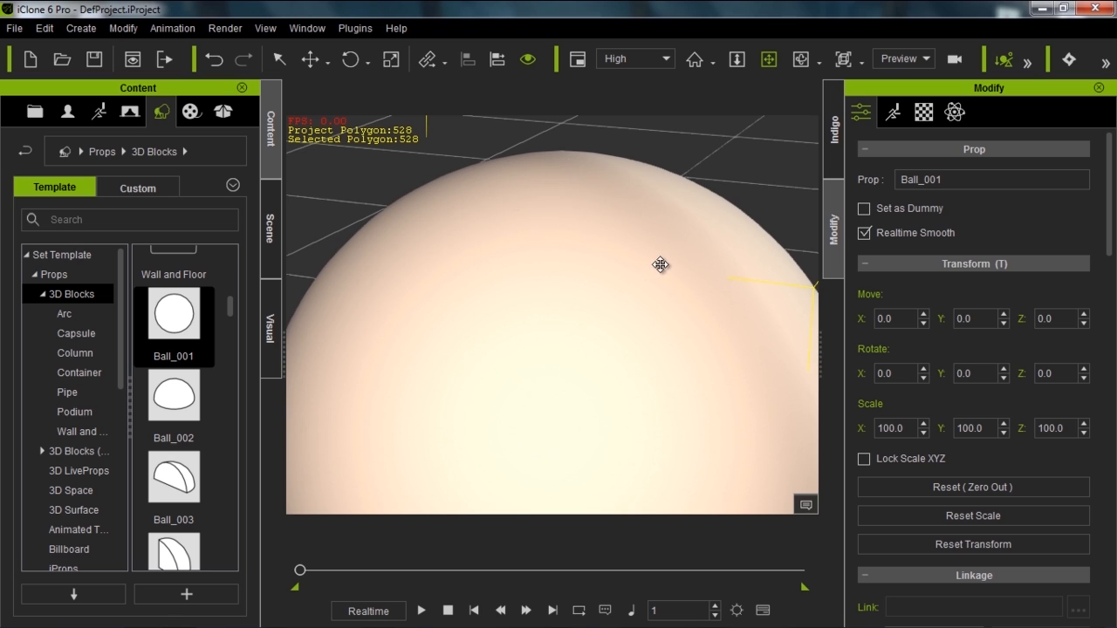
pyautogui.click(864, 233)
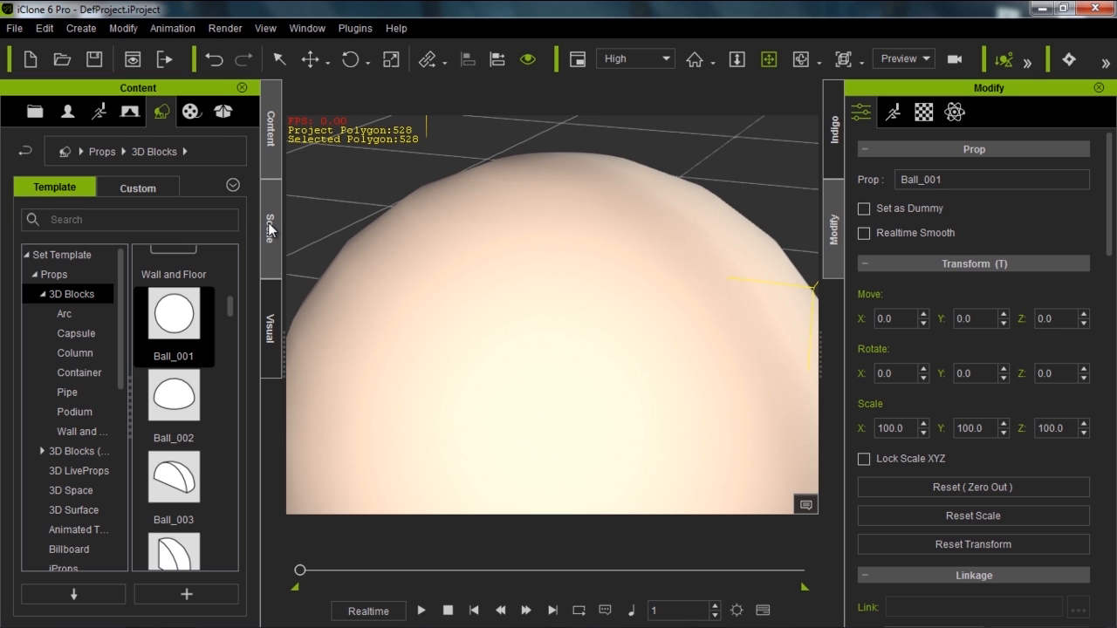
# Show the Scene object list and toggle Ball_001's Realtime Smooth on, then off
pyautogui.click(270, 228)
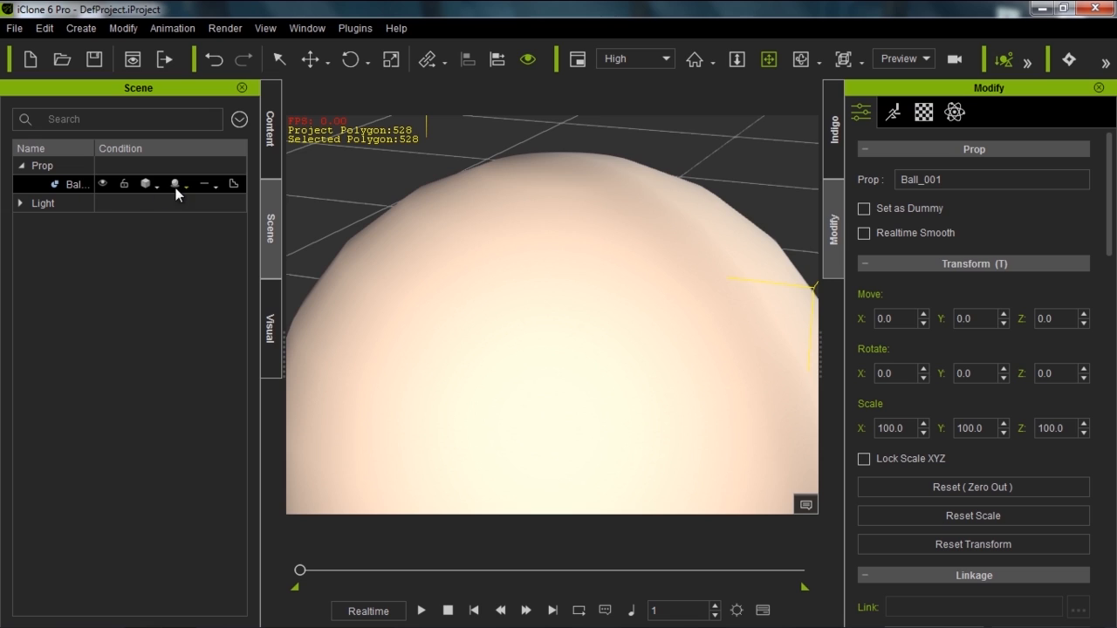
pyautogui.moveTo(226, 179)
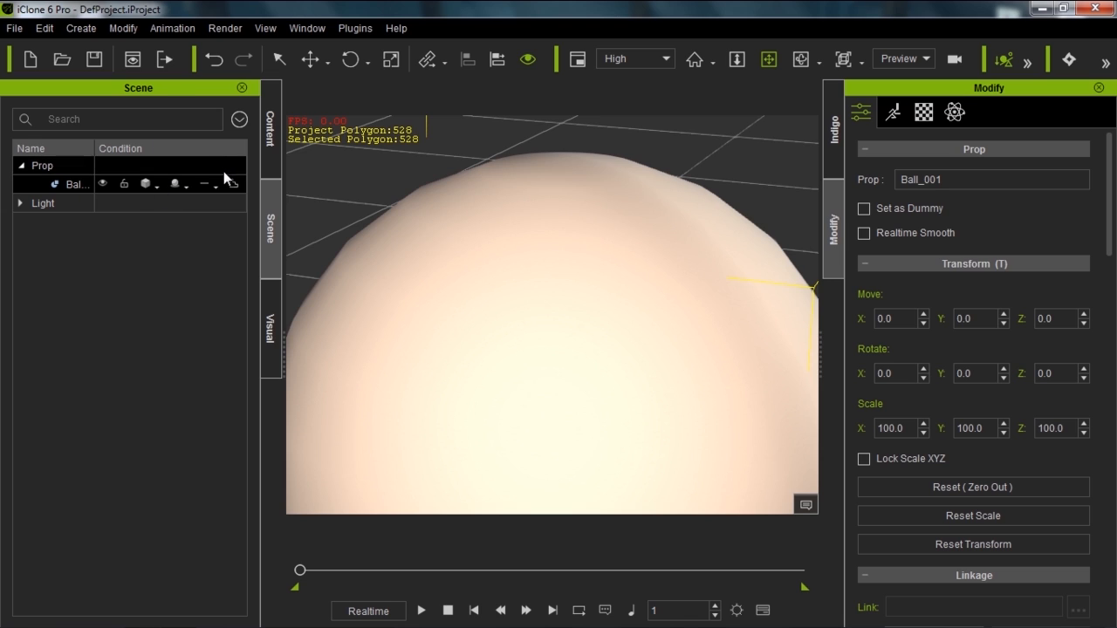
pyautogui.moveTo(233, 184)
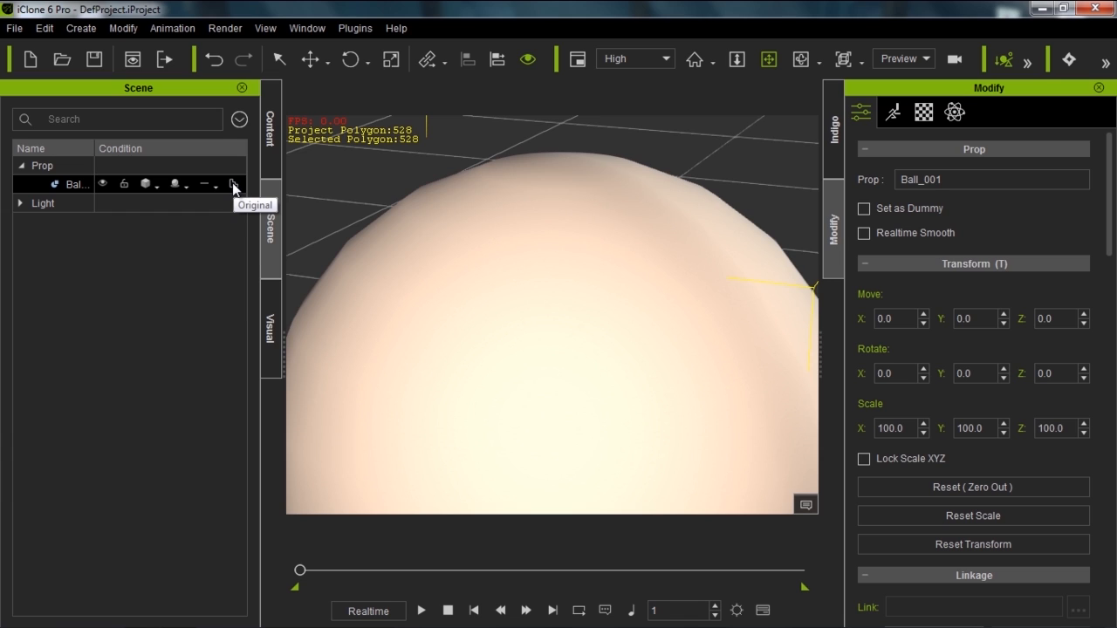
pyautogui.click(864, 233)
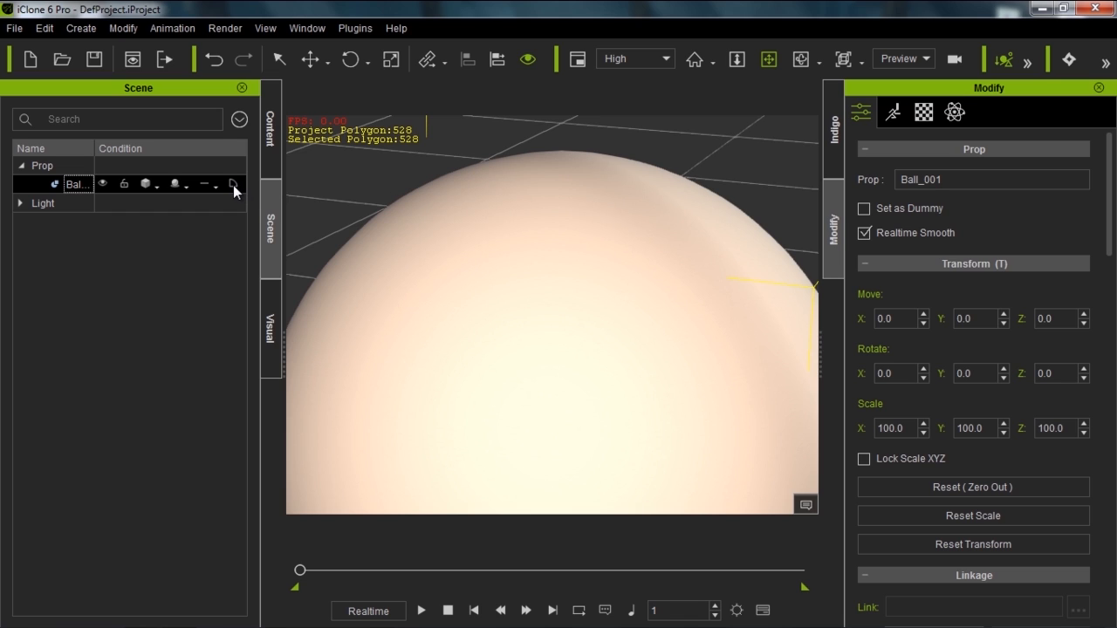
pyautogui.moveTo(234, 188)
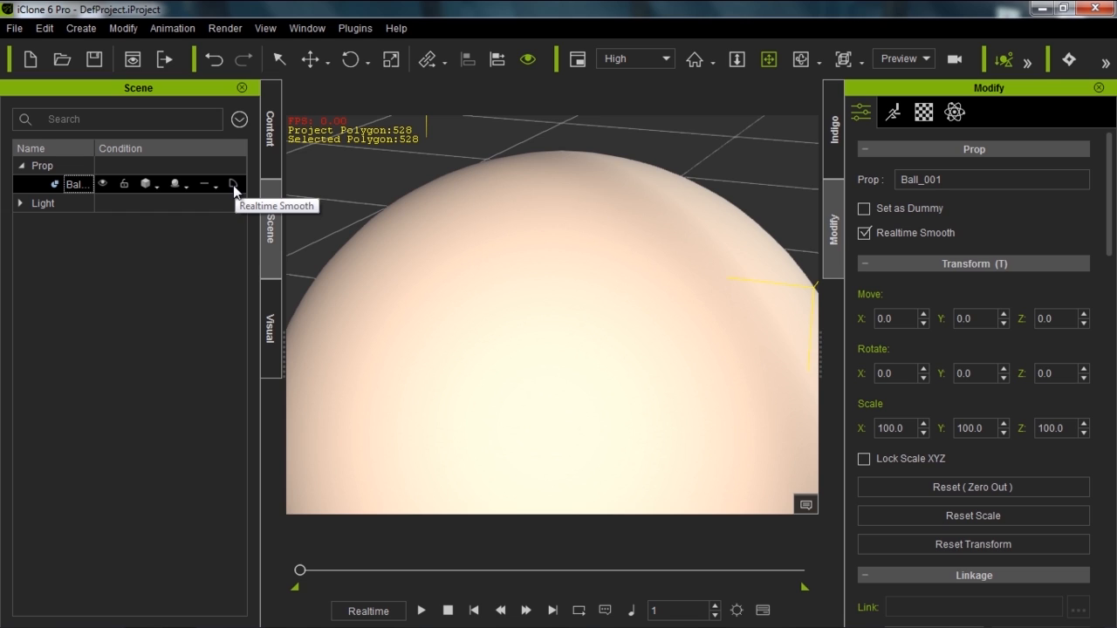
pyautogui.click(864, 232)
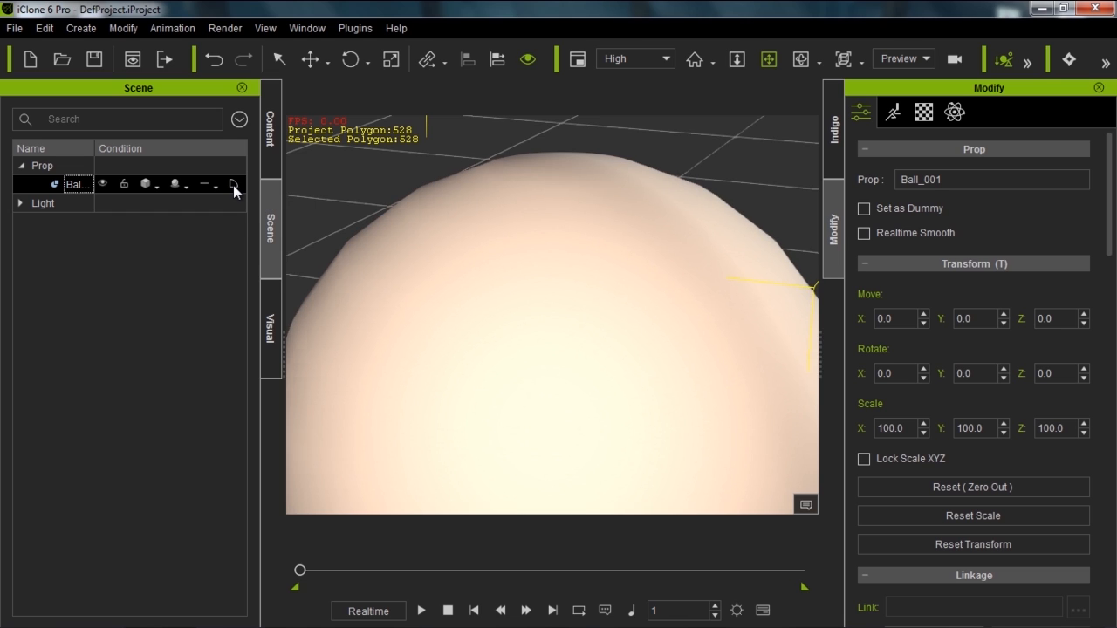
pyautogui.moveTo(519, 315)
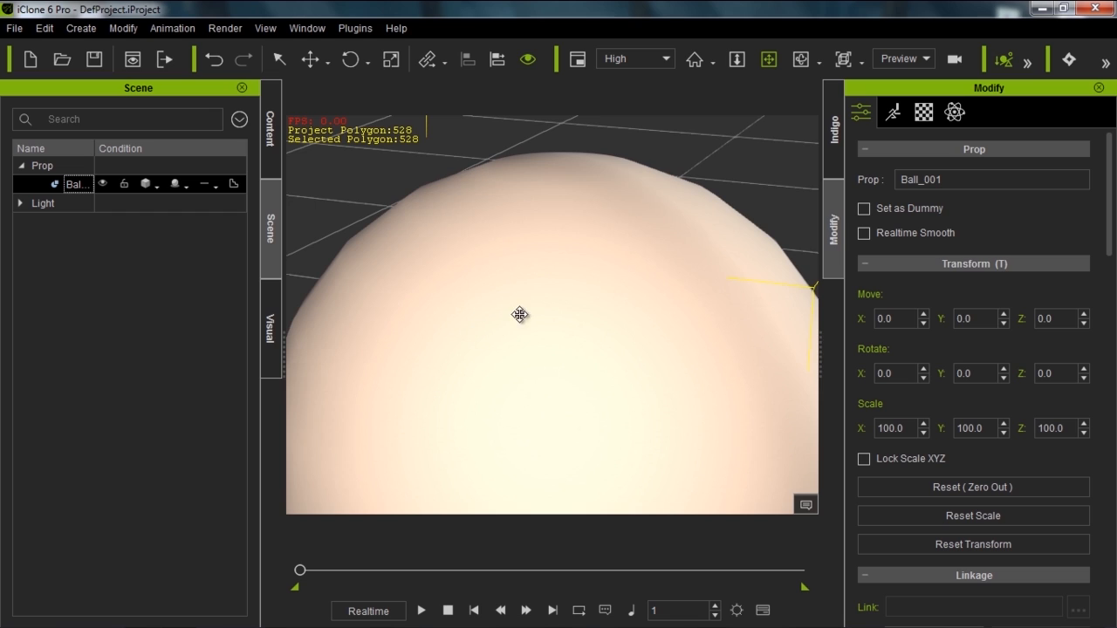
pyautogui.moveTo(416, 248)
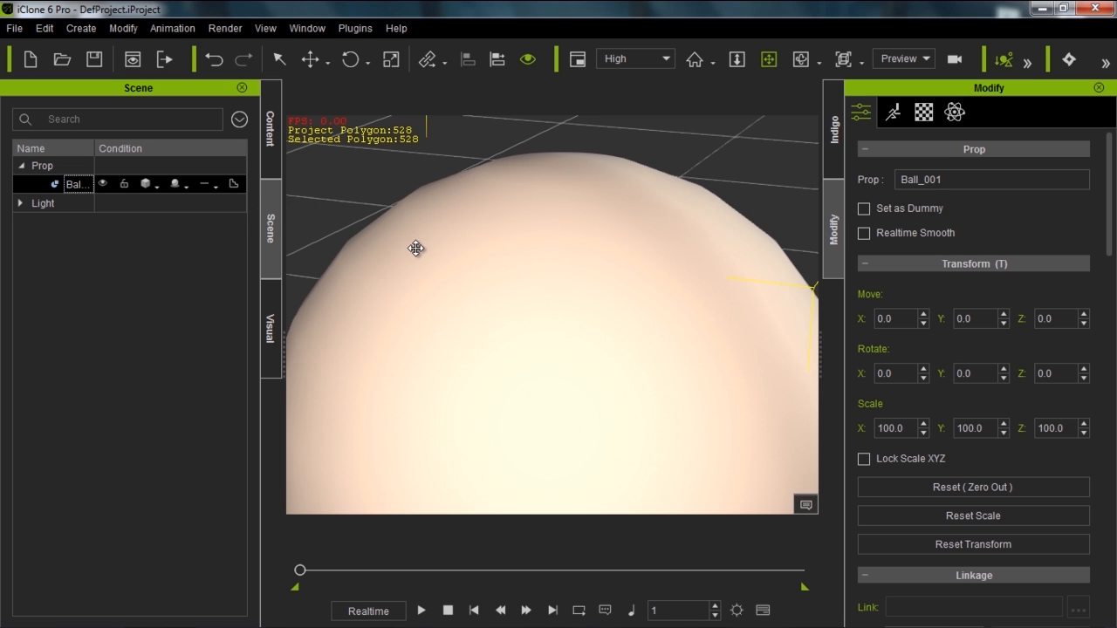
pyautogui.moveTo(500, 265)
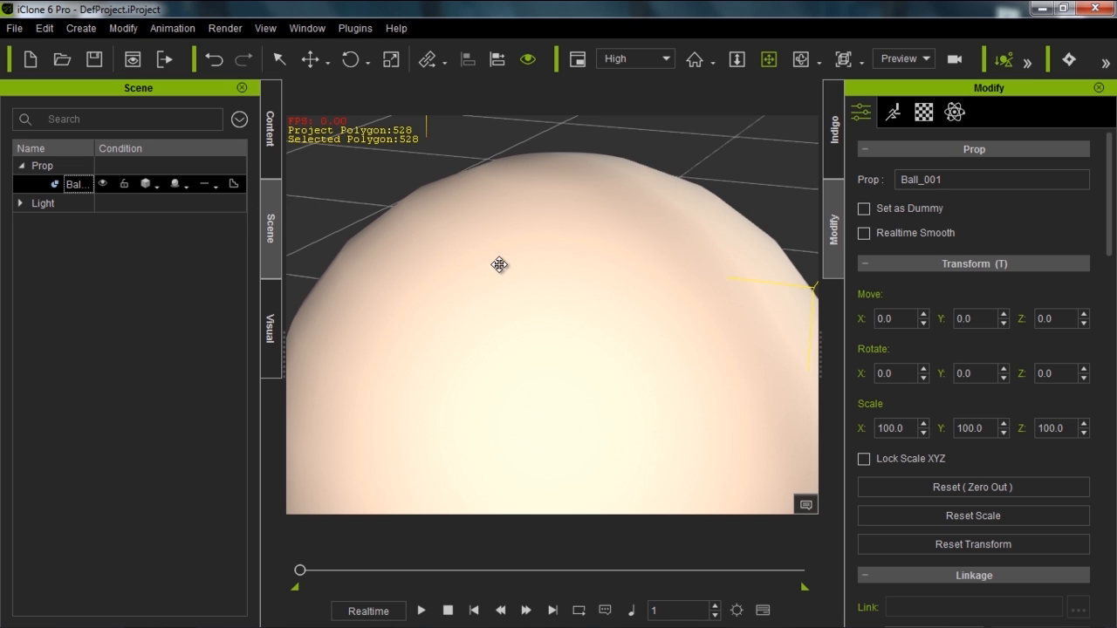
pyautogui.moveTo(156, 190)
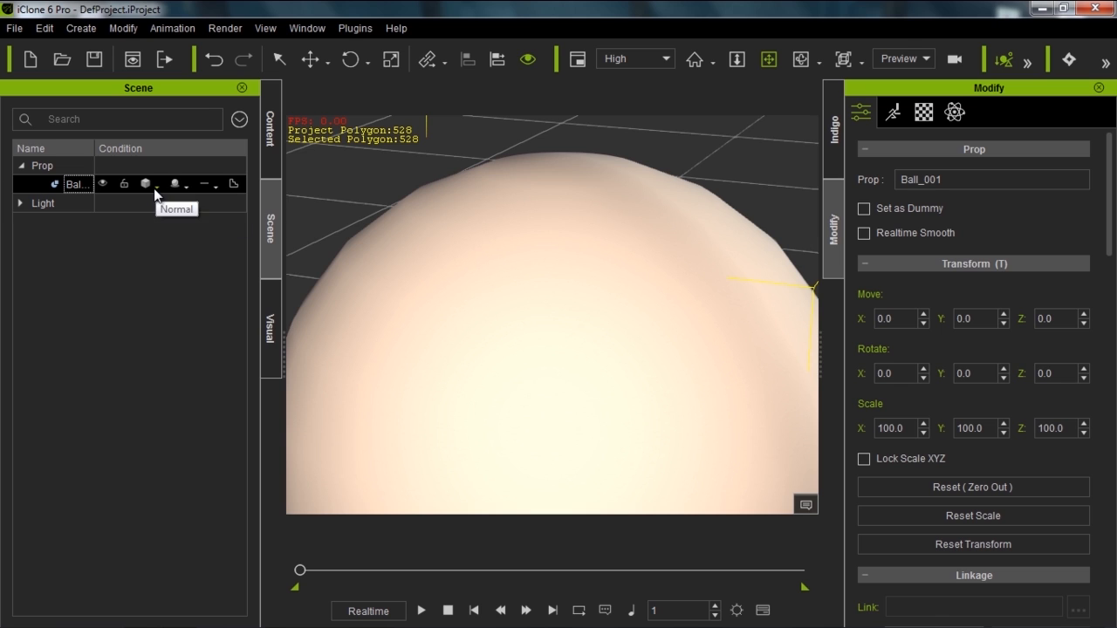
pyautogui.click(145, 183)
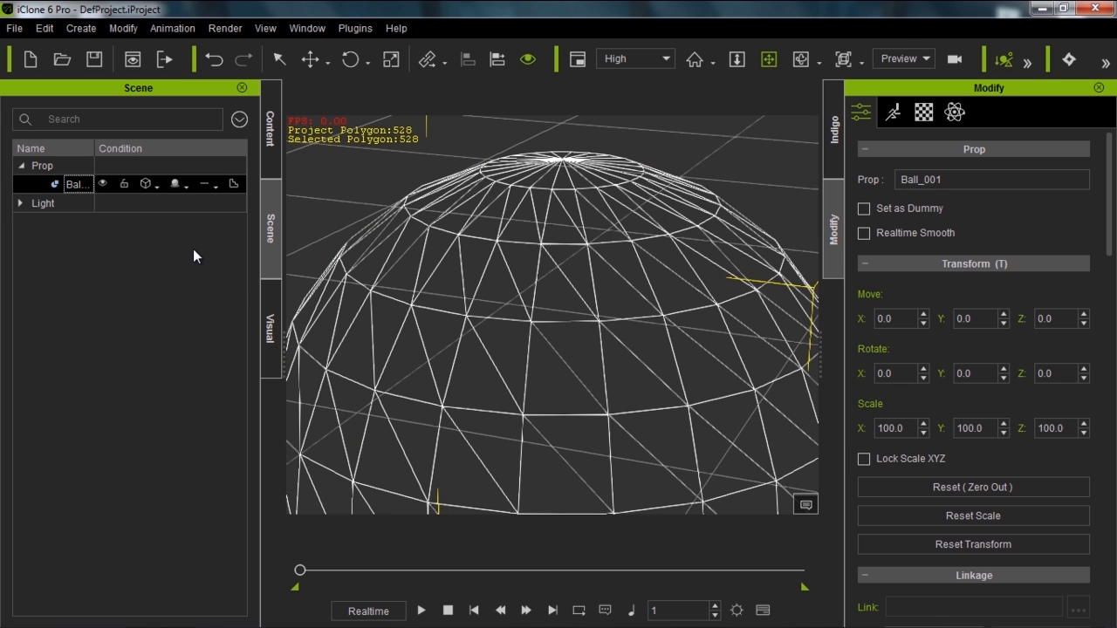
pyautogui.moveTo(566, 258)
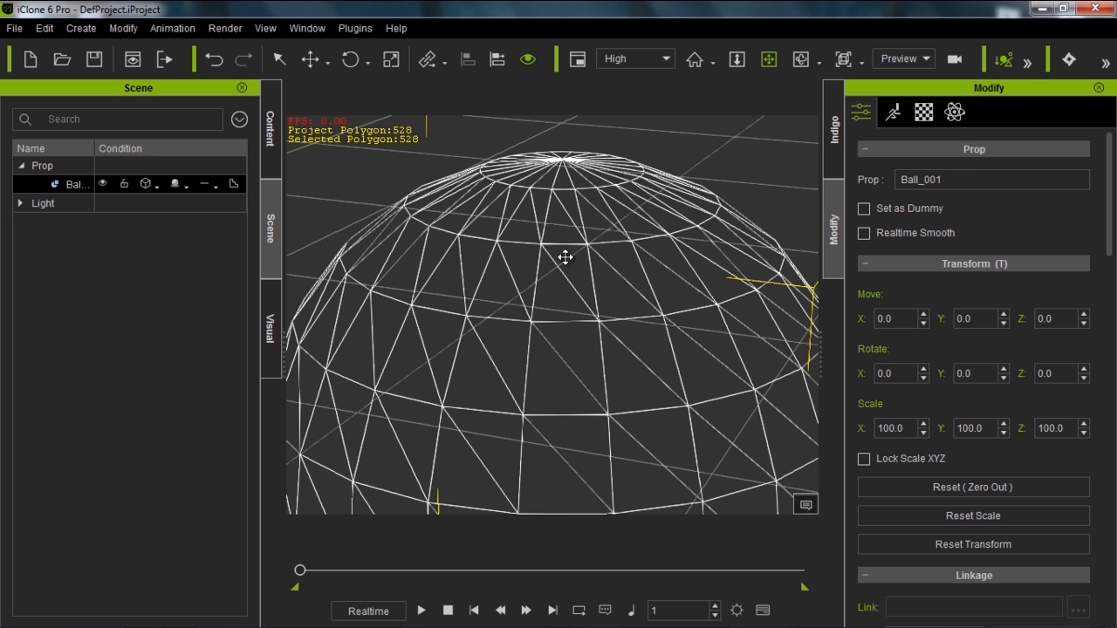
pyautogui.press('ctrl+r')
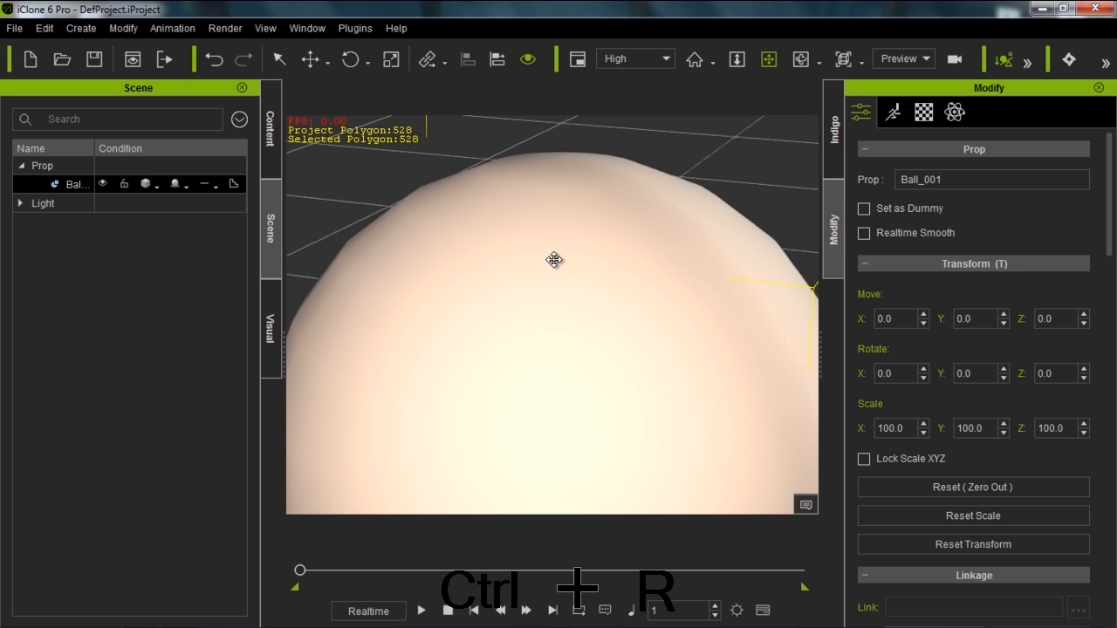
pyautogui.press('ctrl+r')
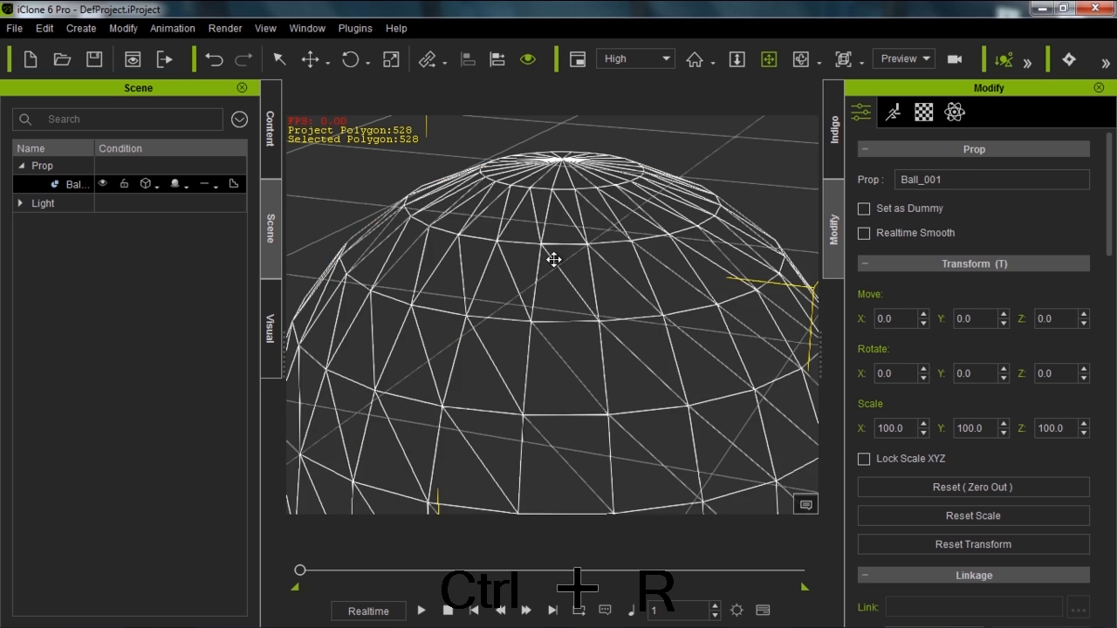
pyautogui.moveTo(546, 263)
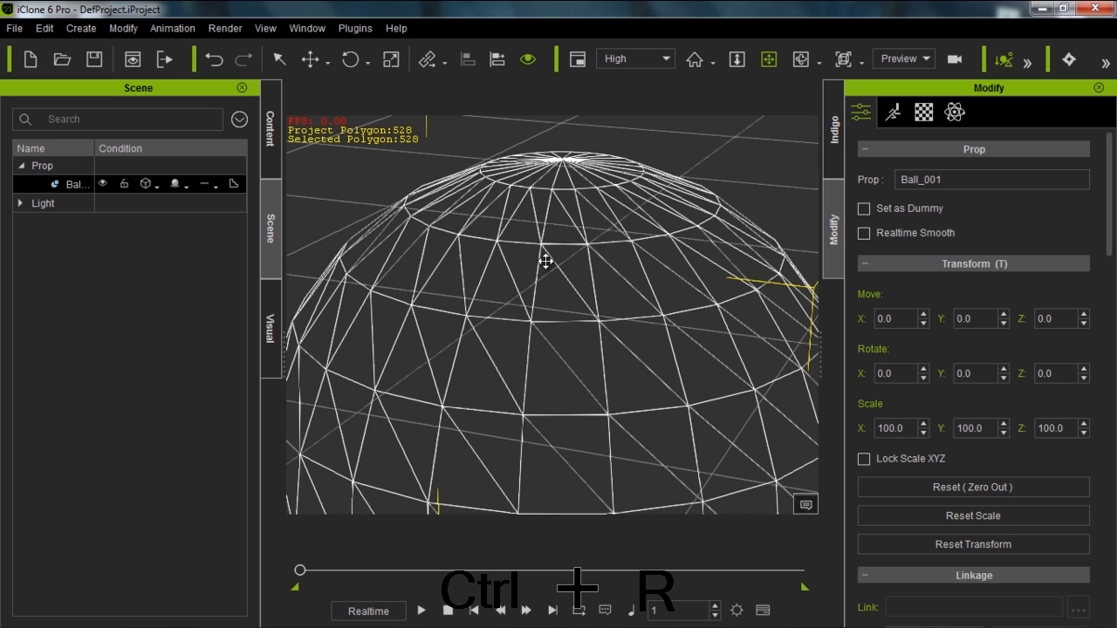
pyautogui.press('ctrl+r')
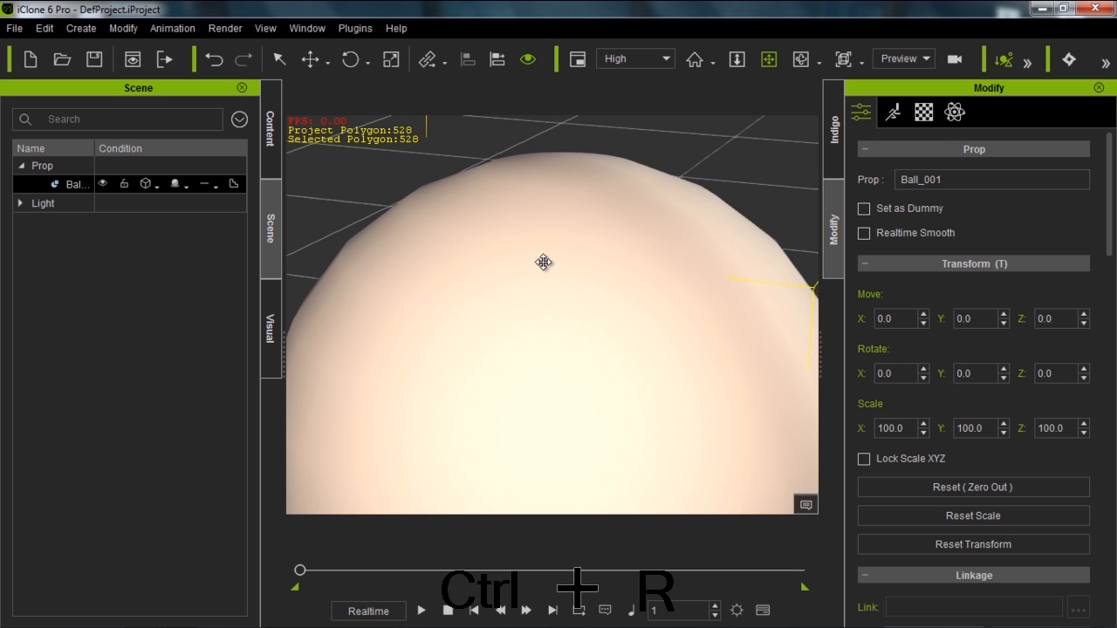
pyautogui.press('ctrl+r')
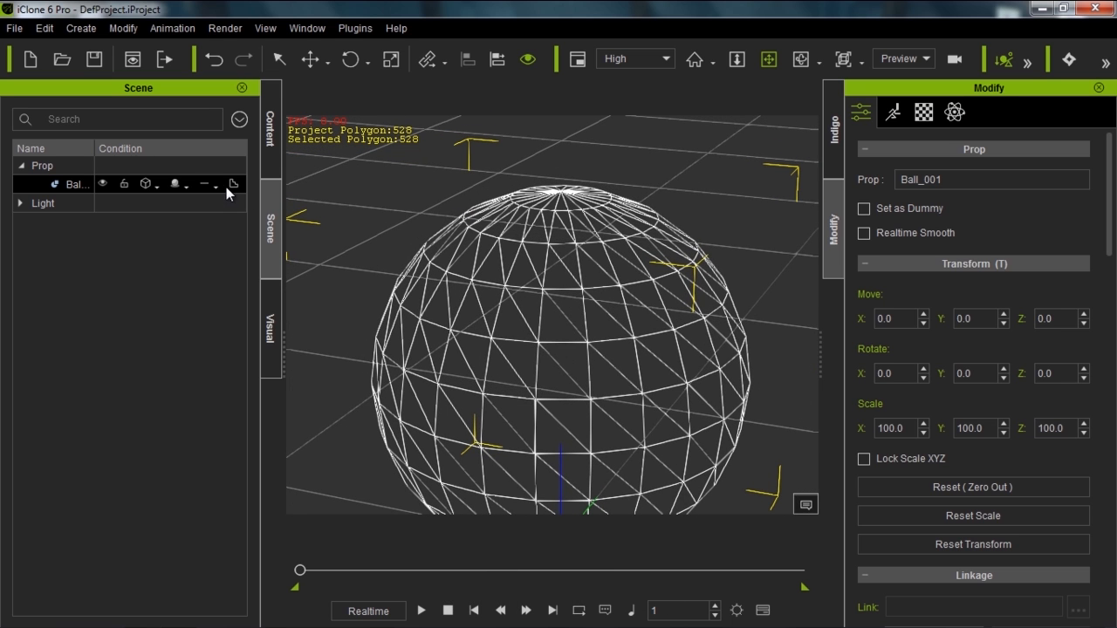
# Tick Realtime Smooth for Ball_001 to get a densely subdivided wireframe
pyautogui.click(864, 233)
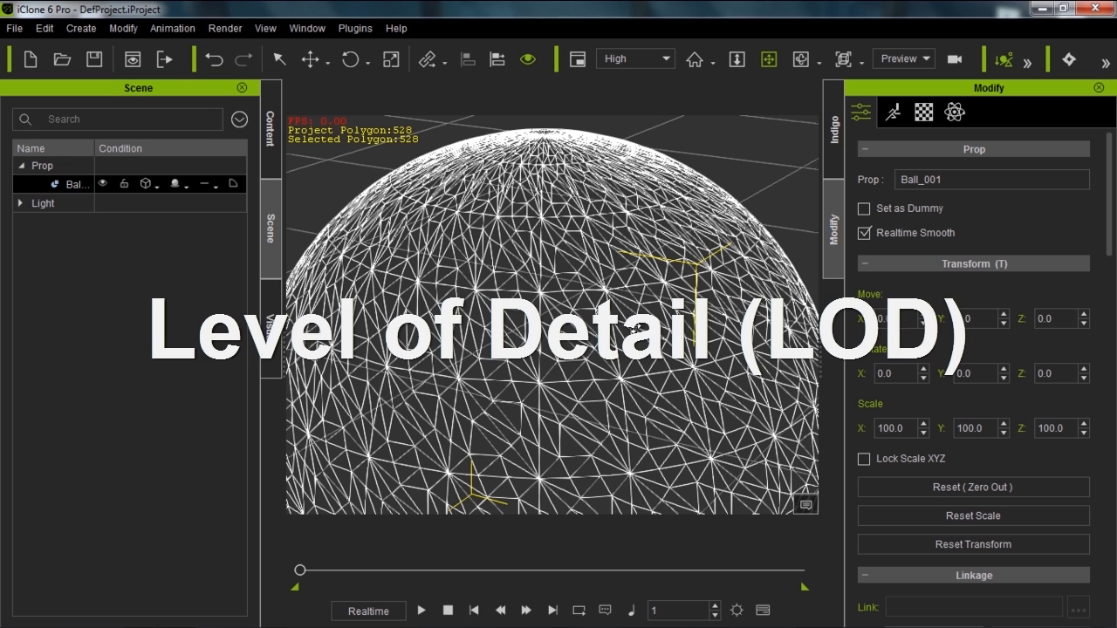
# Adjust the Preferences Level of Detail slider between performance and quality, ending toward performance
pyautogui.press('ctrl+p')
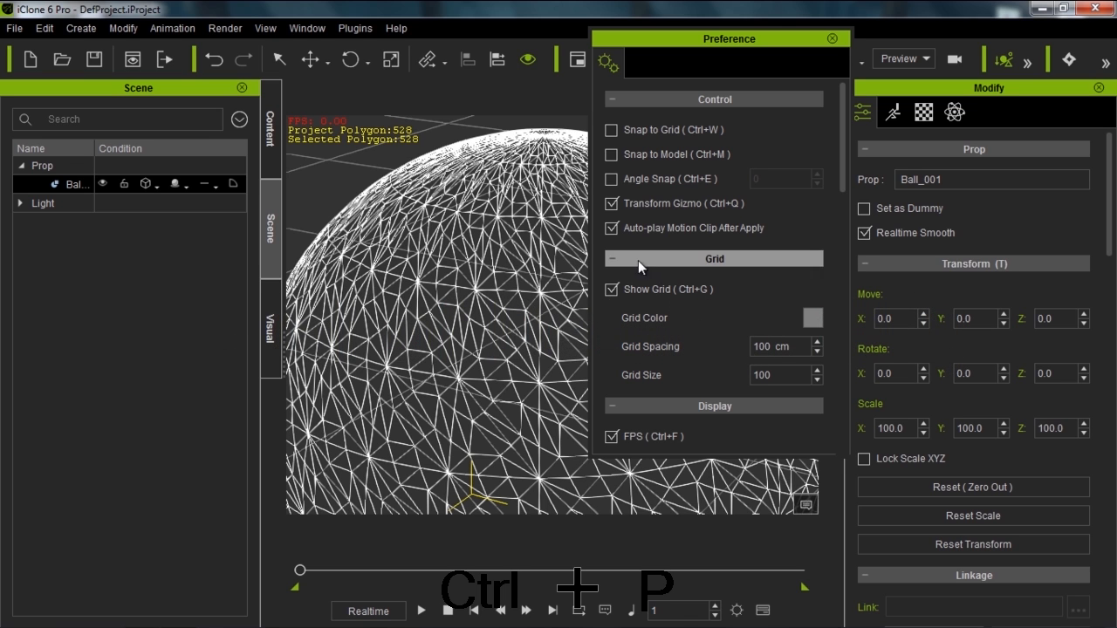
pyautogui.scroll(-3)
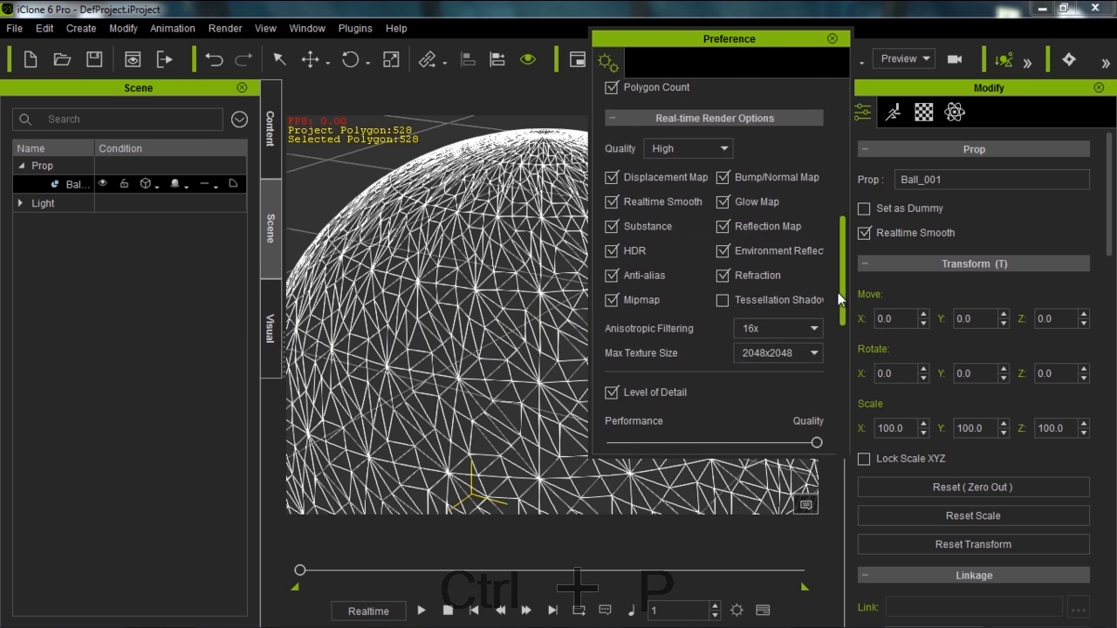
pyautogui.scroll(-3)
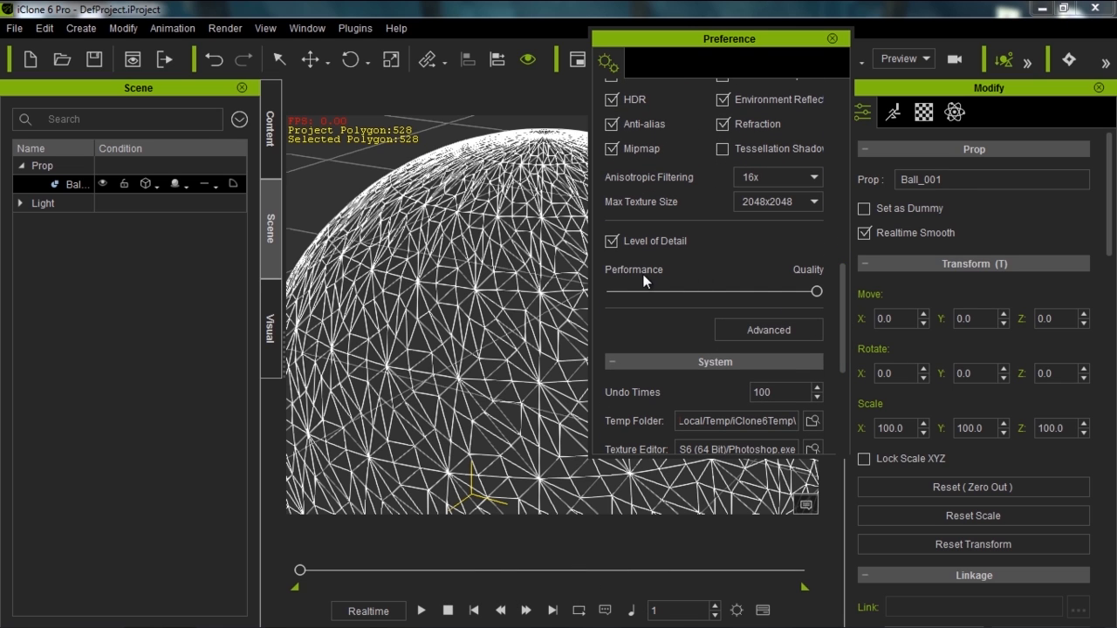
pyautogui.moveTo(764, 280)
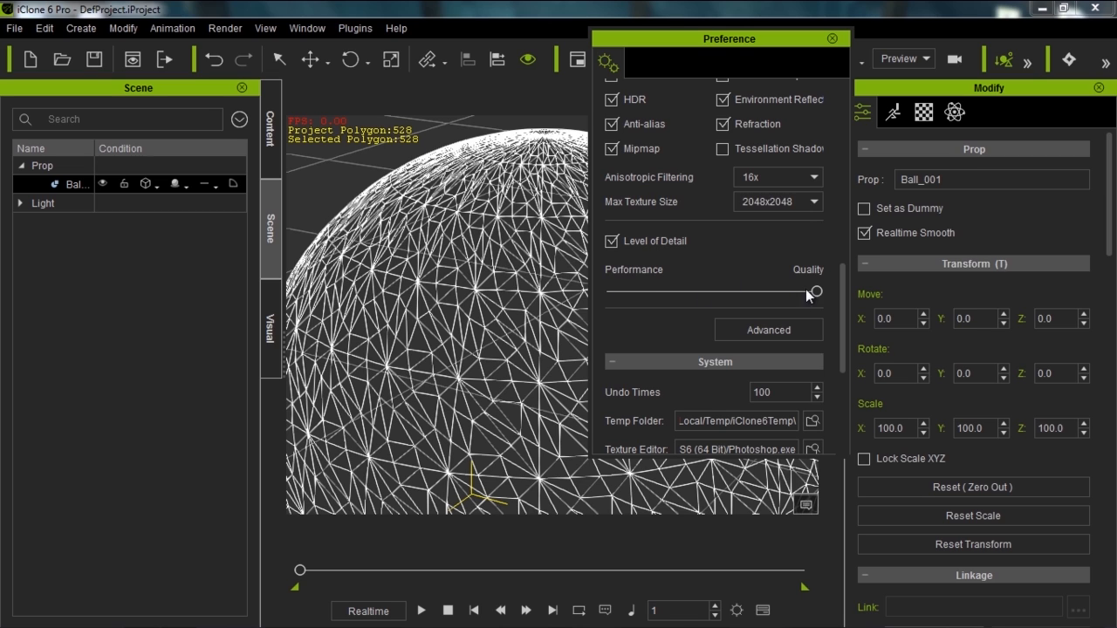
pyautogui.moveTo(811, 292); pyautogui.dragTo(611, 291)
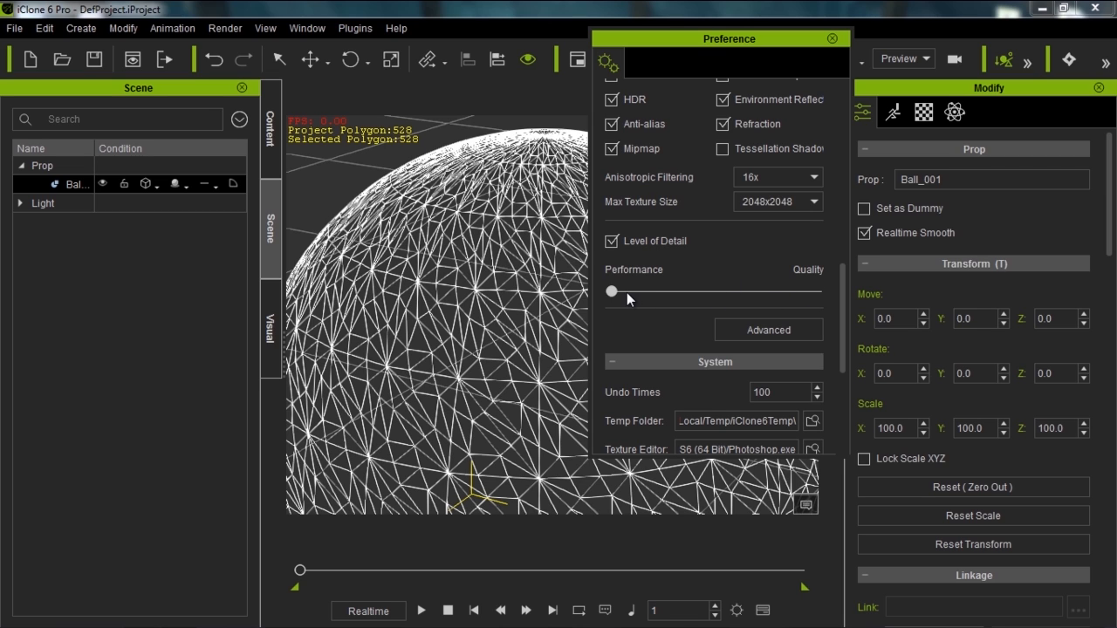
pyautogui.moveTo(611, 291); pyautogui.dragTo(714, 292)
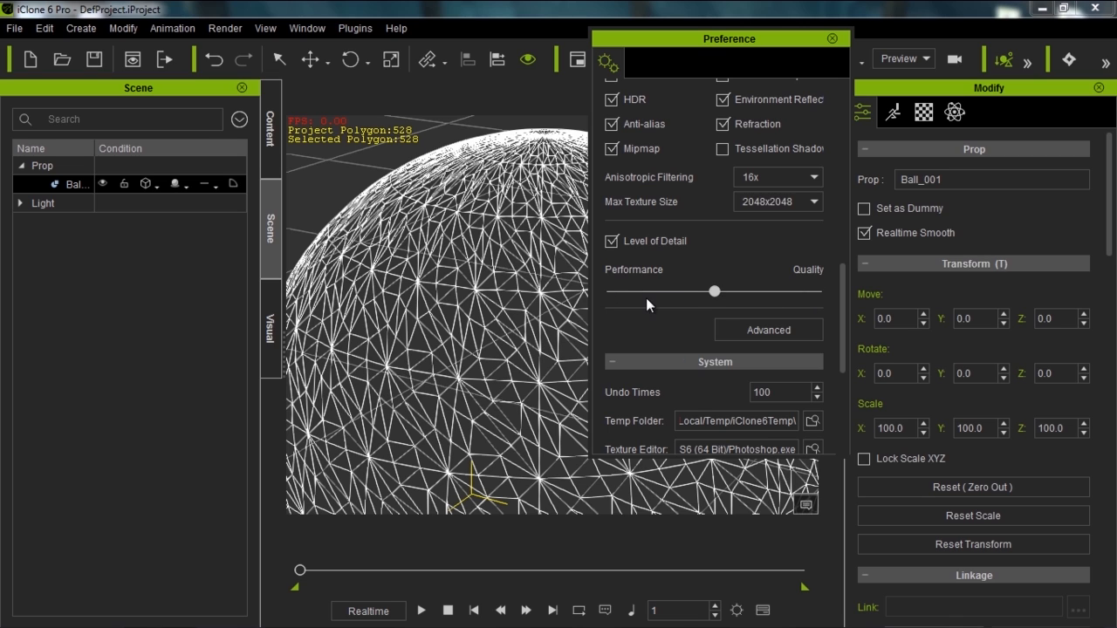
pyautogui.moveTo(713, 292); pyautogui.dragTo(611, 292)
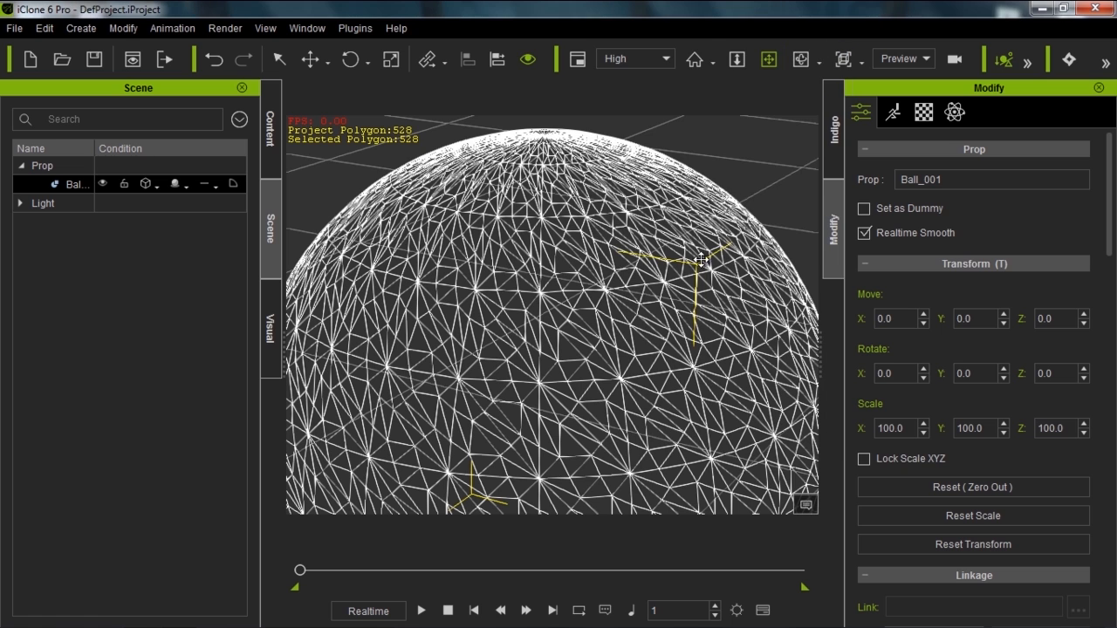
pyautogui.moveTo(558, 215)
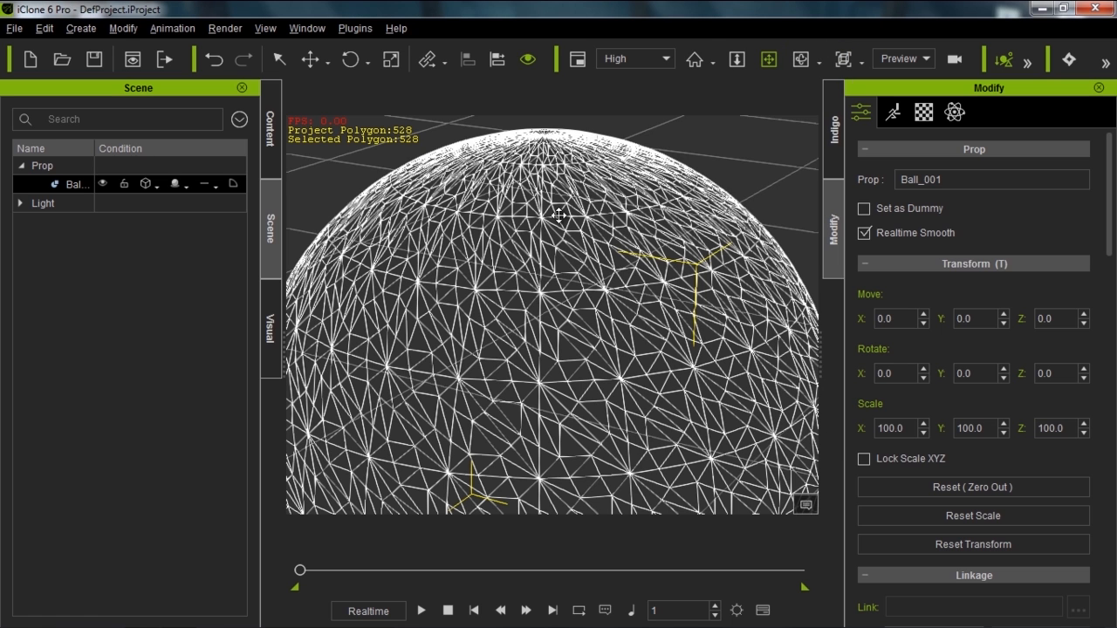
# Zoom the viewport to compare the smoothed ball's mesh density near and far
pyautogui.scroll(-3)
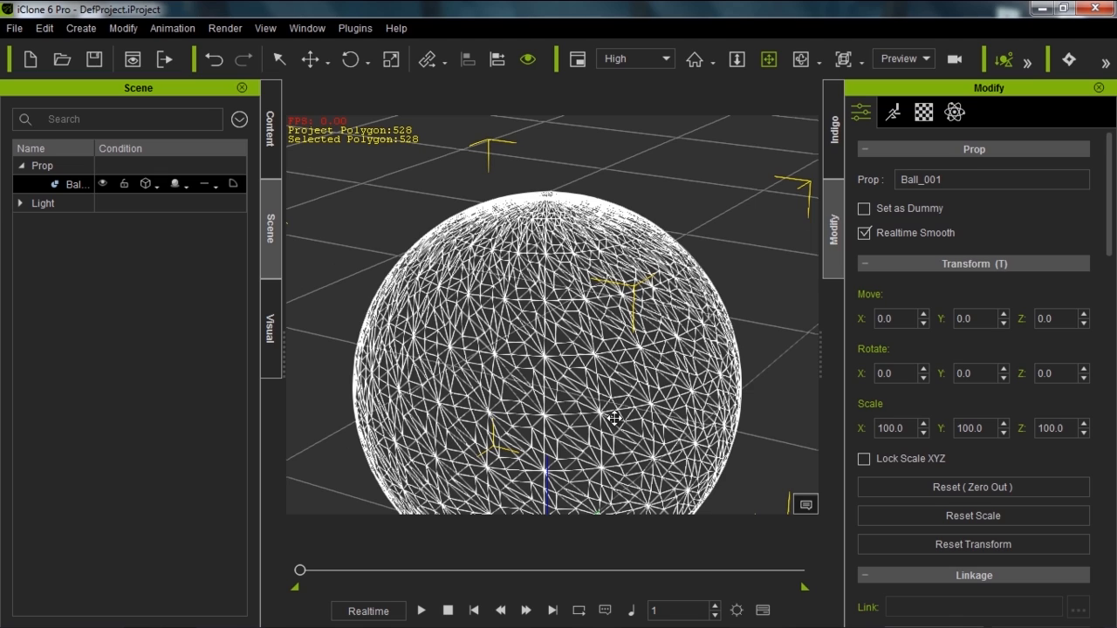
pyautogui.moveTo(578, 372)
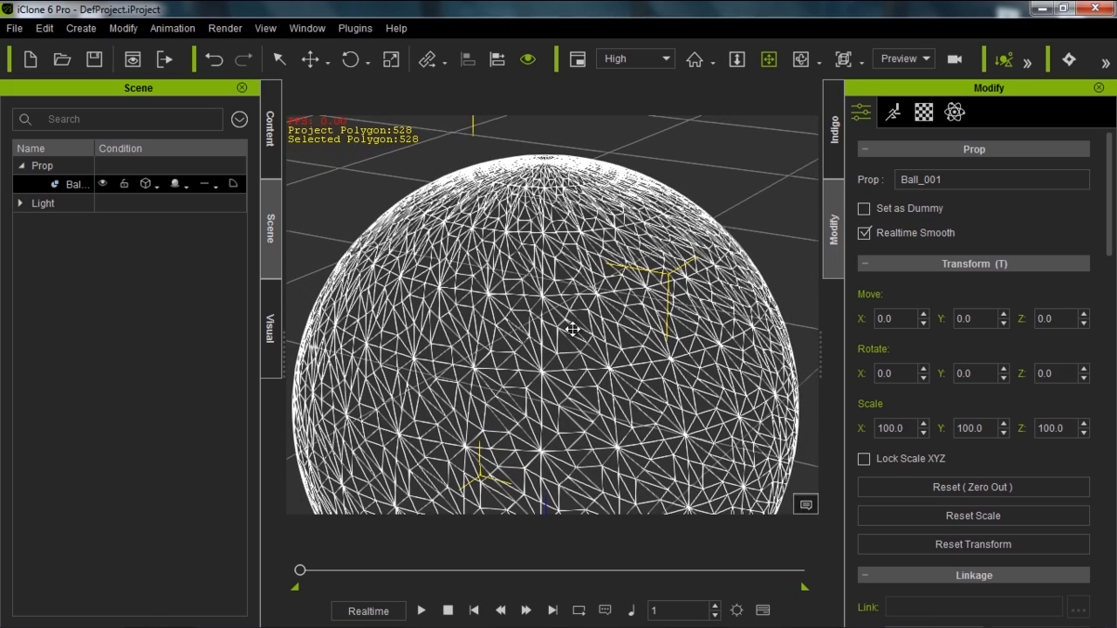
pyautogui.moveTo(559, 221)
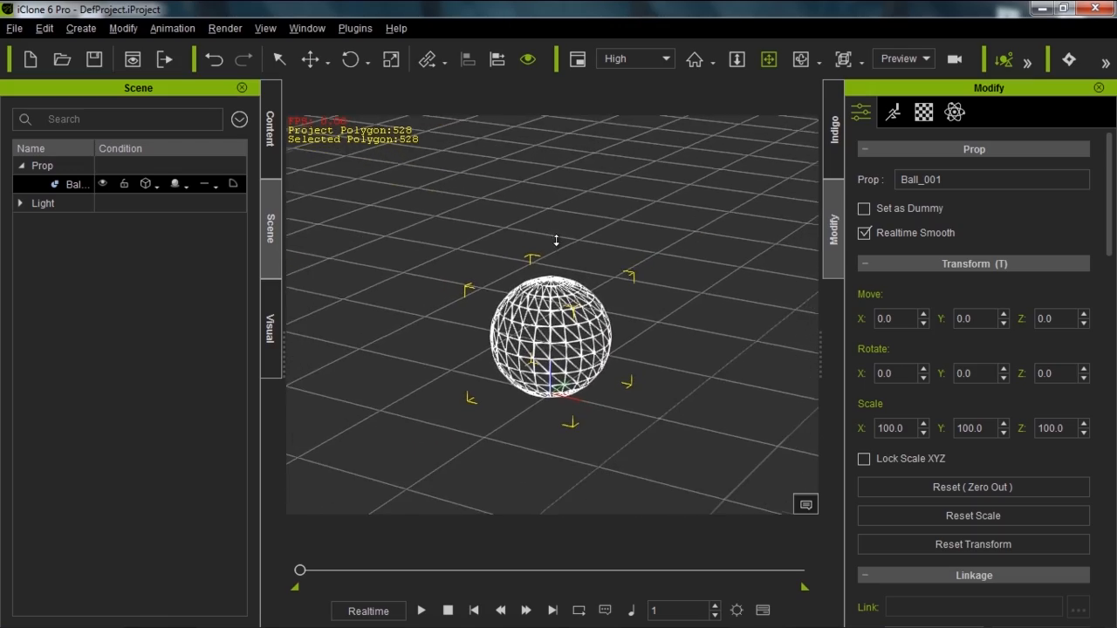
pyautogui.scroll(-3)
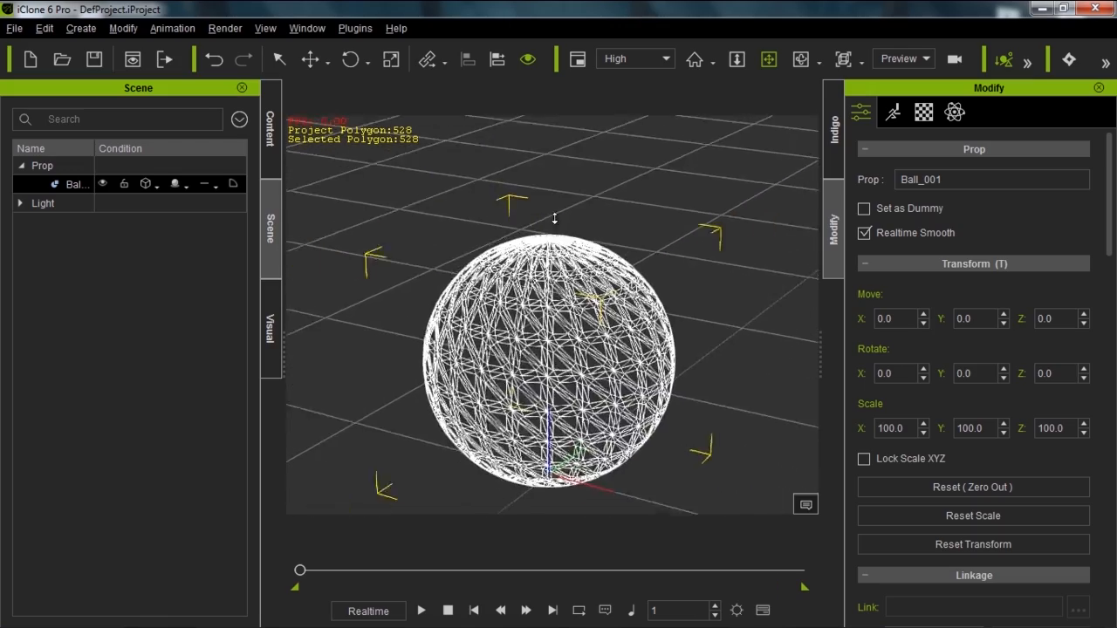
pyautogui.scroll(-3)
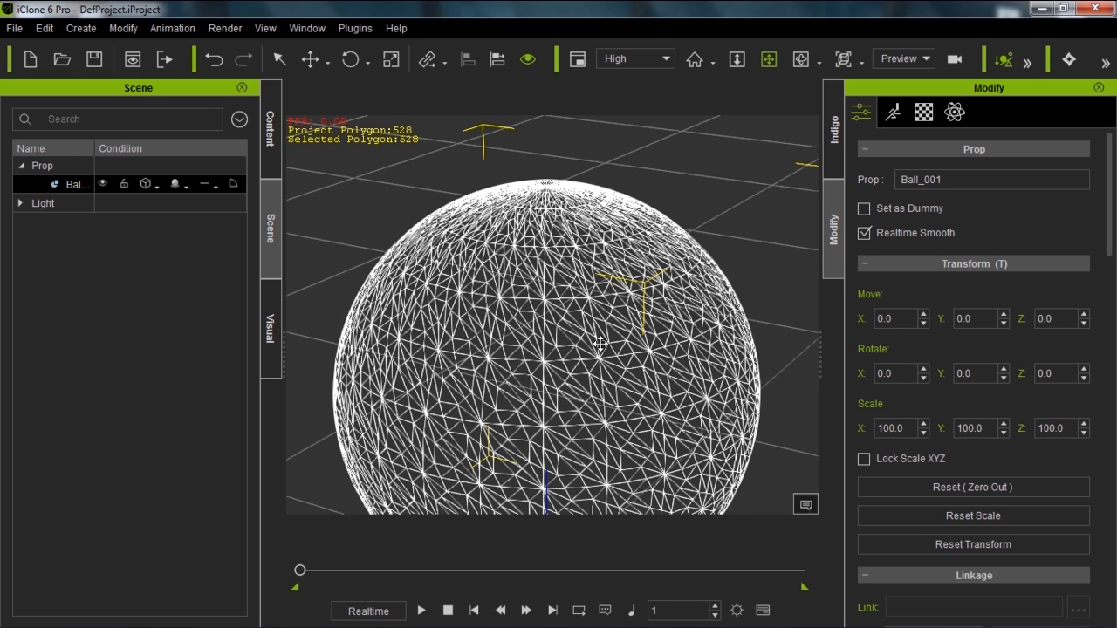
pyautogui.press('ctrl+p')
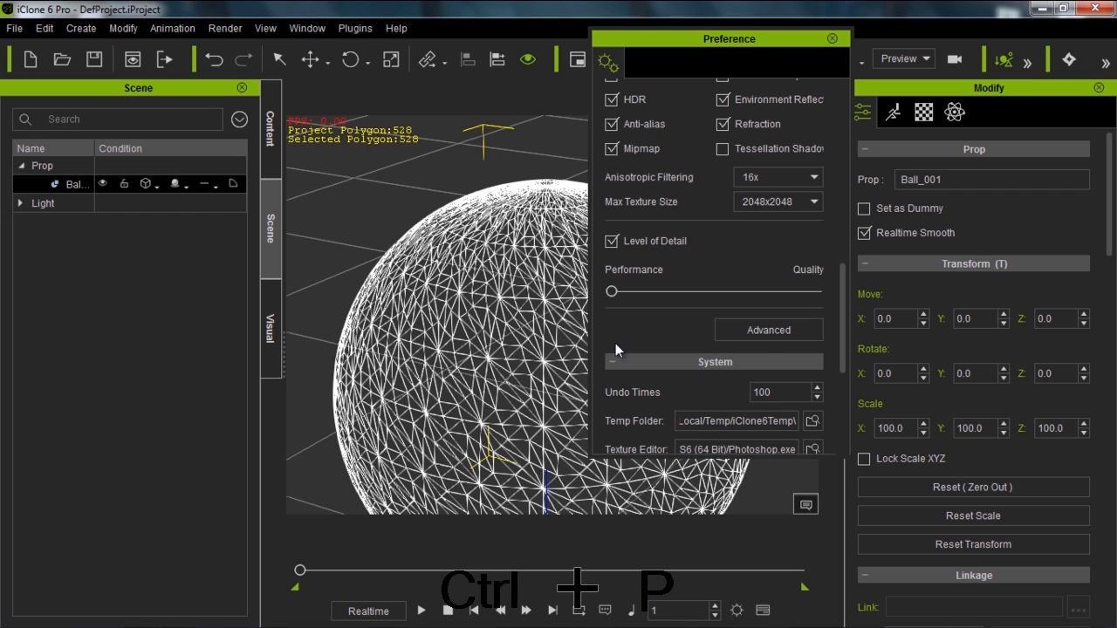
pyautogui.scroll(-3)
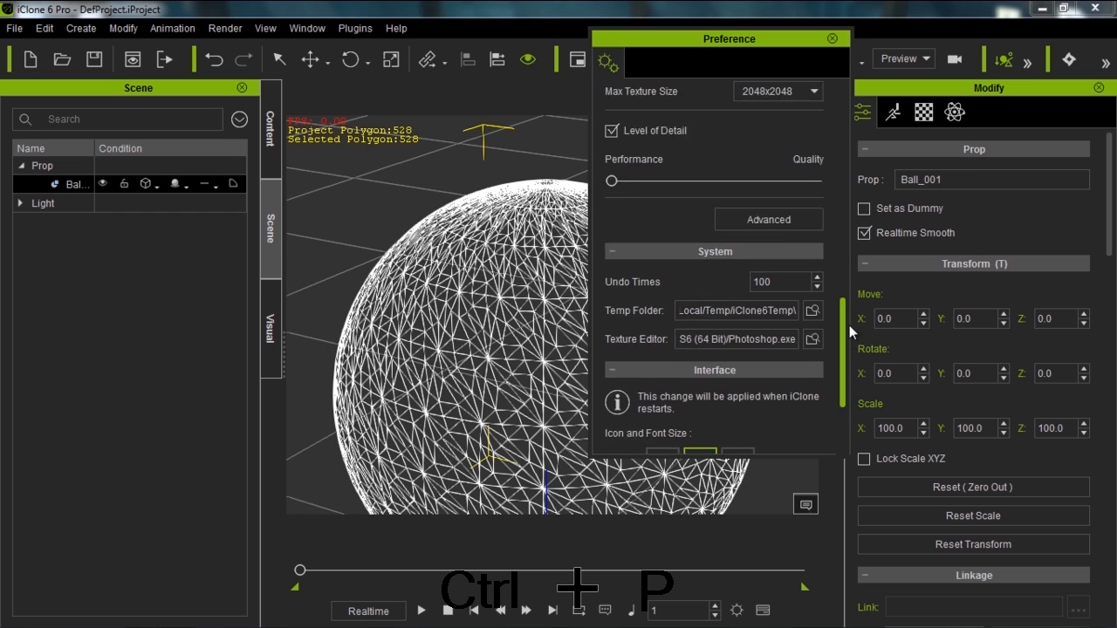
pyautogui.scroll(3)
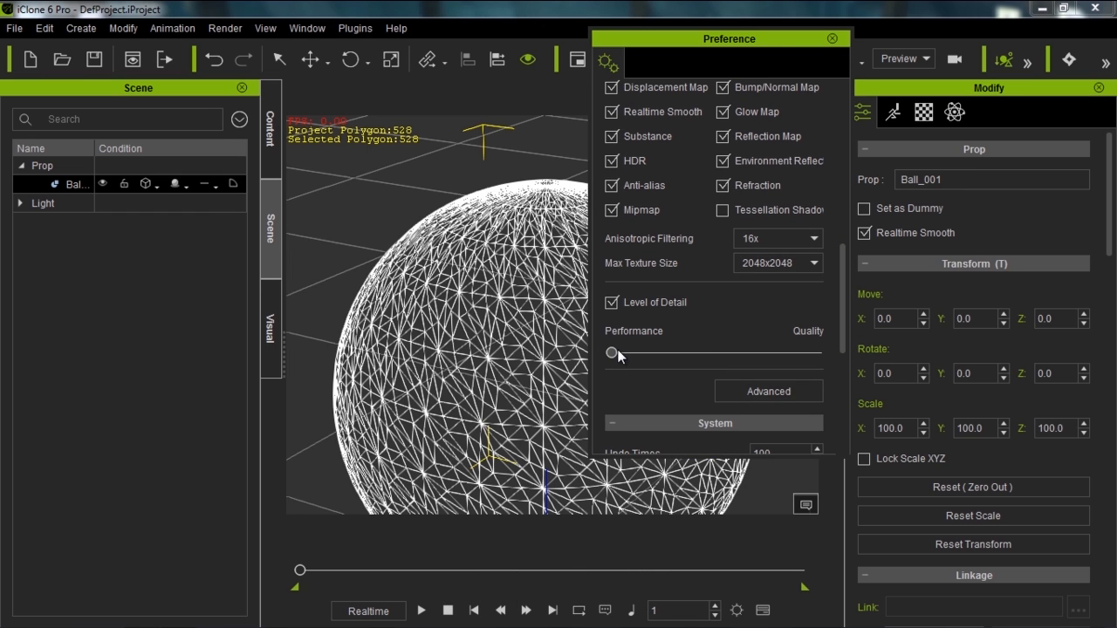
pyautogui.moveTo(611, 352); pyautogui.dragTo(816, 352)
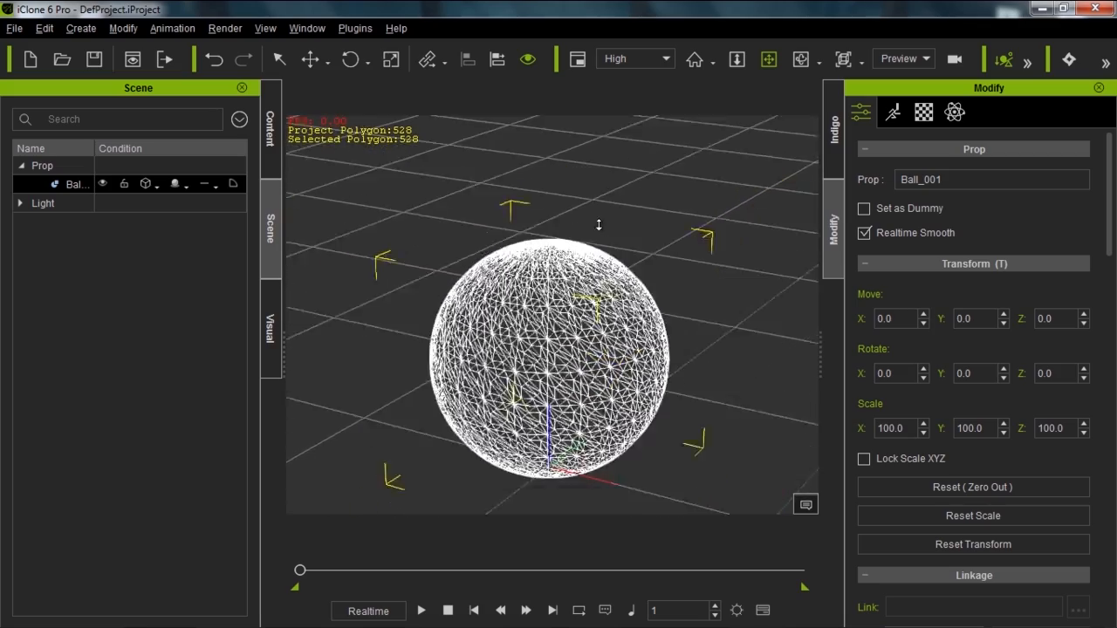
pyautogui.scroll(-3)
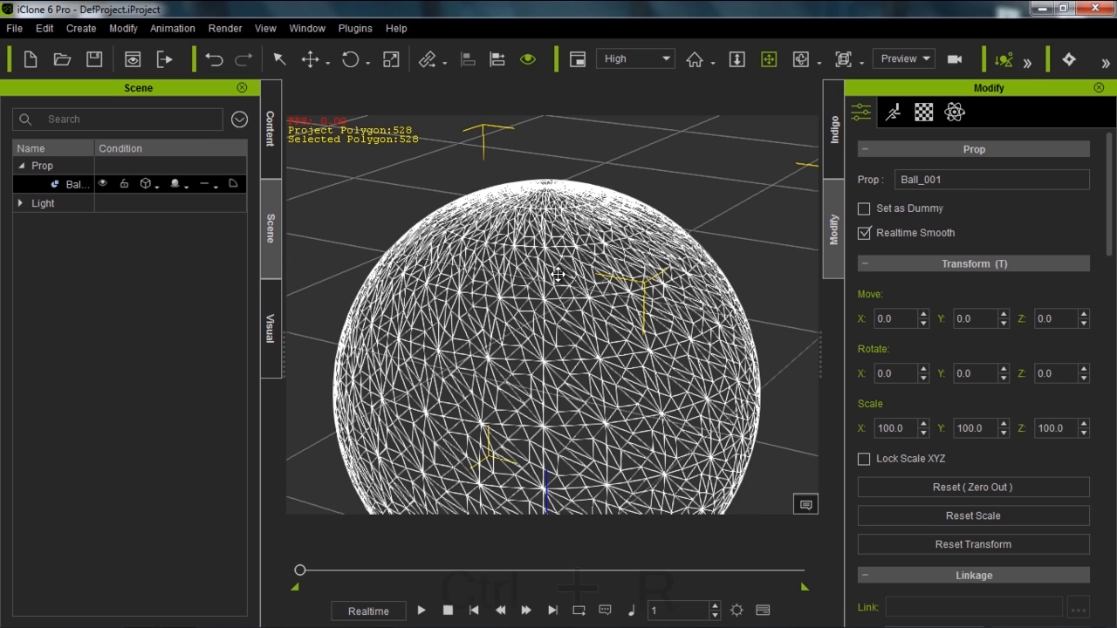
# Toggle the smoothed ball between solid shading and wireframe with Ctrl+R
pyautogui.press('ctrl+r')
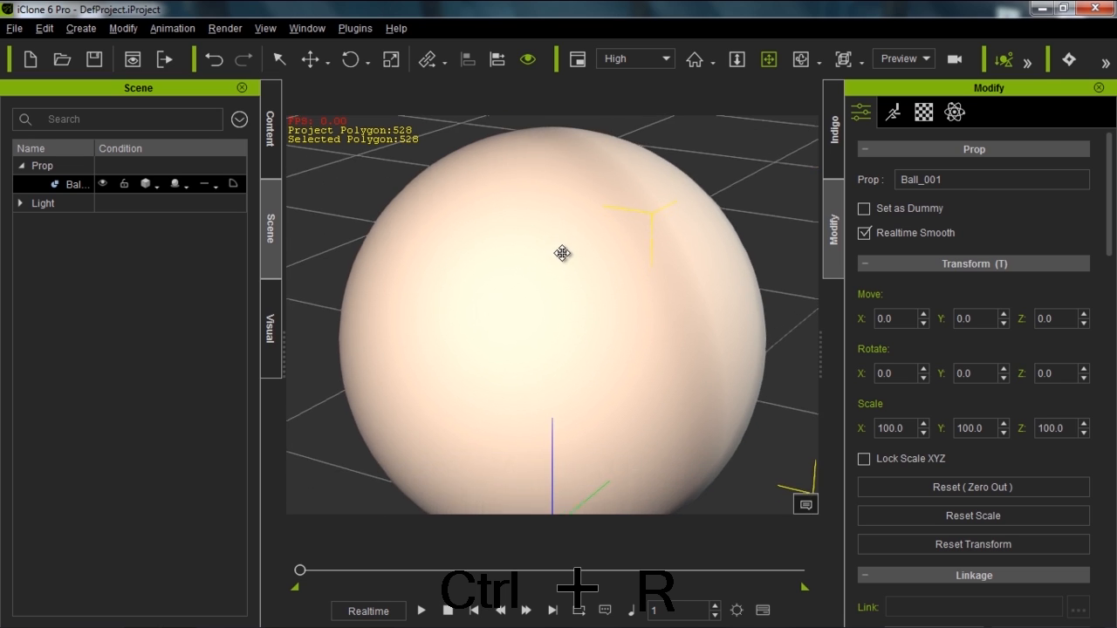
pyautogui.press('ctrl+r')
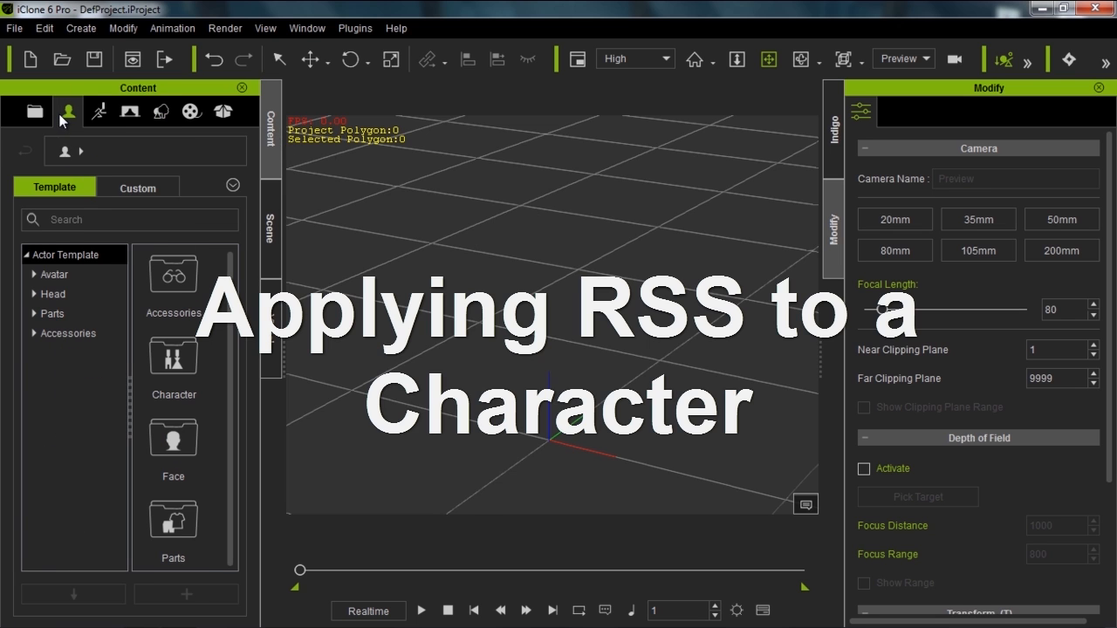
# Bring in Hunter from Avatar > Facial Pipeline and orbit closely around his bald head
pyautogui.click(34, 274)
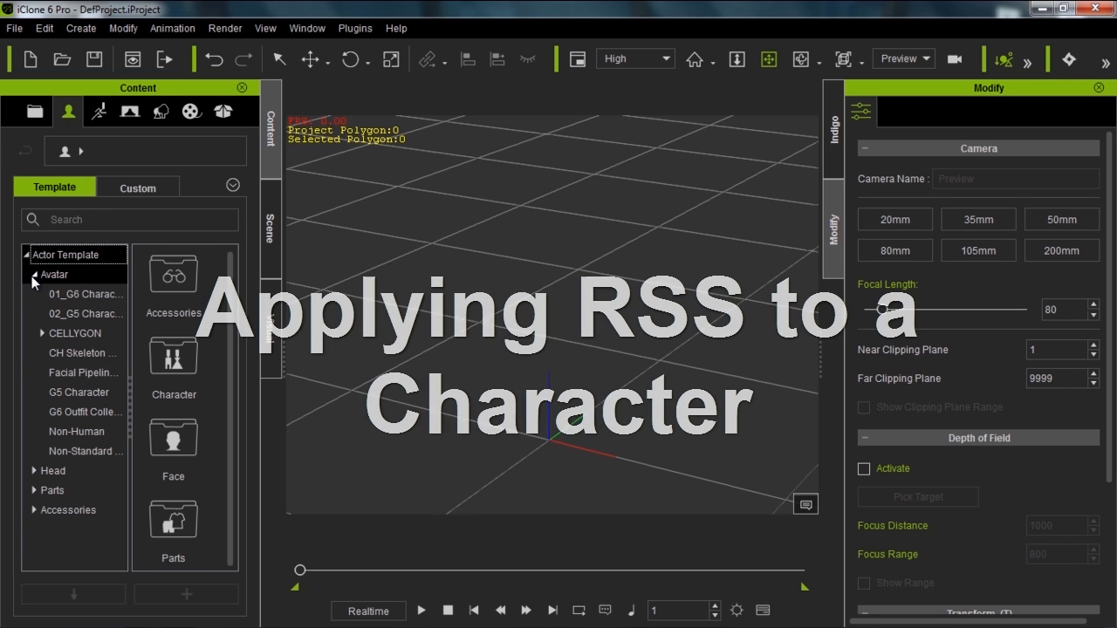
pyautogui.click(78, 373)
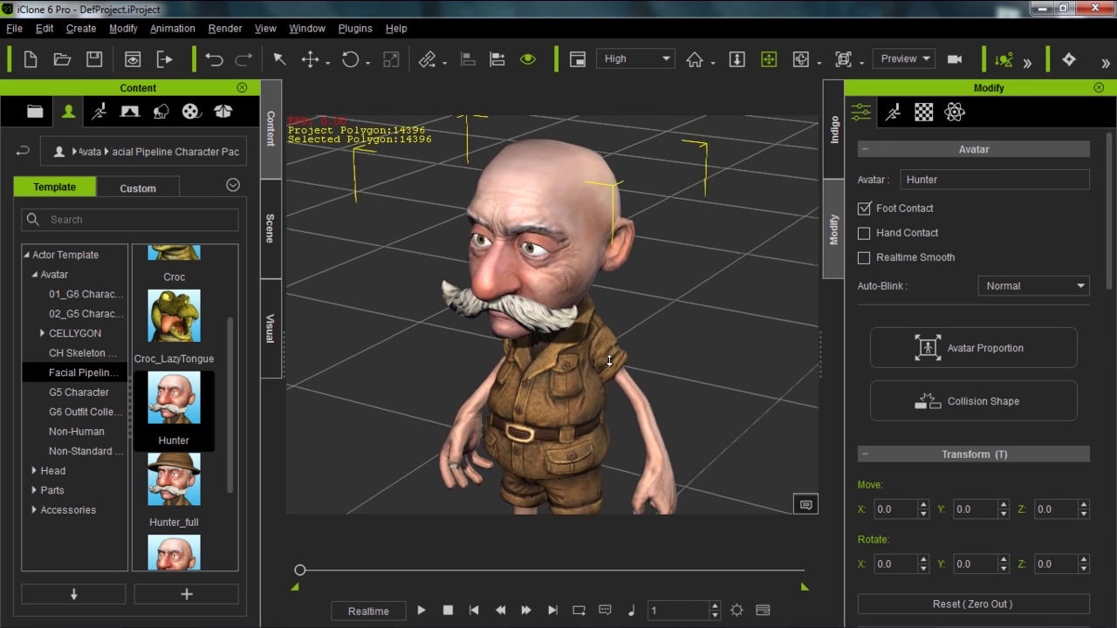
pyautogui.scroll(3)
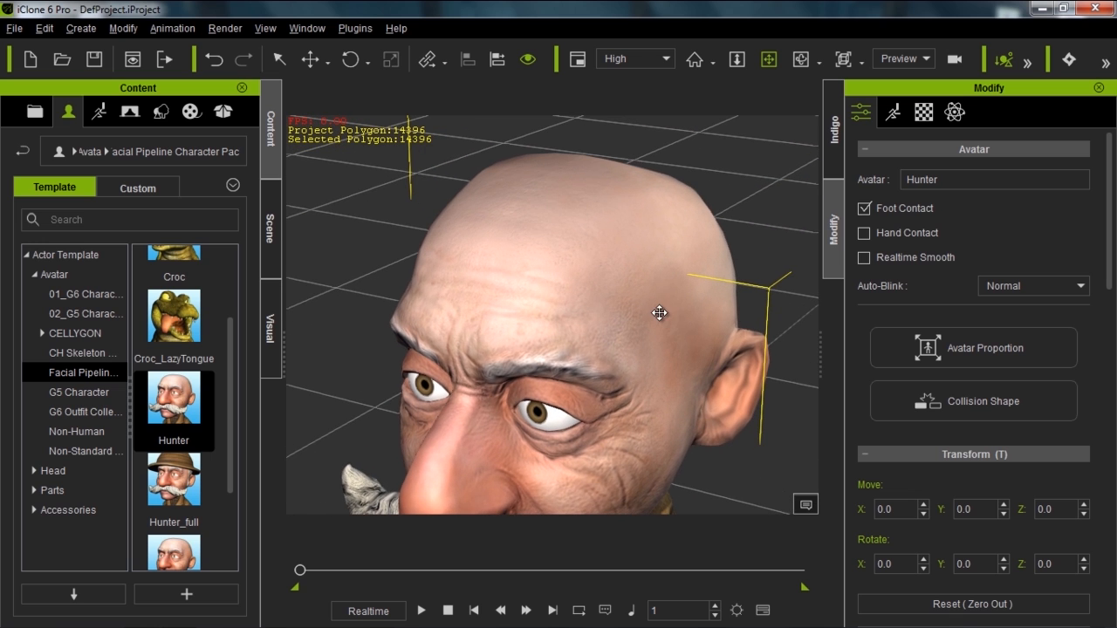
pyautogui.moveTo(658, 312); pyautogui.dragTo(646, 351)
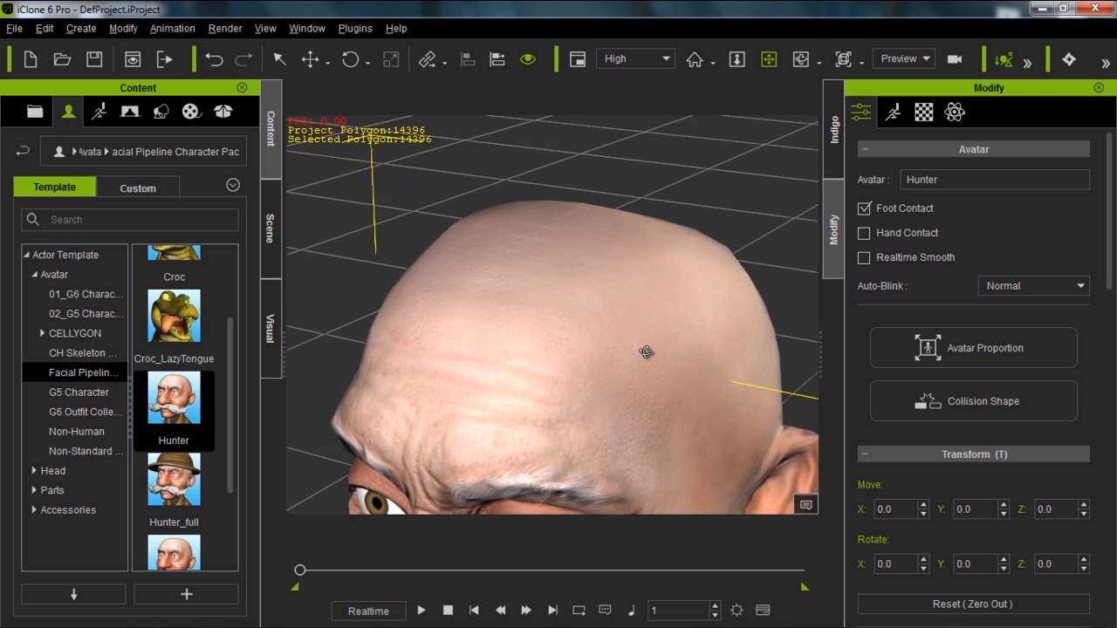
pyautogui.moveTo(646, 352); pyautogui.dragTo(407, 337)
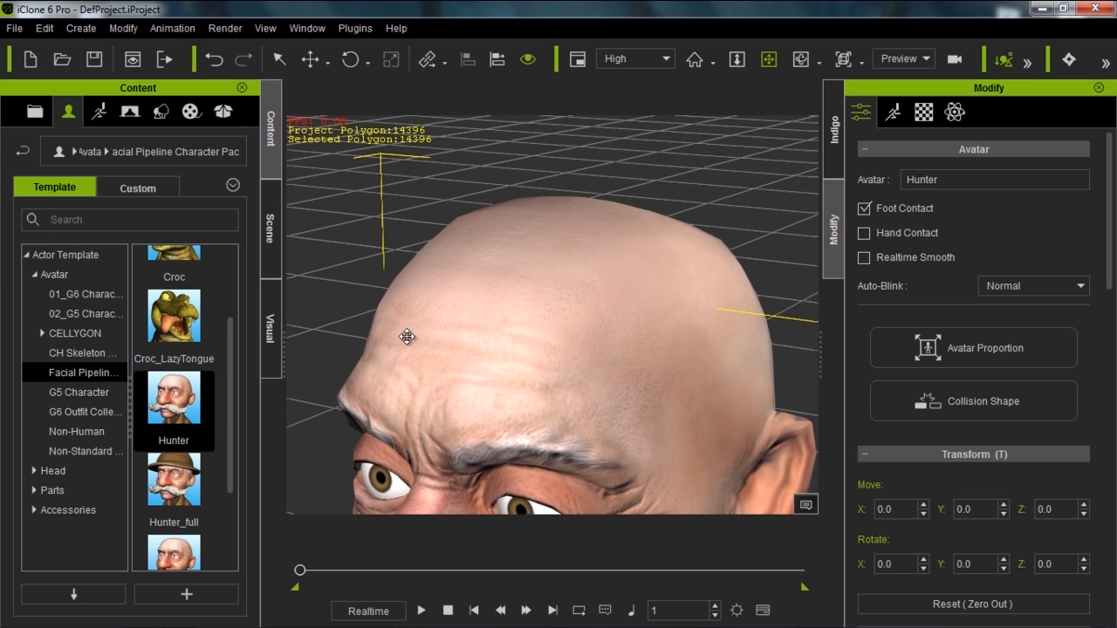
pyautogui.moveTo(407, 336); pyautogui.dragTo(653, 376)
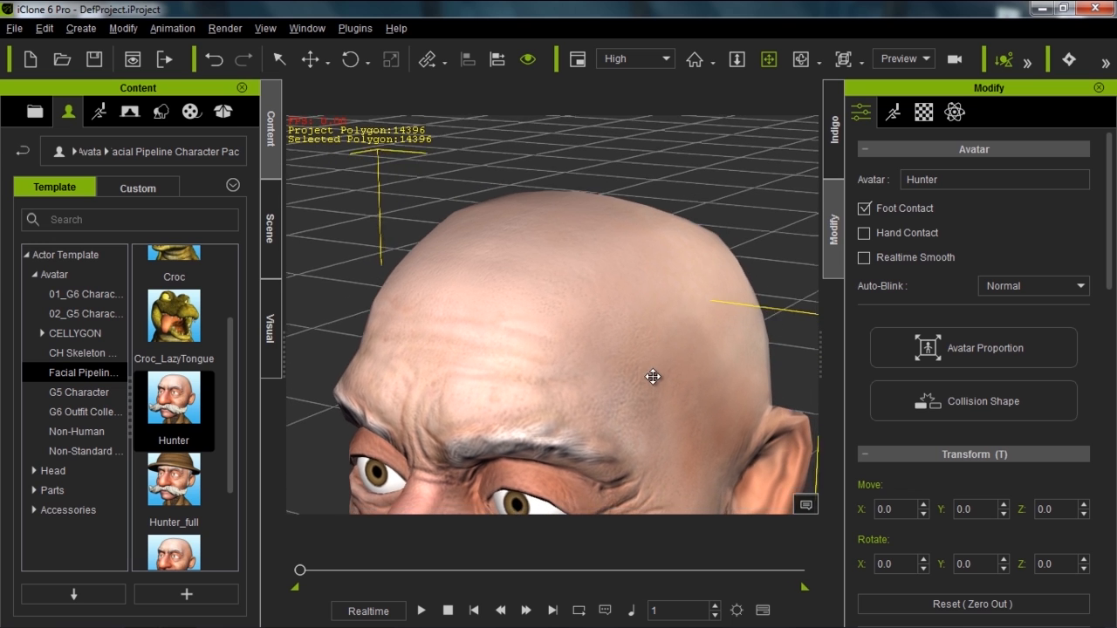
pyautogui.moveTo(653, 376); pyautogui.dragTo(635, 371)
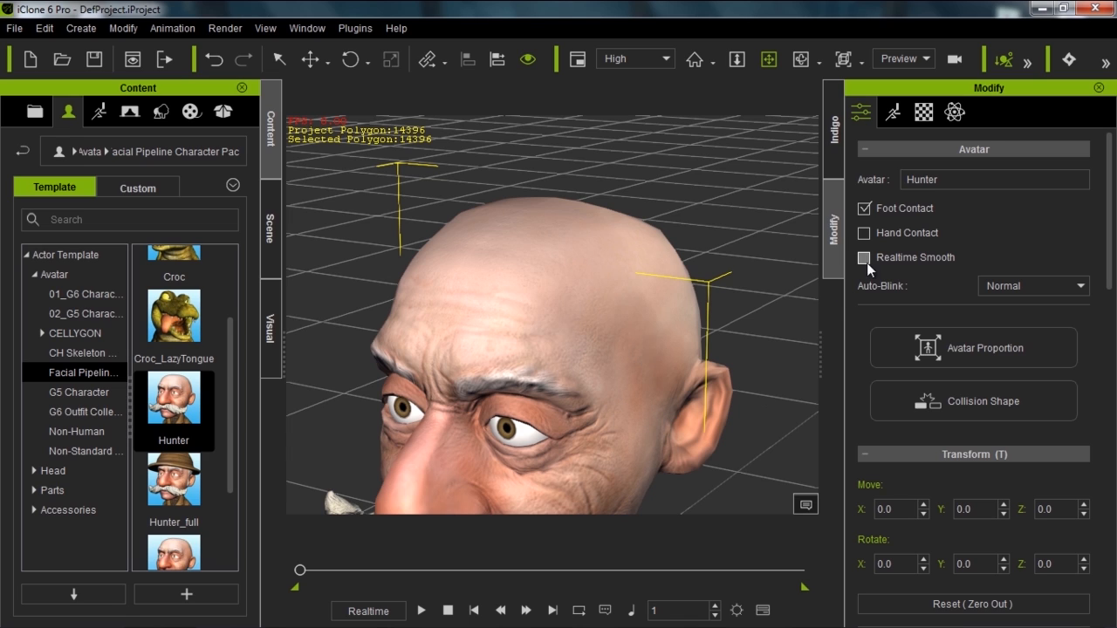
# Toggle Hunter's Realtime Smooth checkbox several times, leaving smoothing on
pyautogui.click(864, 257)
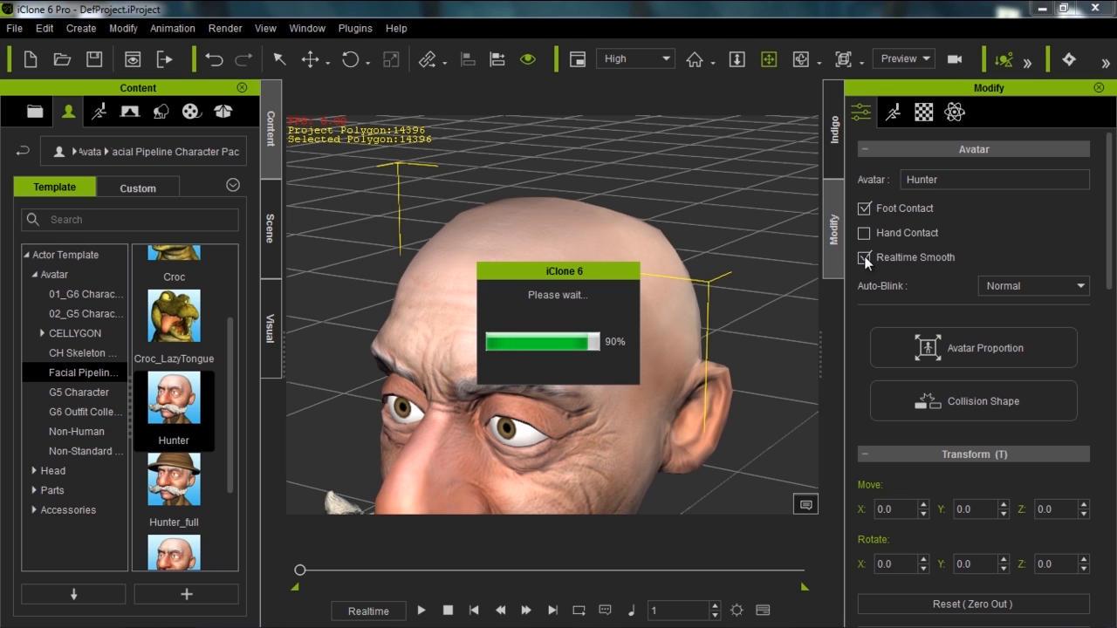
pyautogui.click(863, 258)
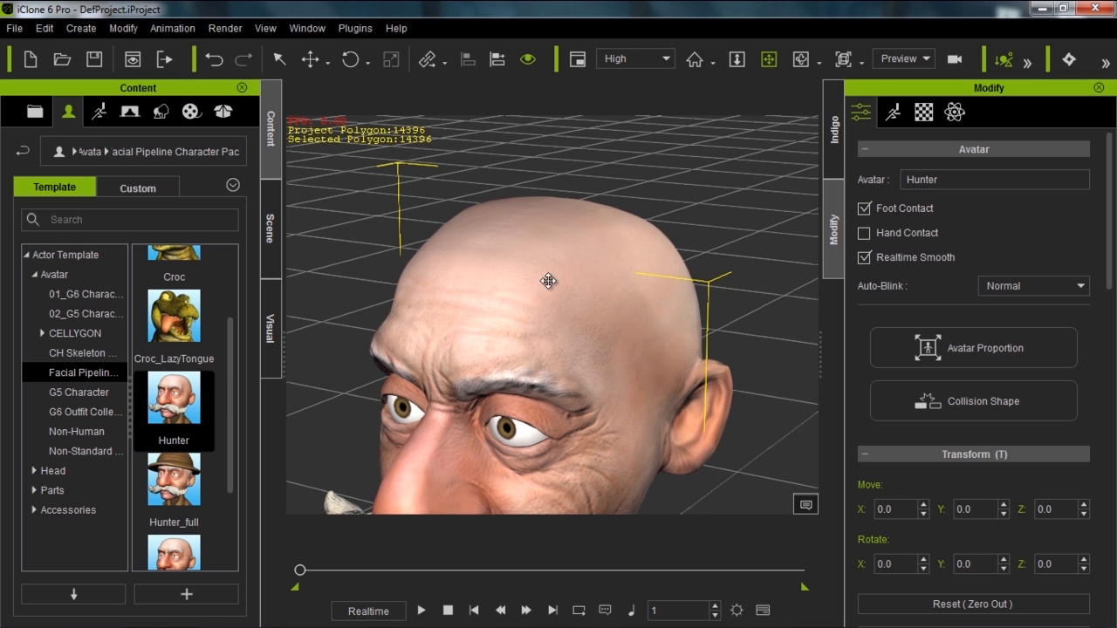
pyautogui.moveTo(643, 270)
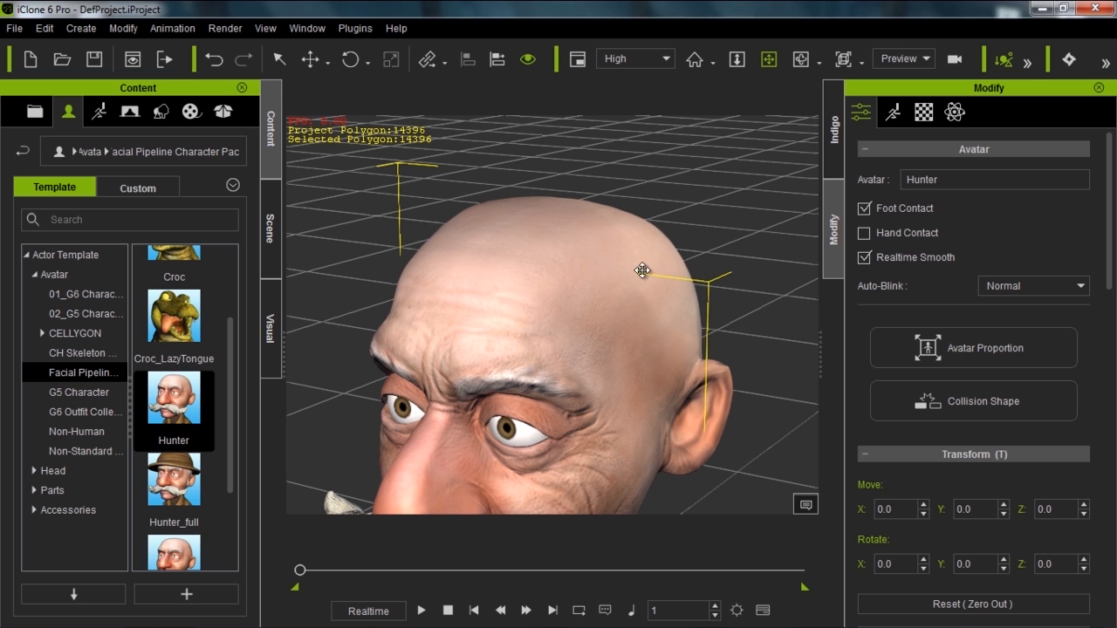
pyautogui.moveTo(527, 355)
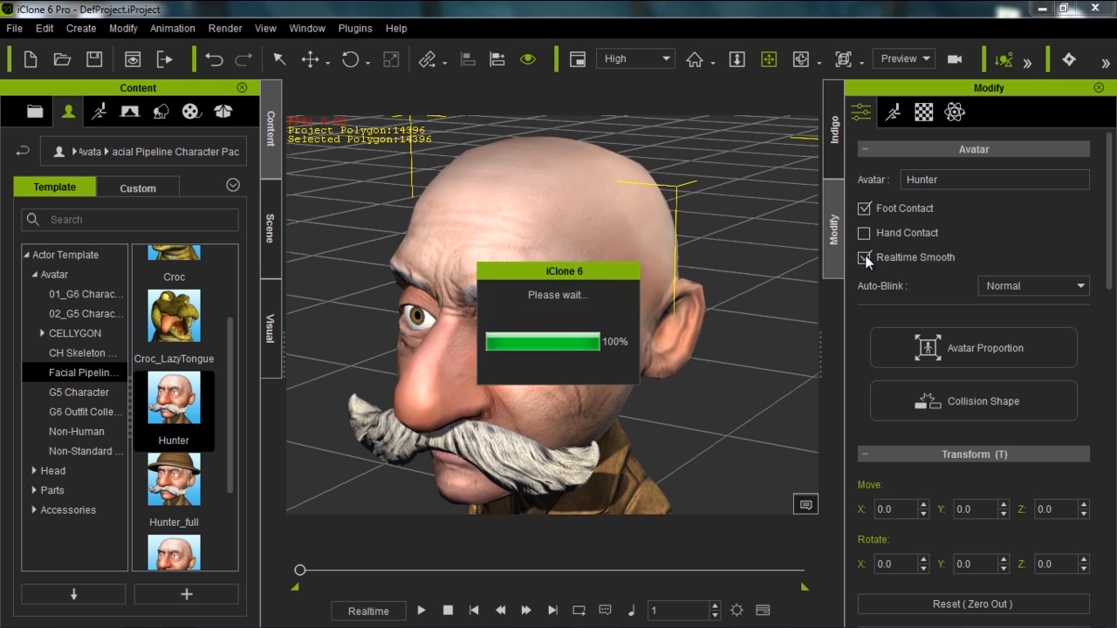
pyautogui.click(864, 258)
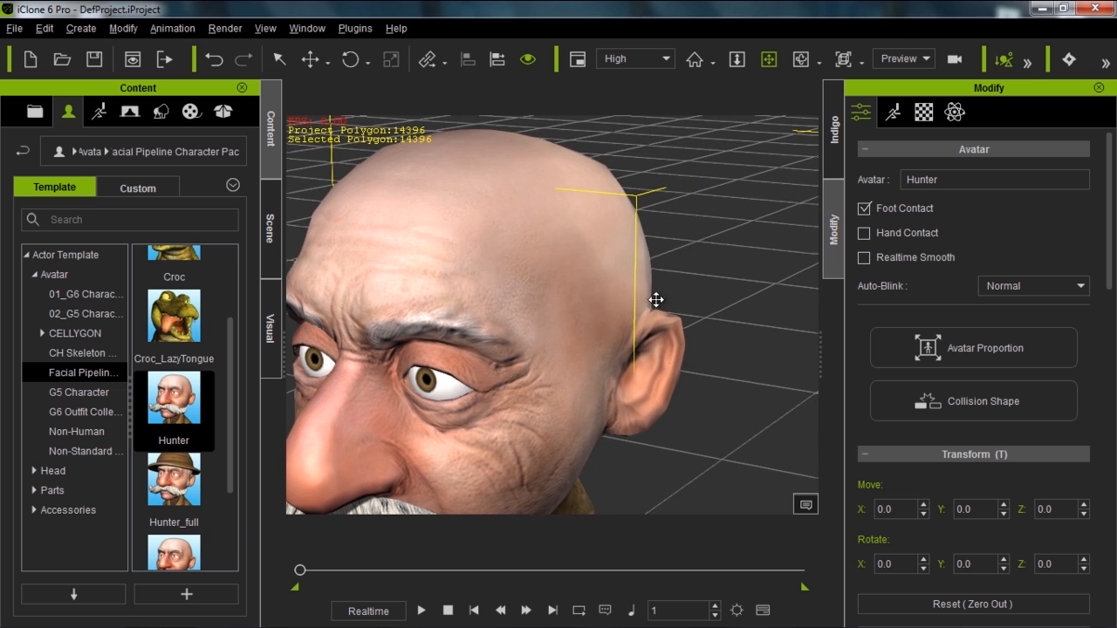
pyautogui.click(864, 257)
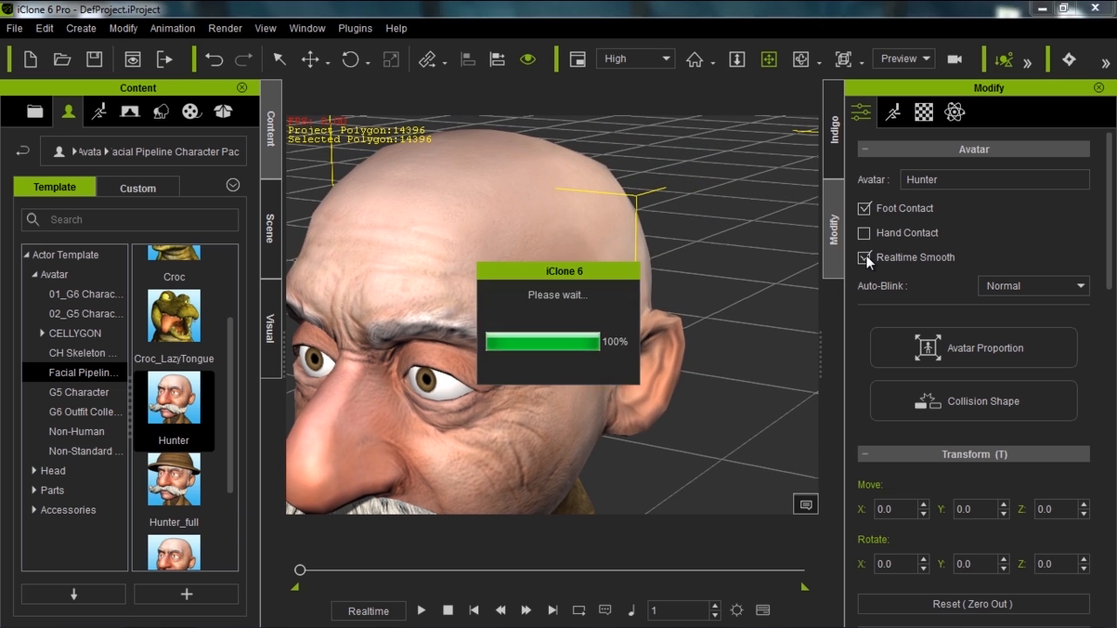
pyautogui.click(864, 257)
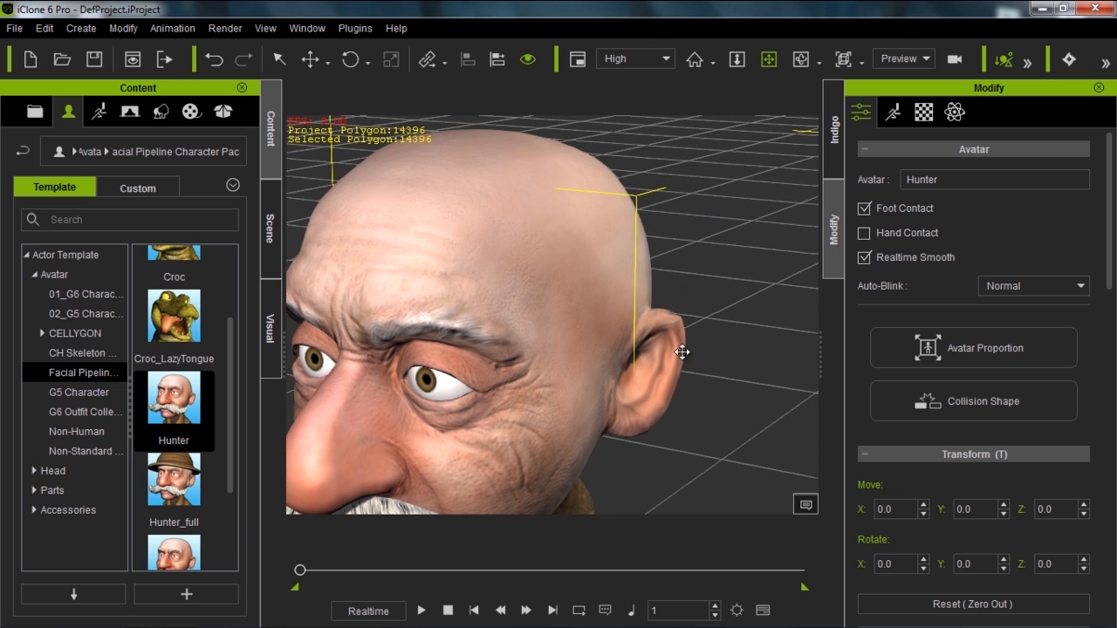
# View Hunter's head in wireframe, untick Realtime Smooth, and return to shaded view
pyautogui.press('ctrl+r')
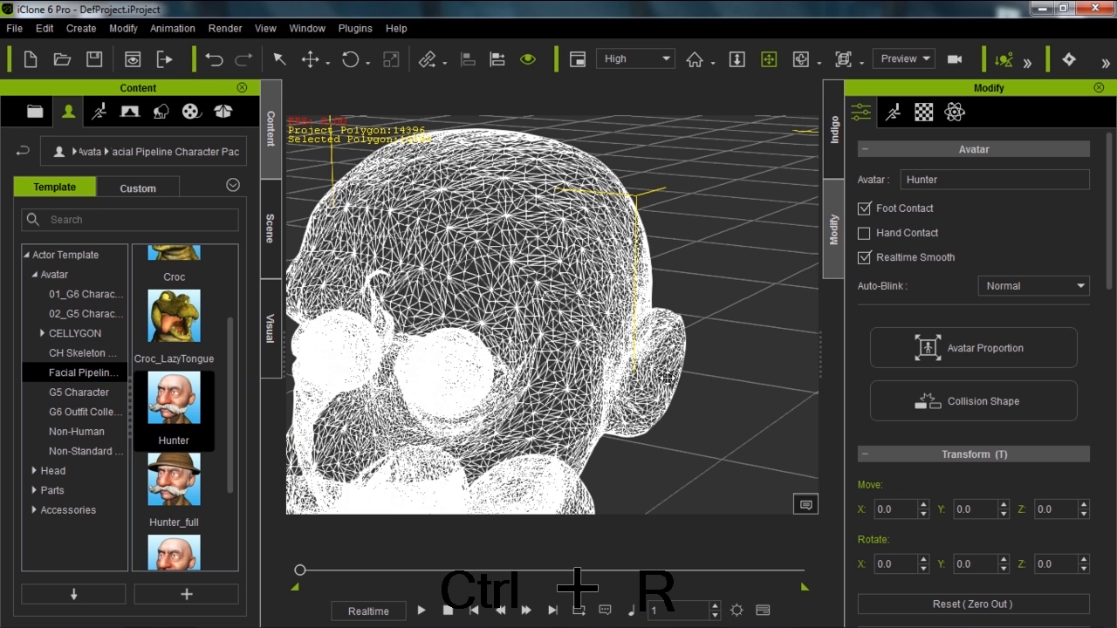
pyautogui.click(865, 258)
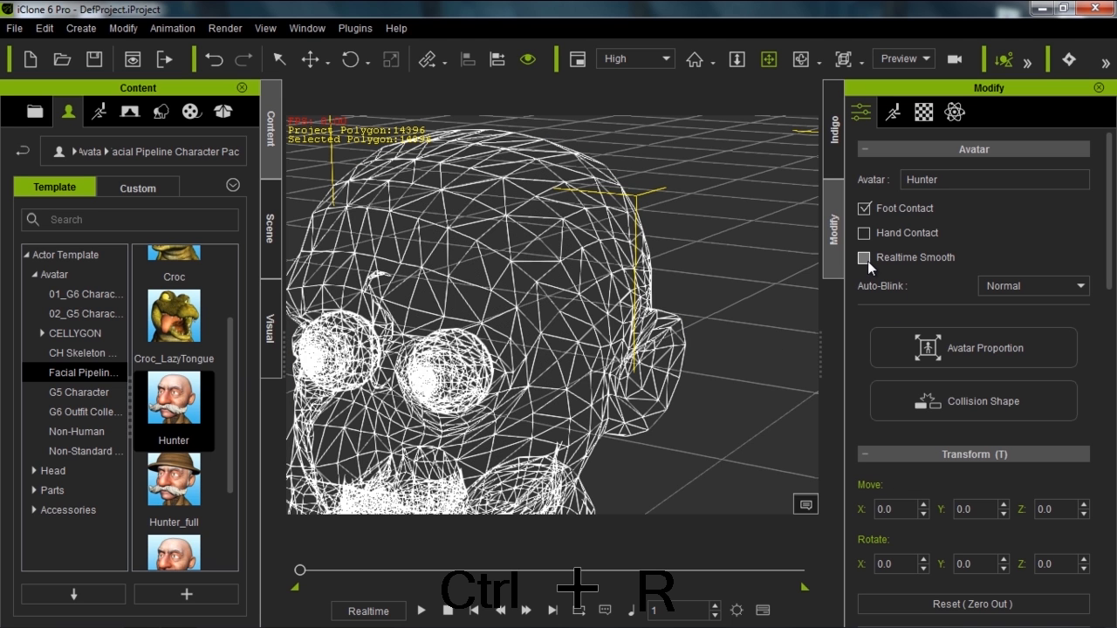
pyautogui.press('ctrl+r')
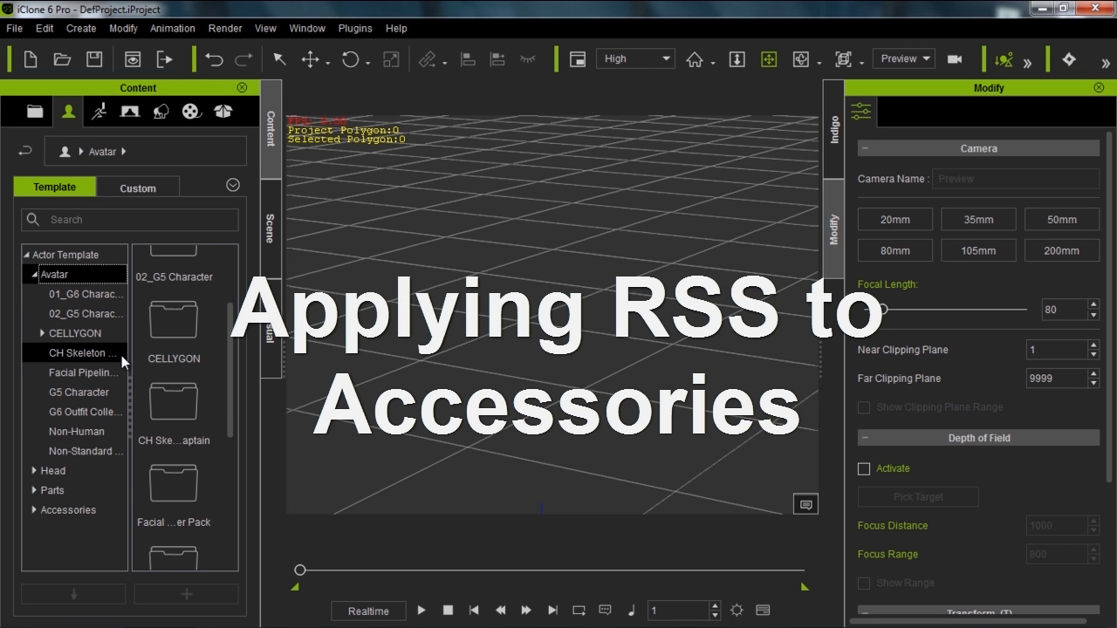
# Add the CH Skeleton Hero Captain avatar and frame its helmeted head and shoulders
pyautogui.click(86, 353)
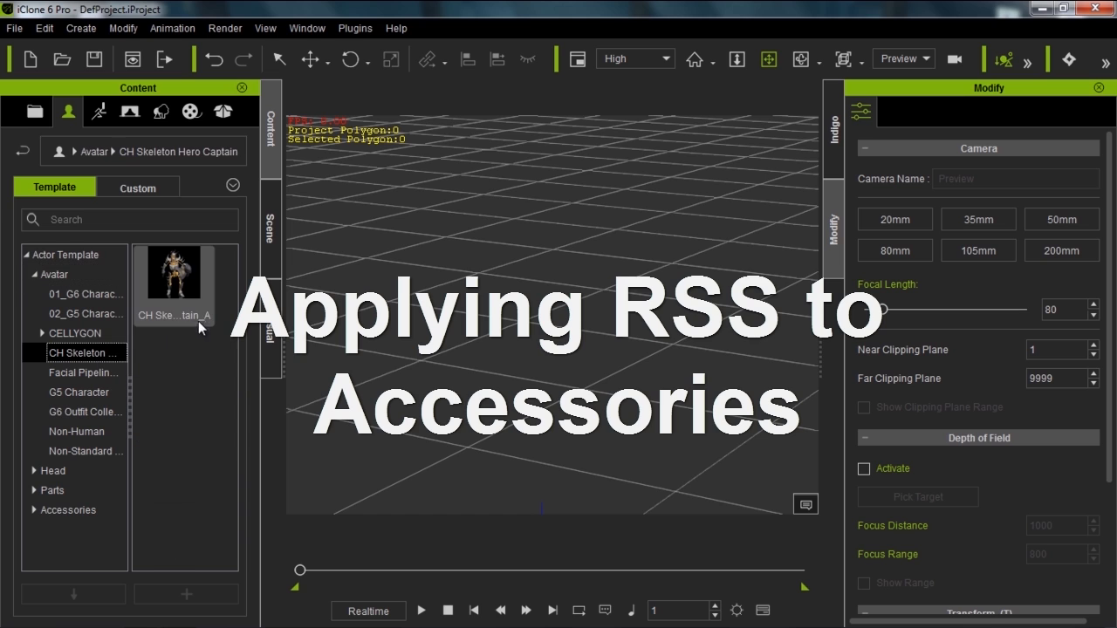
pyautogui.doubleClick(174, 275)
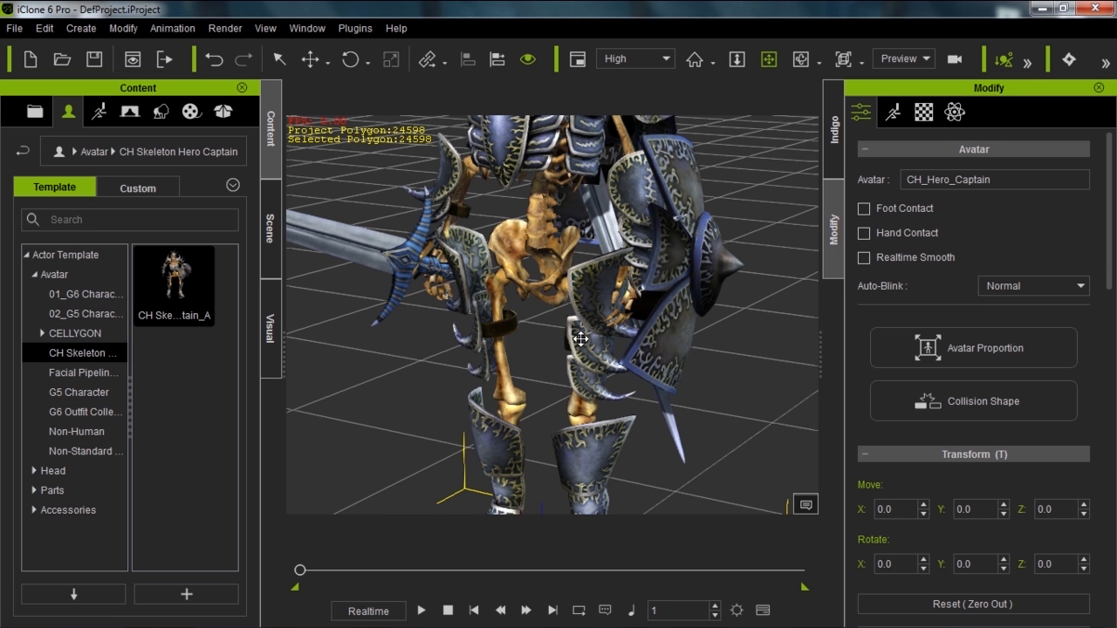
pyautogui.moveTo(581, 339); pyautogui.dragTo(663, 235)
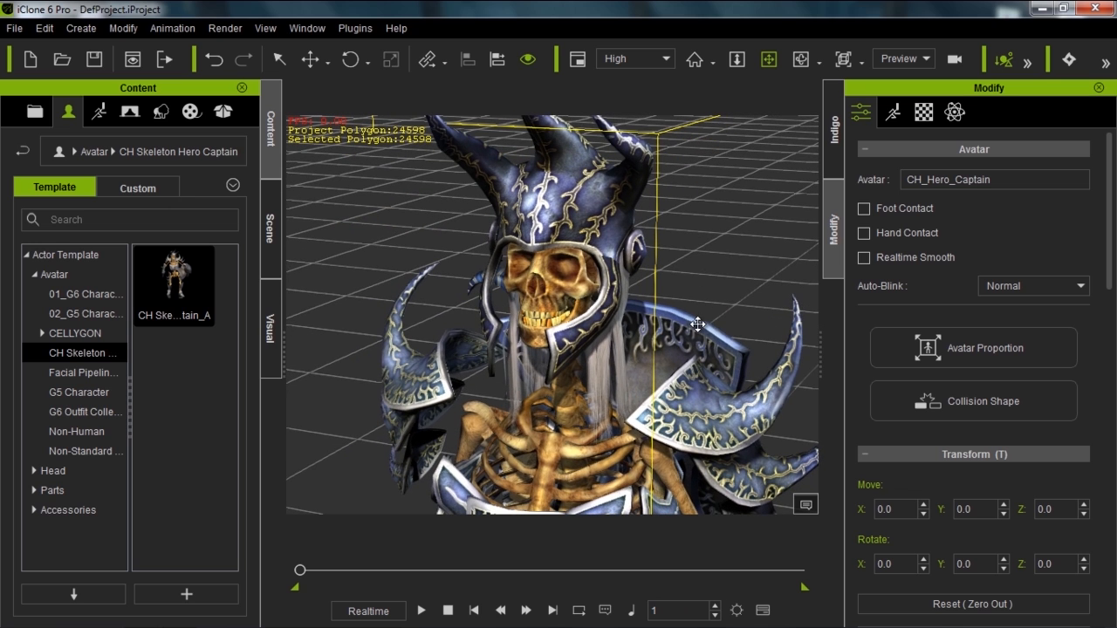
pyautogui.click(863, 258)
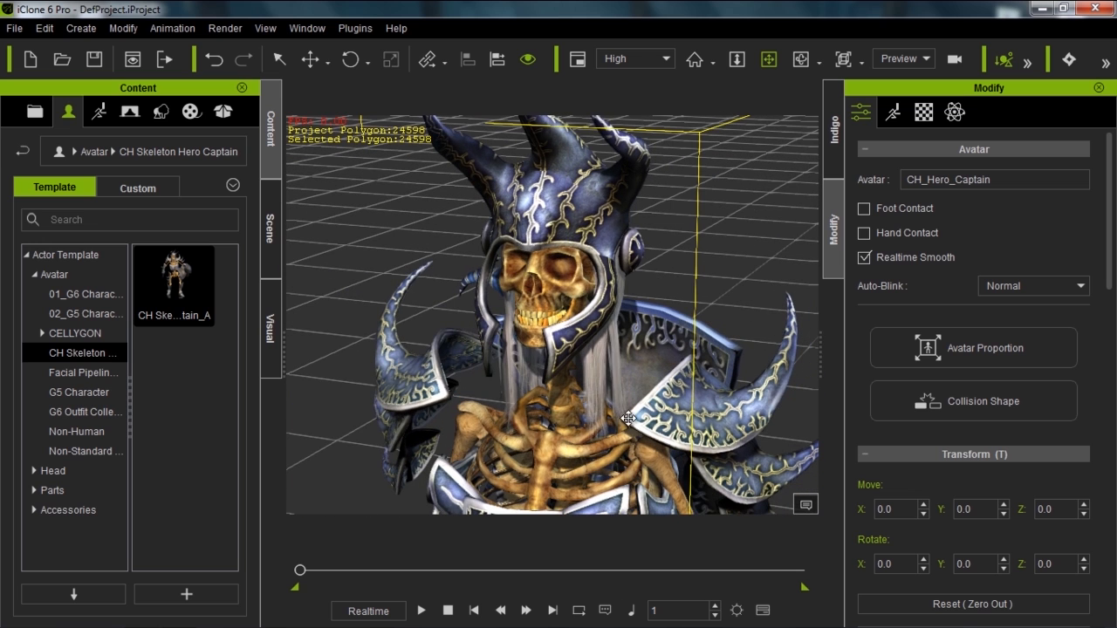
pyautogui.click(864, 257)
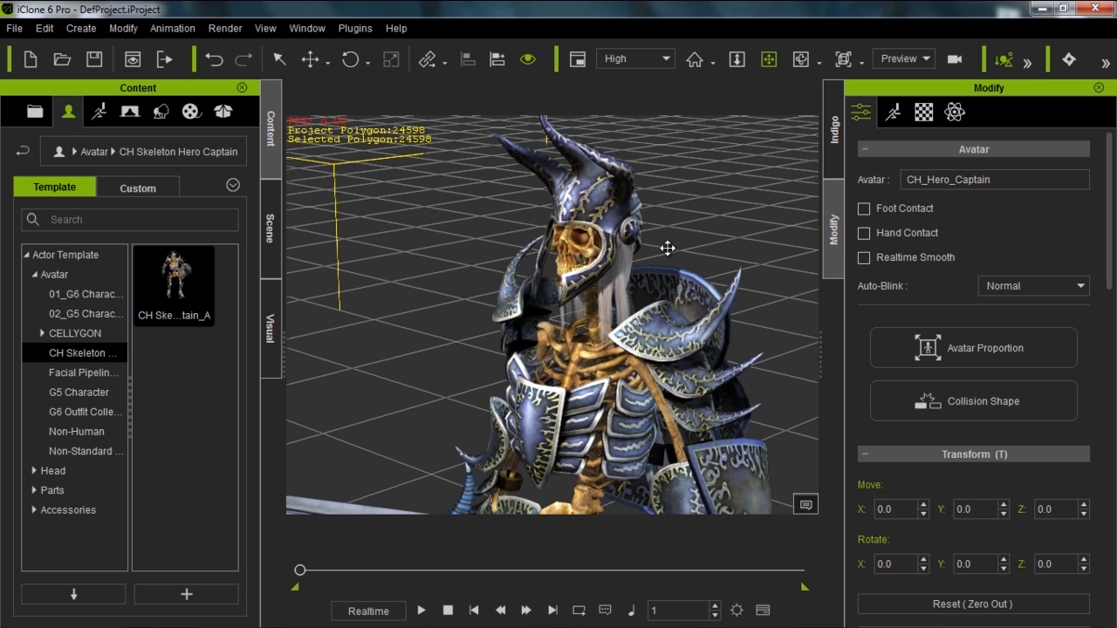
pyautogui.moveTo(819, 297)
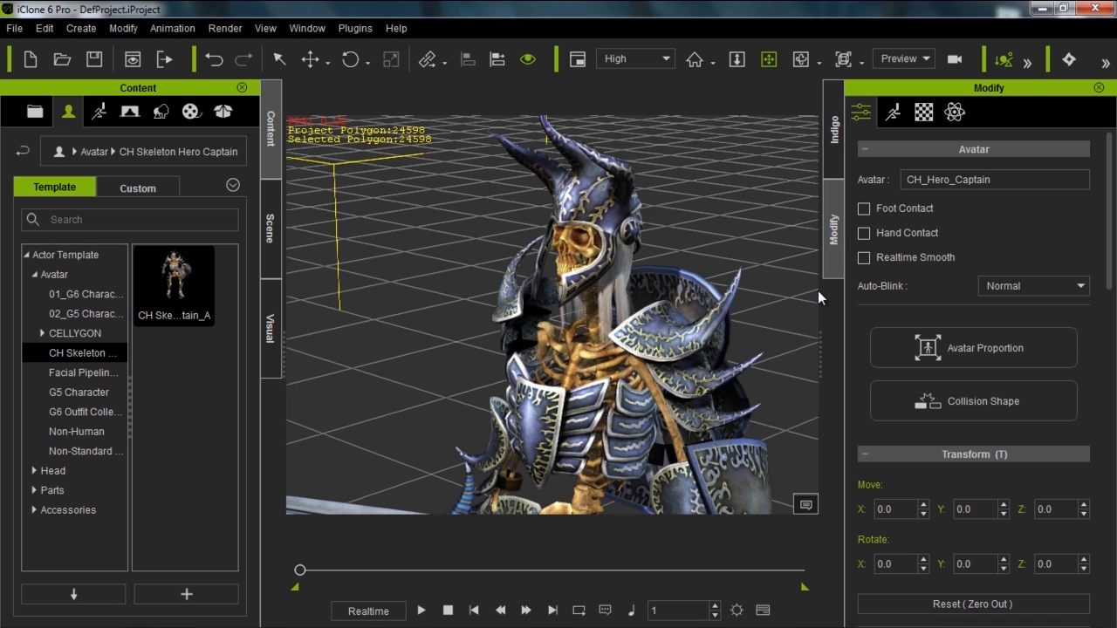
pyautogui.moveTo(648, 311)
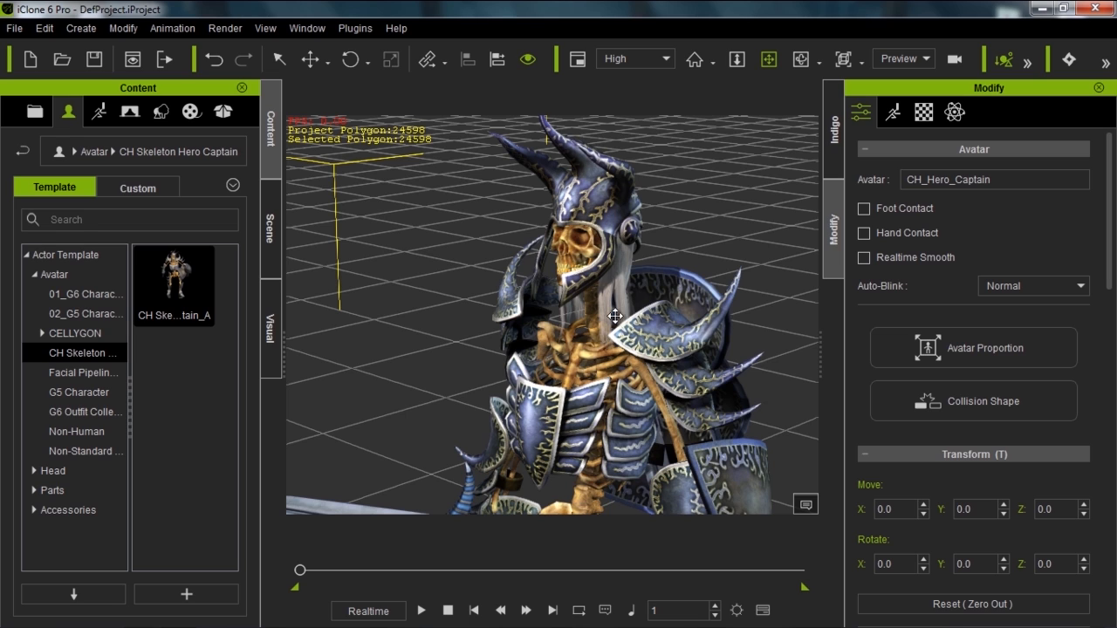
# Show the Scene outline and widen the Name column to read the captain's accessory names
pyautogui.click(270, 240)
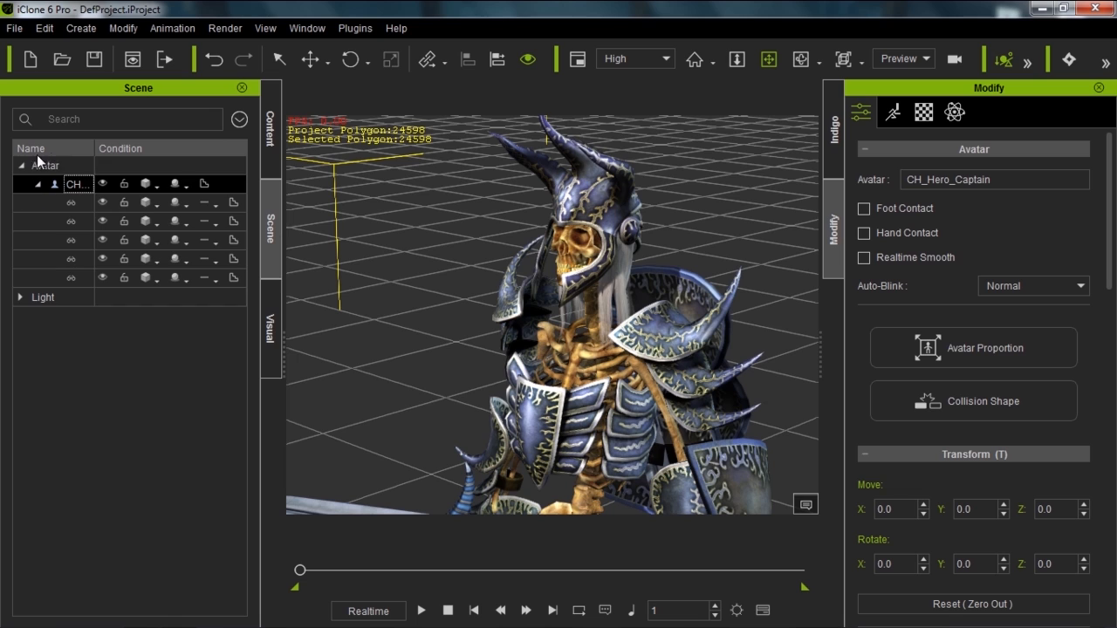
pyautogui.moveTo(96, 148); pyautogui.dragTo(122, 148)
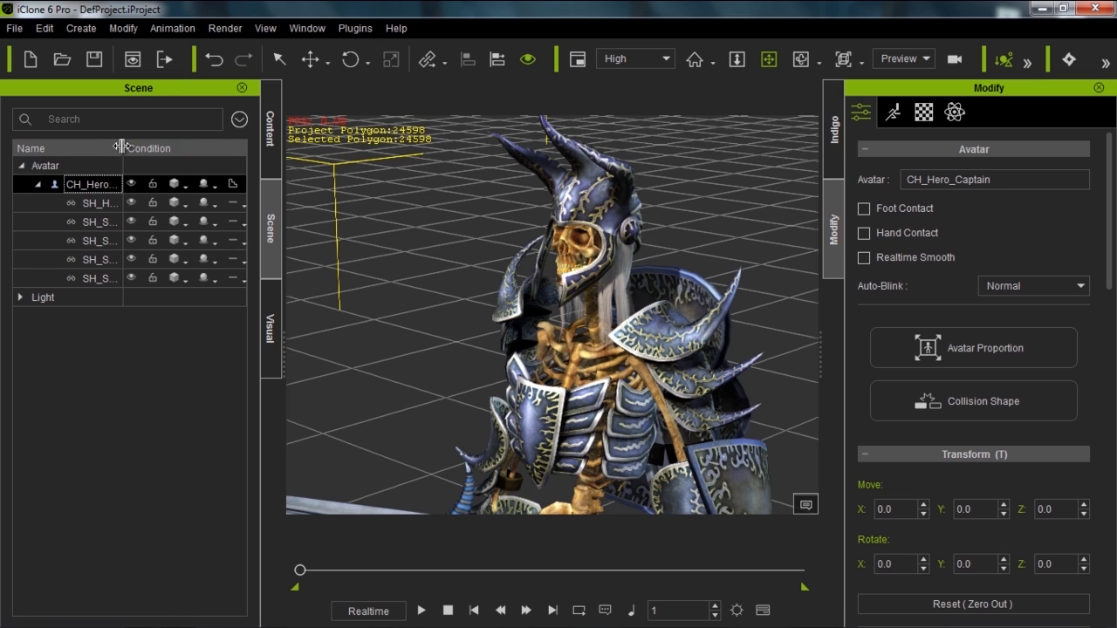
pyautogui.moveTo(122, 148); pyautogui.dragTo(171, 148)
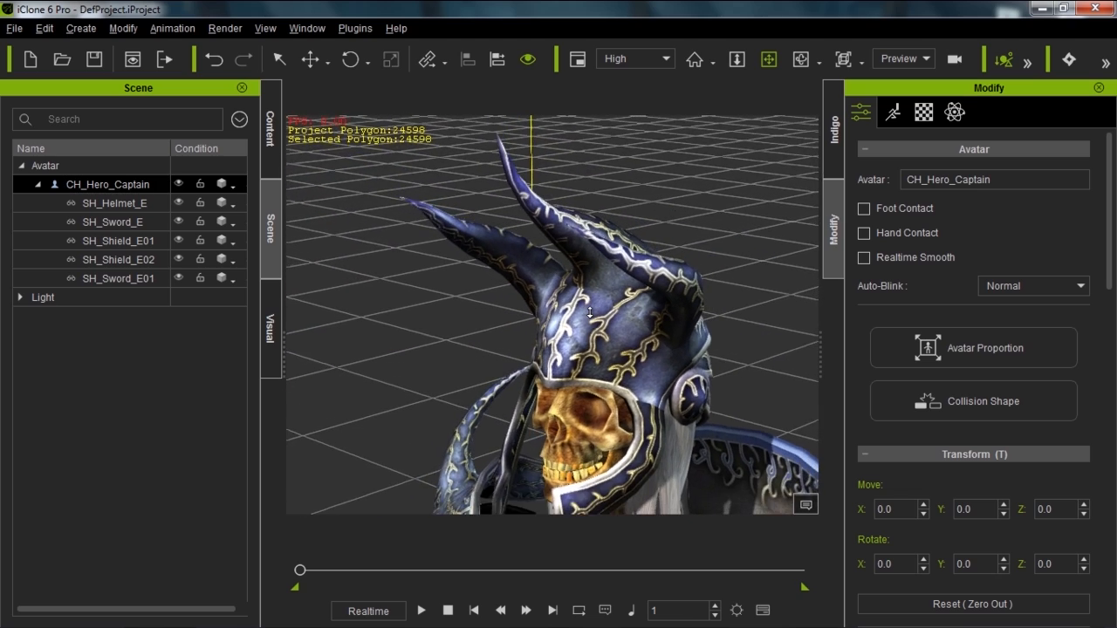
# Orbit and zoom the camera in on the horned helmet from the side
pyautogui.moveTo(589, 312); pyautogui.dragTo(658, 319)
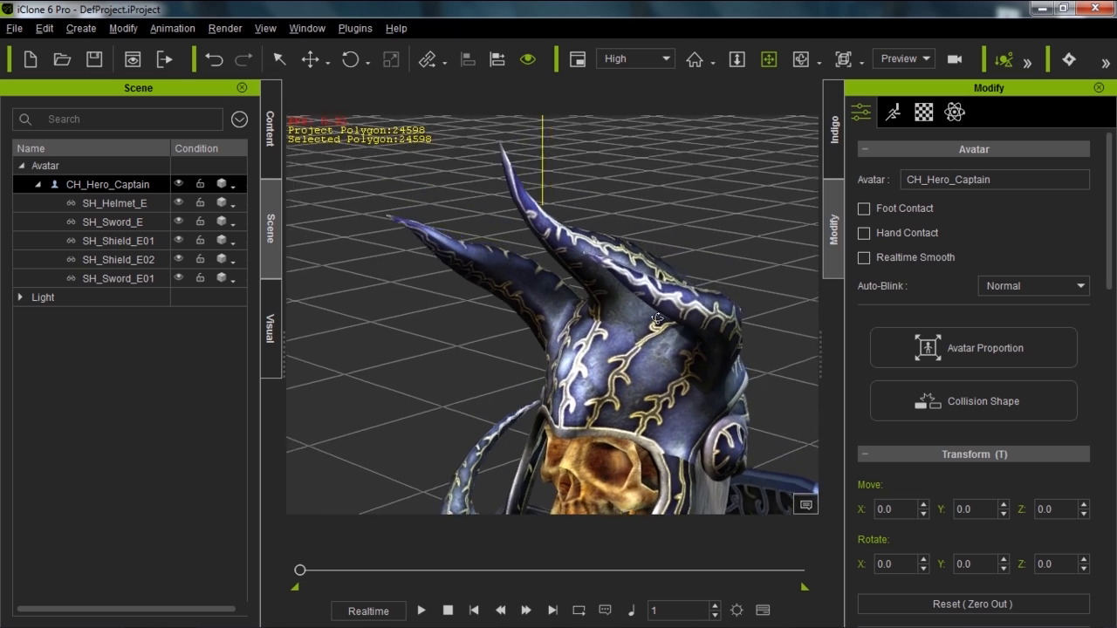
pyautogui.moveTo(659, 319); pyautogui.dragTo(661, 340)
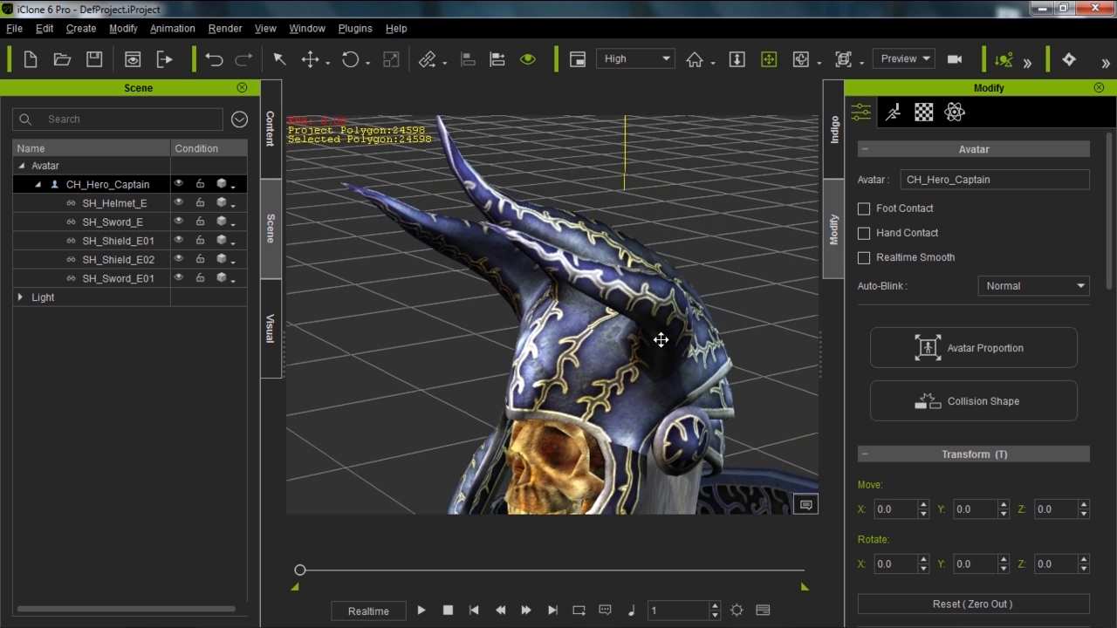
pyautogui.moveTo(661, 339); pyautogui.dragTo(679, 367)
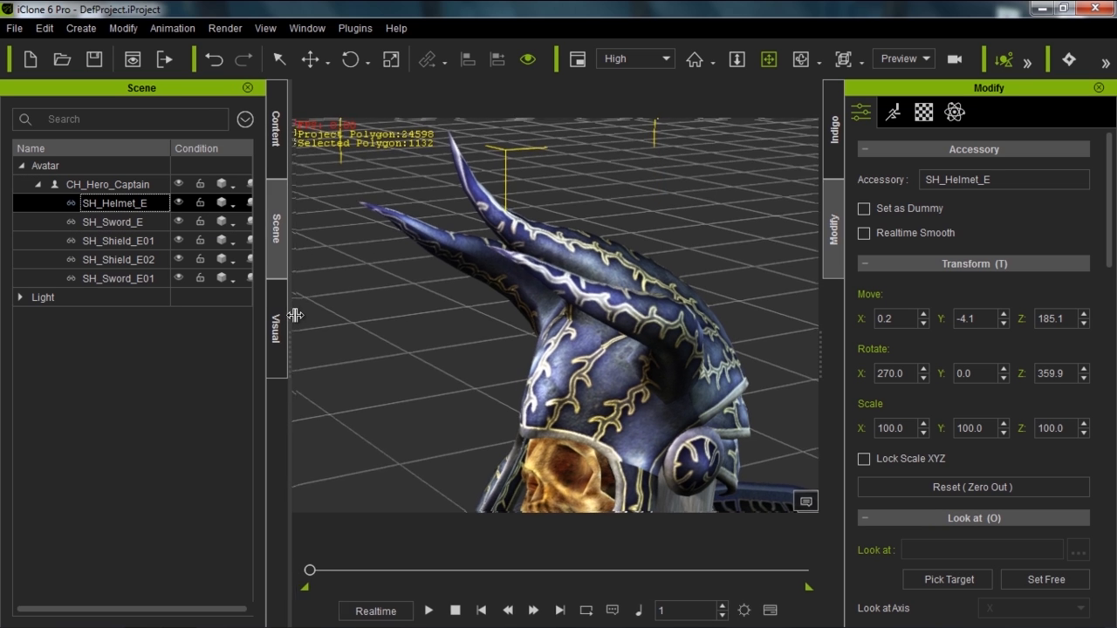
# Widen the outline, toggle Realtime Smooth for SH_Helmet_E, and toggle its wireframe with Ctrl+R
pyautogui.moveTo(288, 314); pyautogui.dragTo(349, 314)
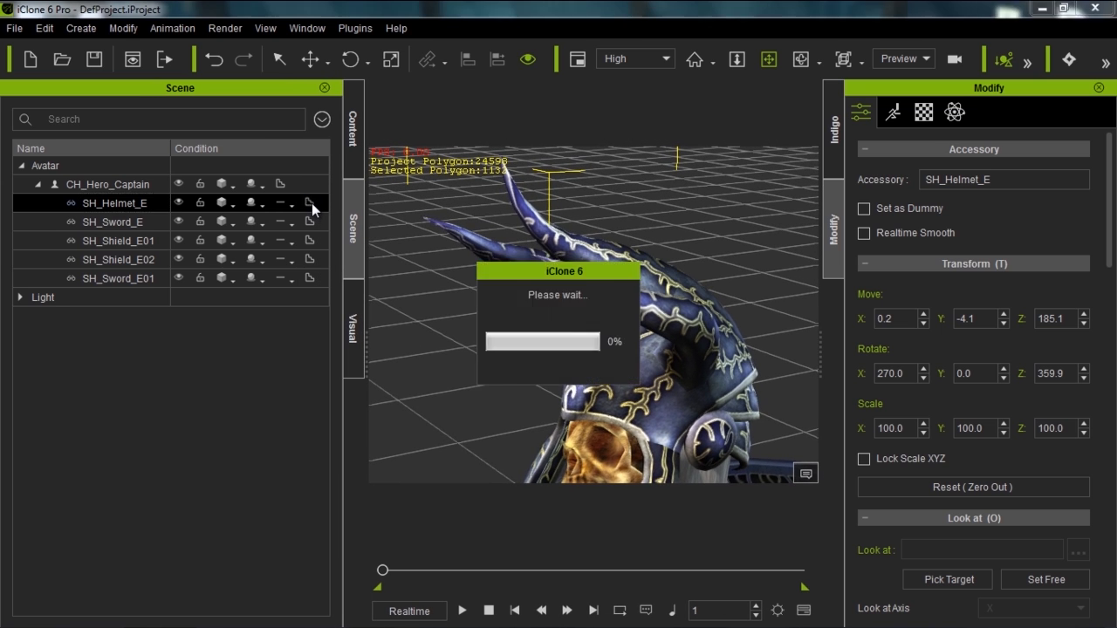
pyautogui.click(864, 233)
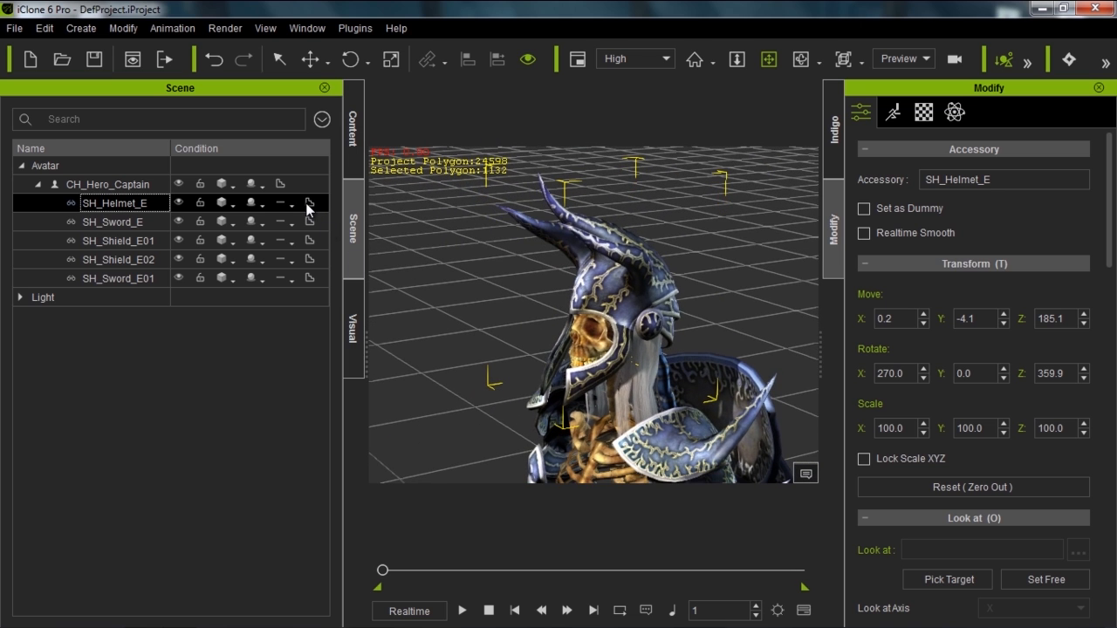
pyautogui.click(864, 233)
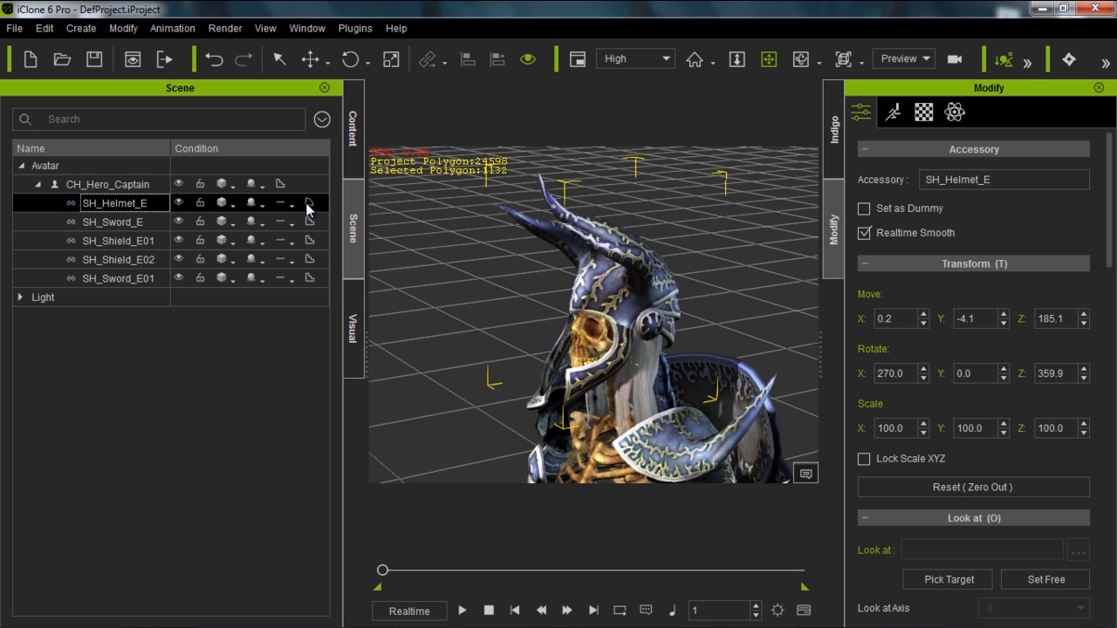
pyautogui.press('ctrl+r')
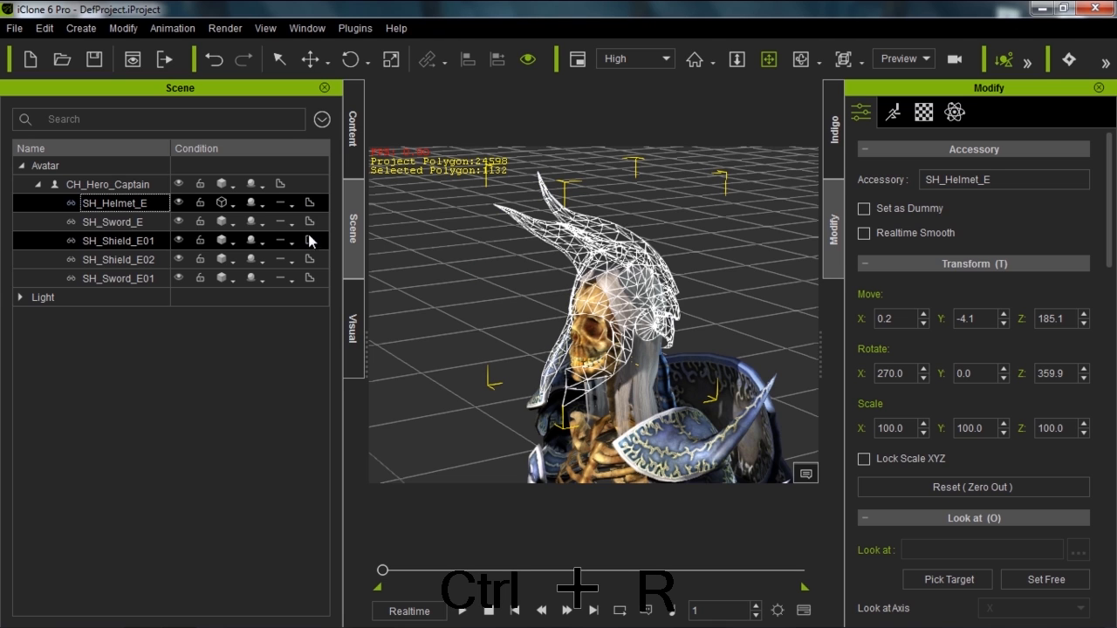
pyautogui.click(864, 233)
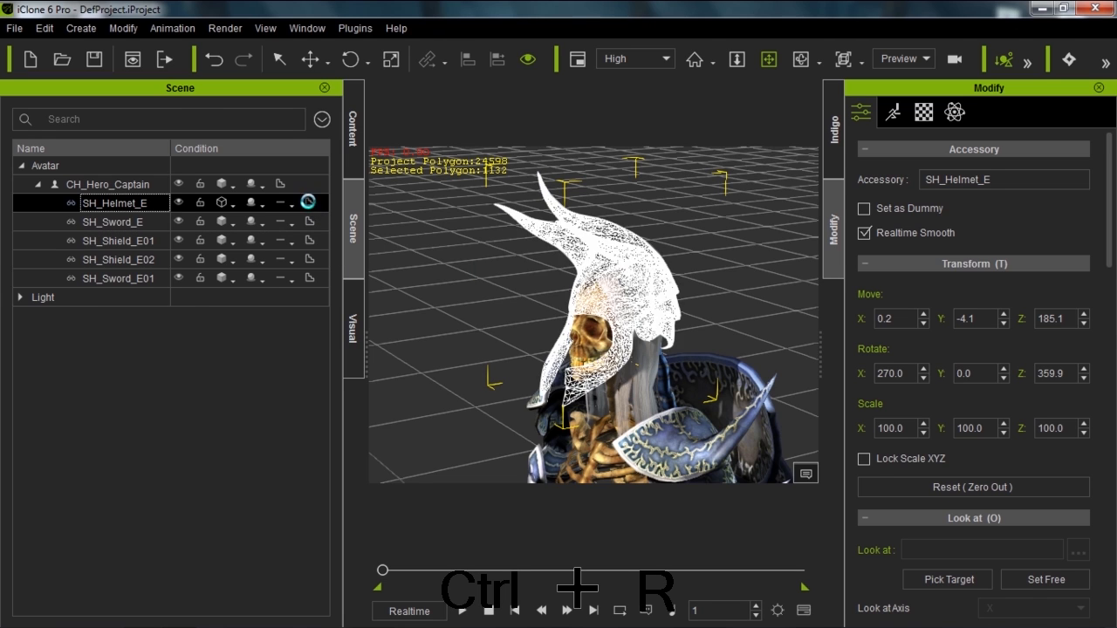
pyautogui.press('ctrl+r')
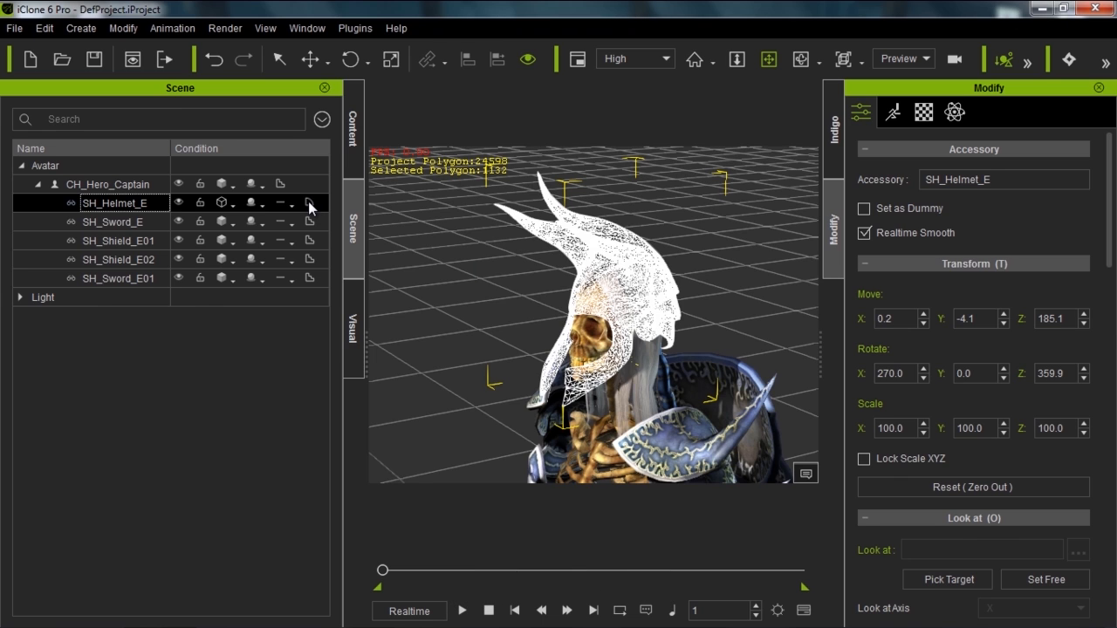
pyautogui.click(864, 233)
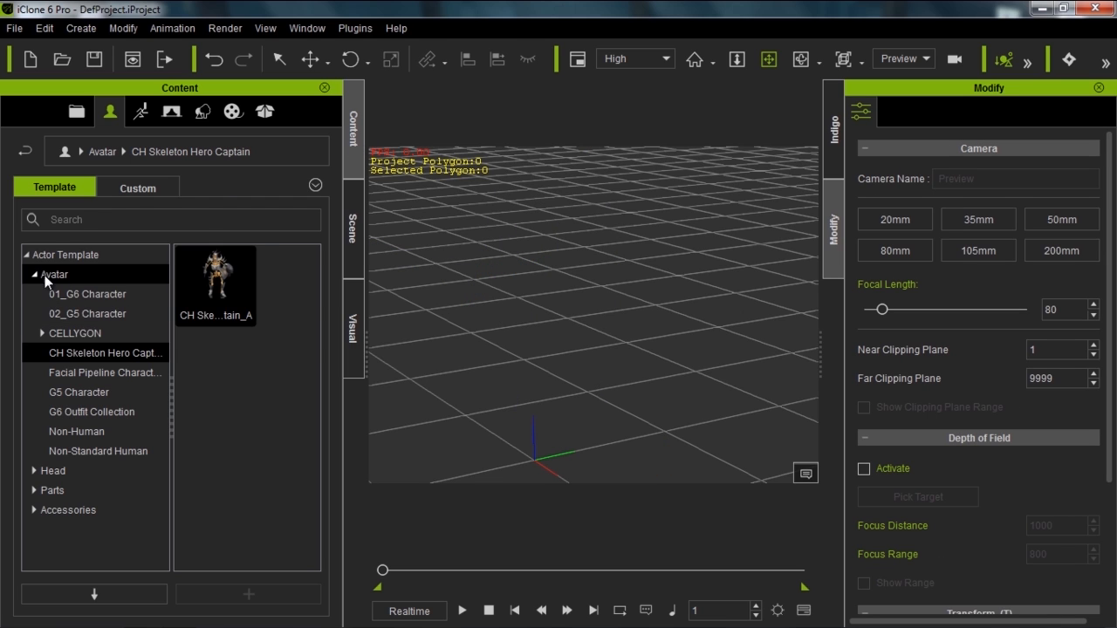
# Browse Props to Tessellation Props > Tessellation Template, listing Displace_001 to Displace_007
pyautogui.click(202, 110)
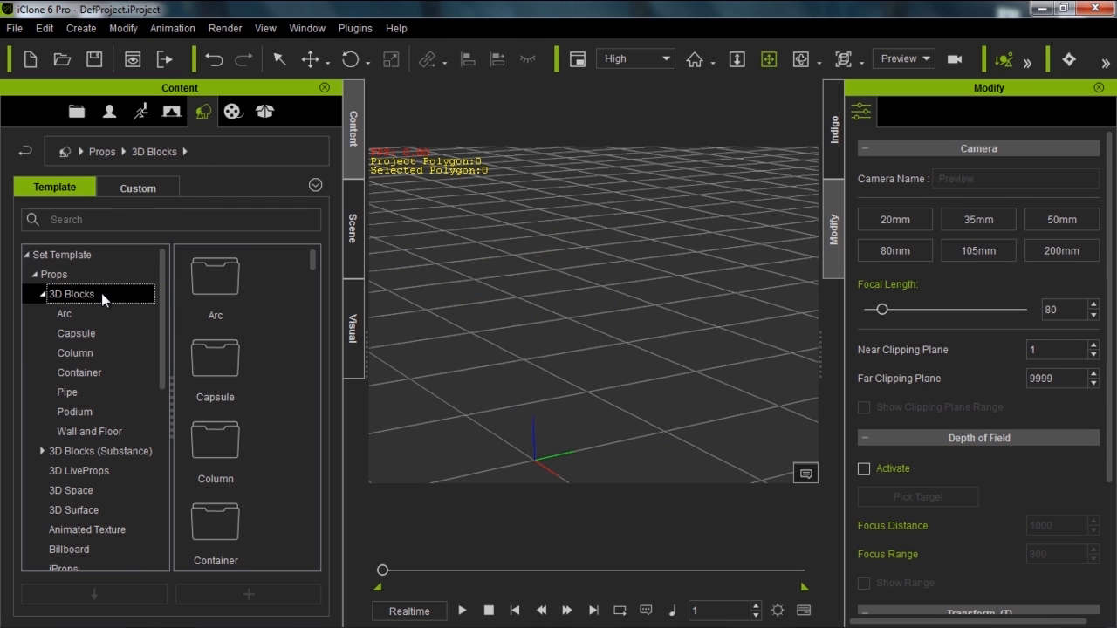
pyautogui.scroll(-3)
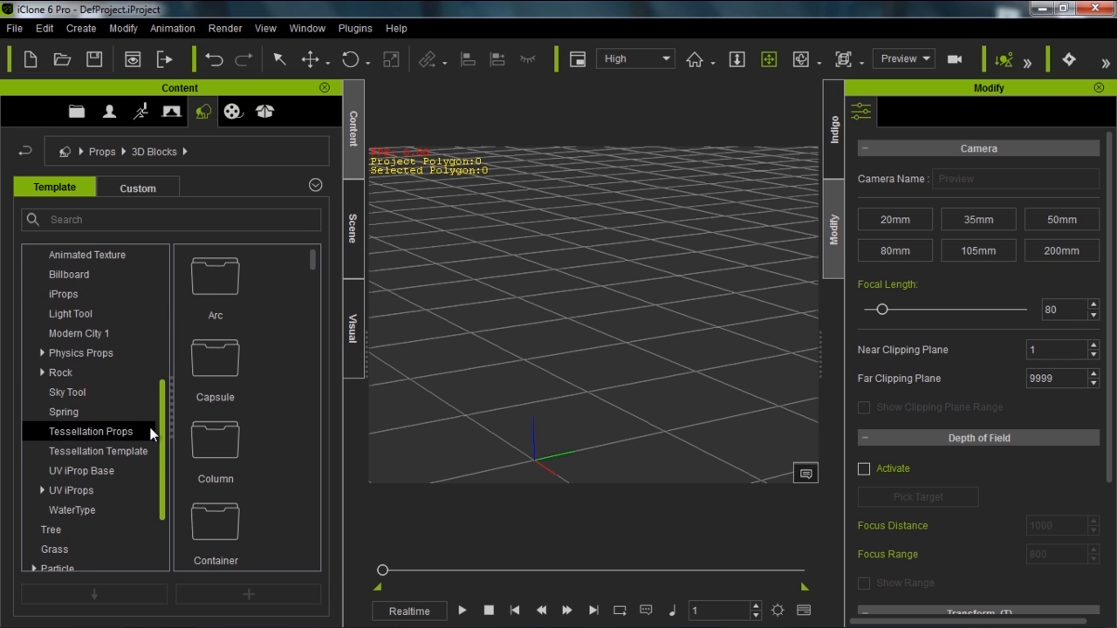
pyautogui.click(91, 431)
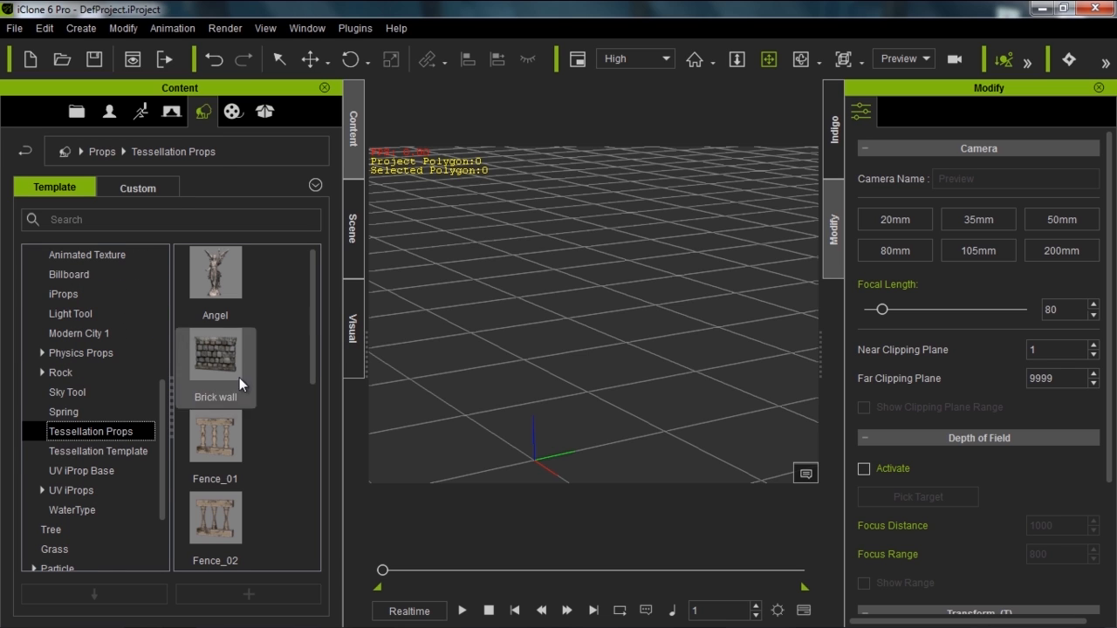
pyautogui.click(99, 451)
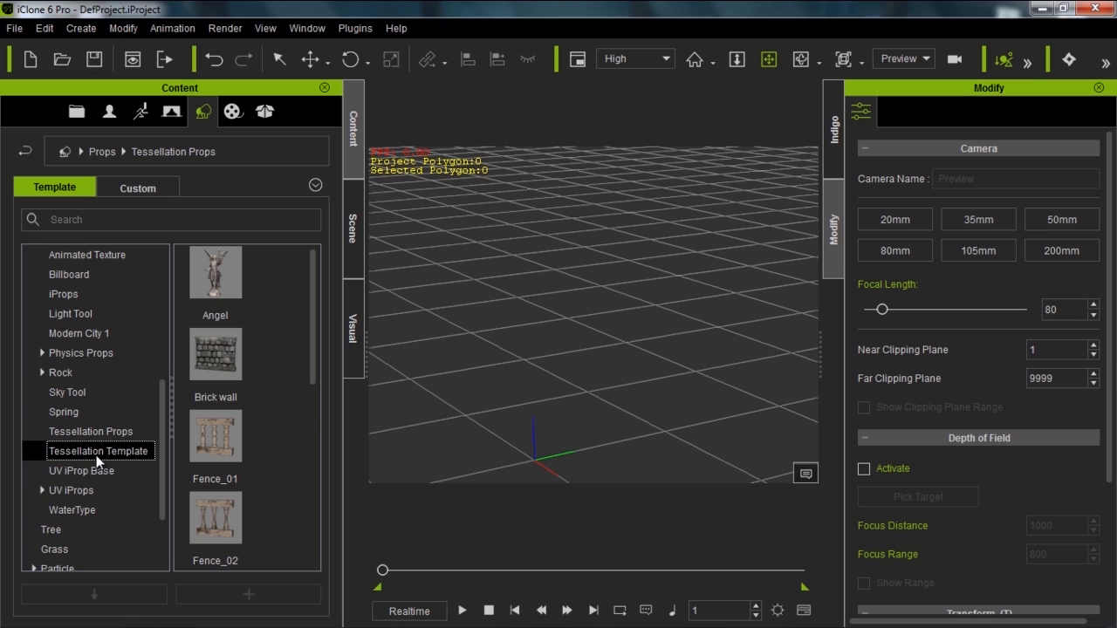
pyautogui.click(98, 451)
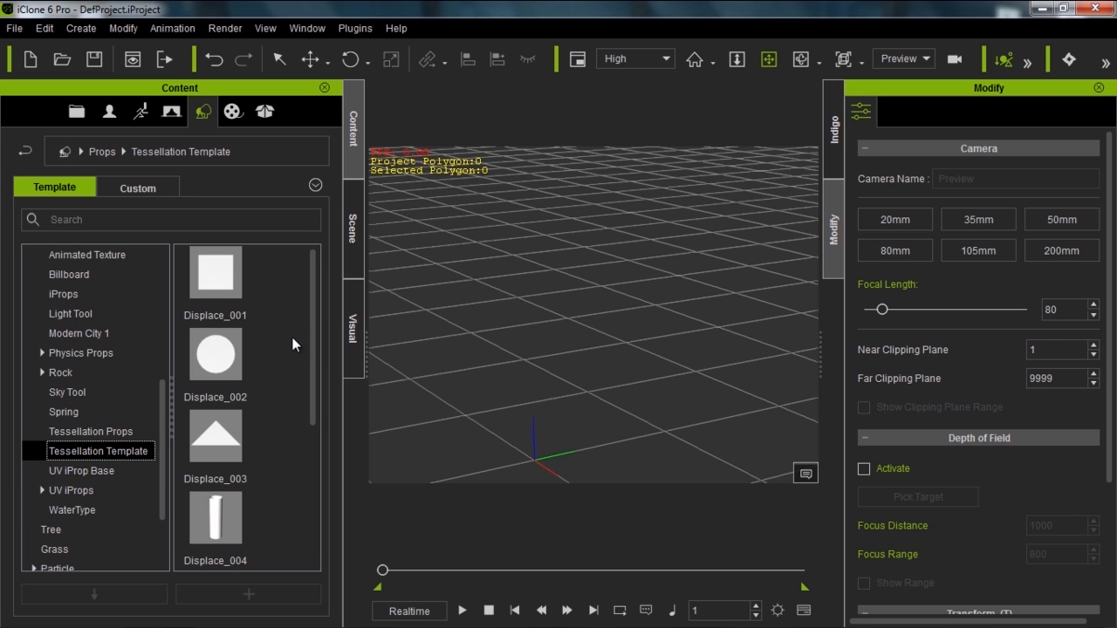
pyautogui.scroll(-3)
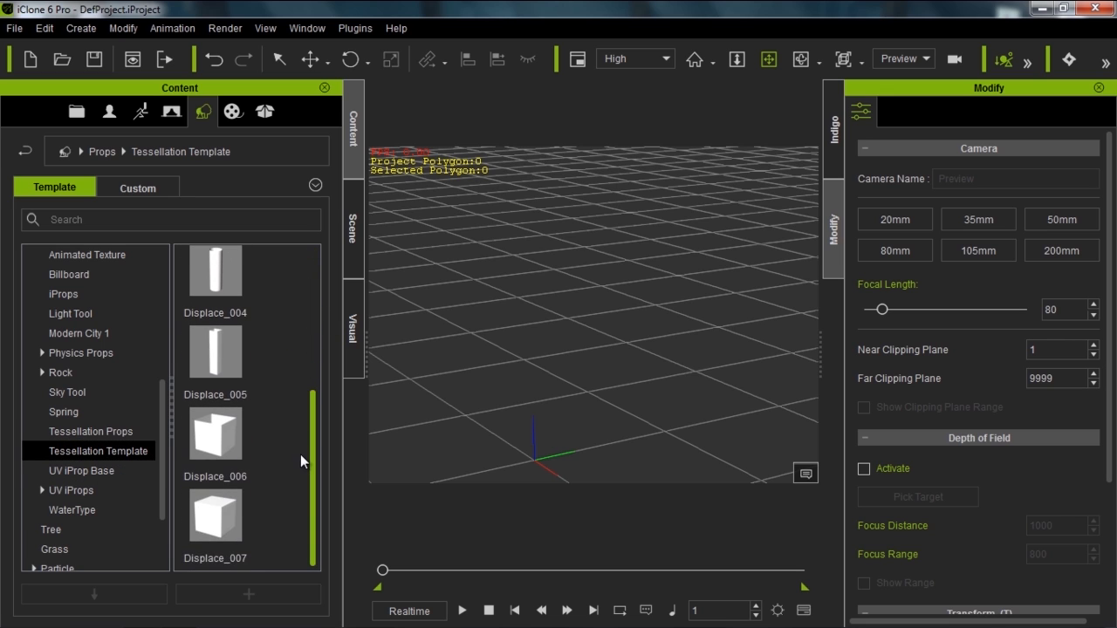
pyautogui.scroll(3)
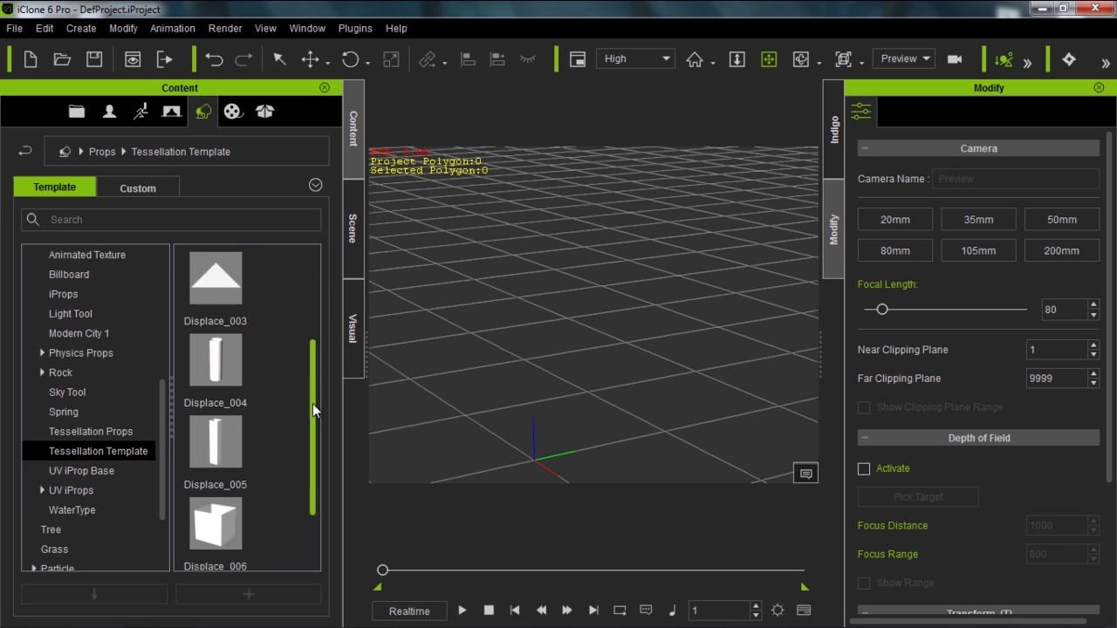
pyautogui.scroll(3)
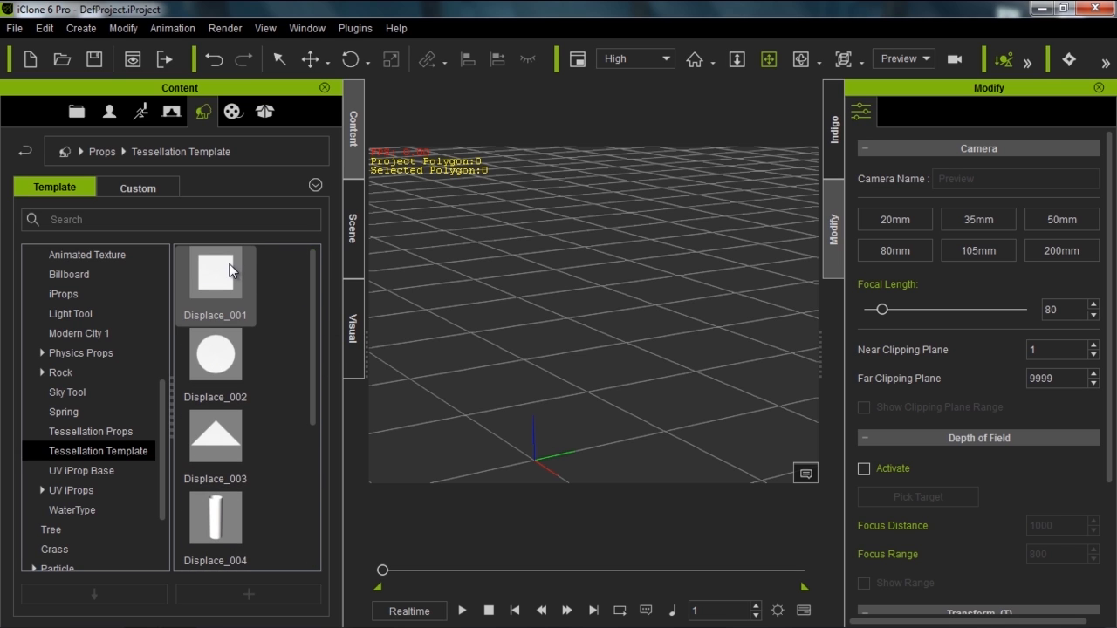
# Add the Displace_001 plane, frame it, and view it zoomed out as wireframe
pyautogui.doubleClick(214, 275)
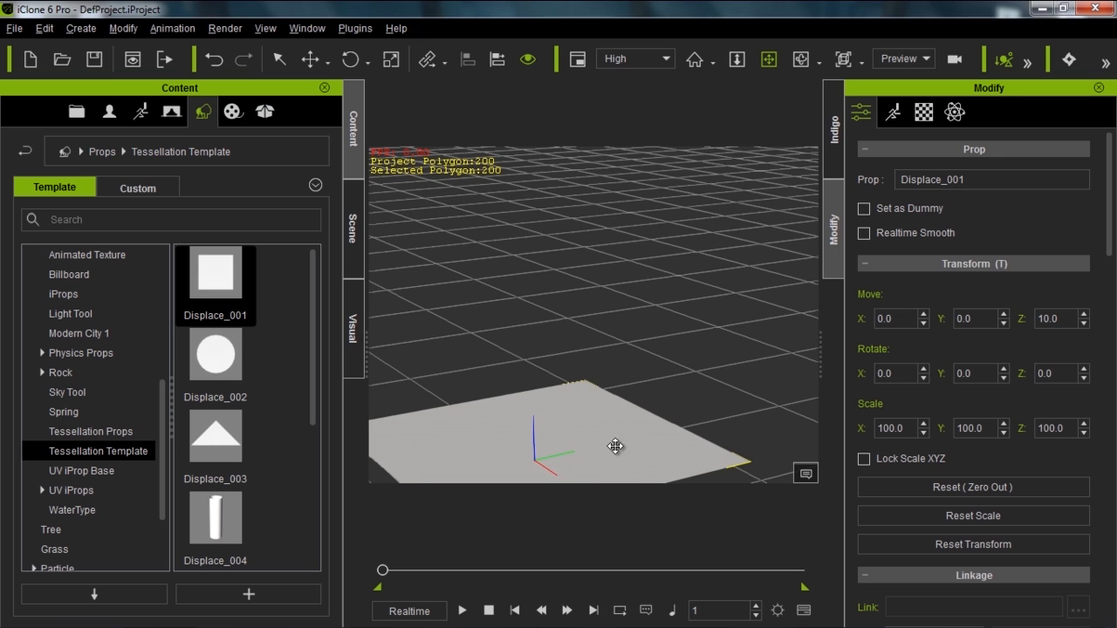
pyautogui.moveTo(615, 447); pyautogui.dragTo(674, 343)
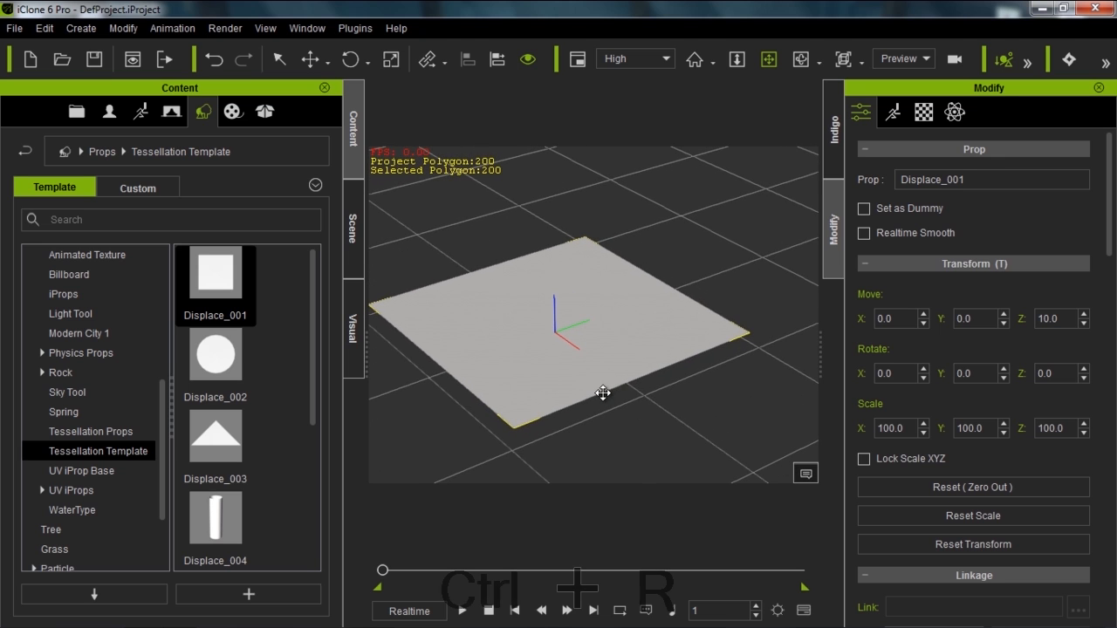
pyautogui.press('ctrl+r')
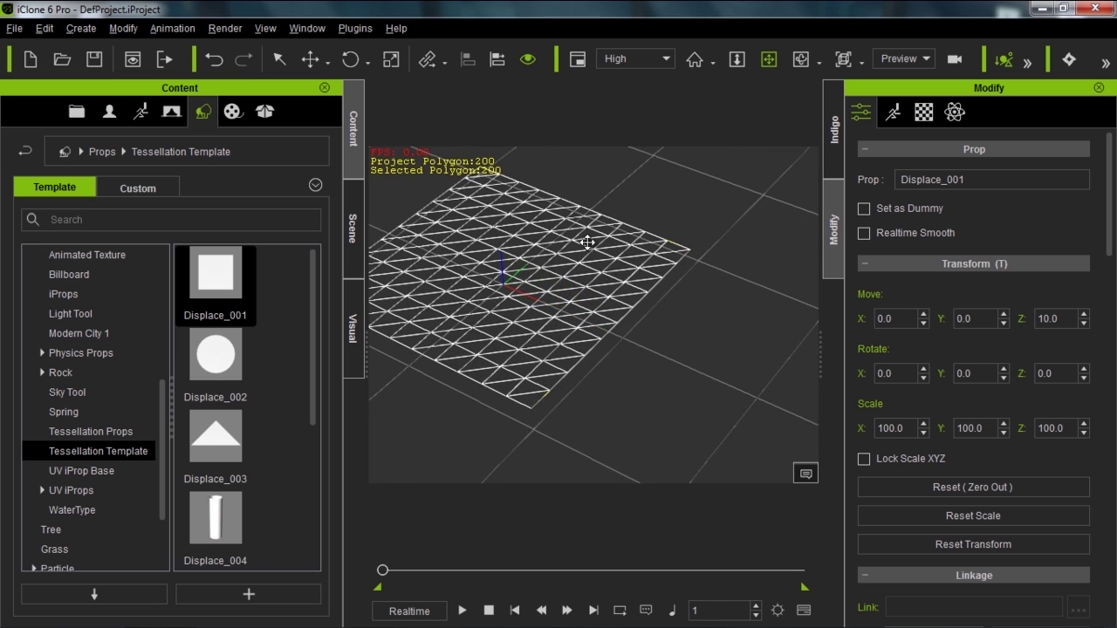
pyautogui.moveTo(589, 242); pyautogui.dragTo(541, 212)
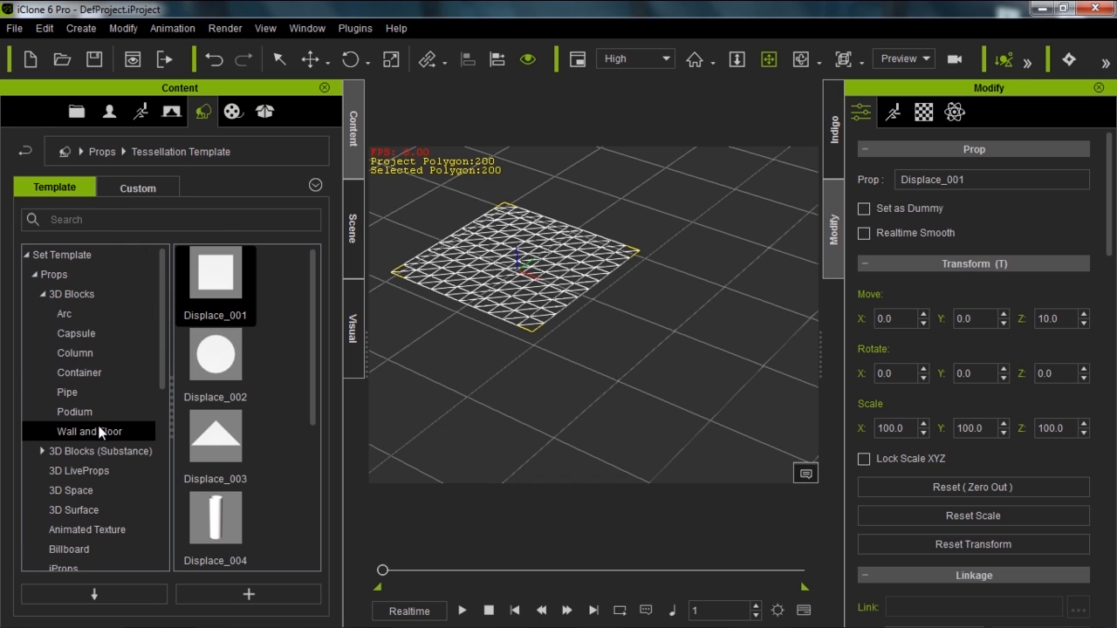
# Add Floor_001 from Wall and Floor, view in wireframe, and toggle Realtime Smooth on then off
pyautogui.click(88, 431)
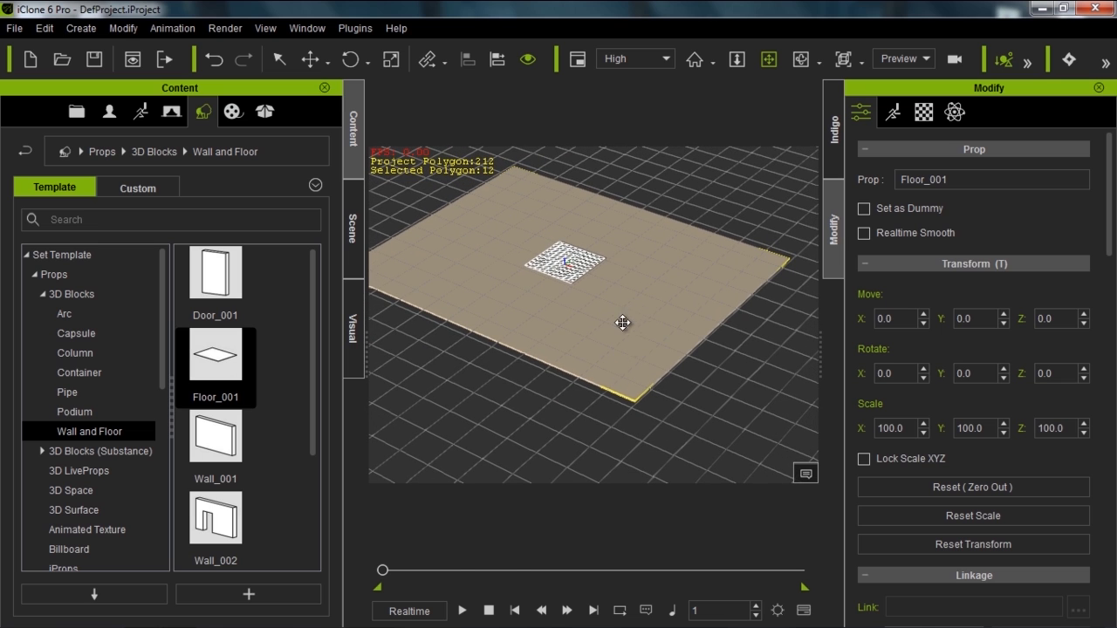
pyautogui.press('Ctrl+R')
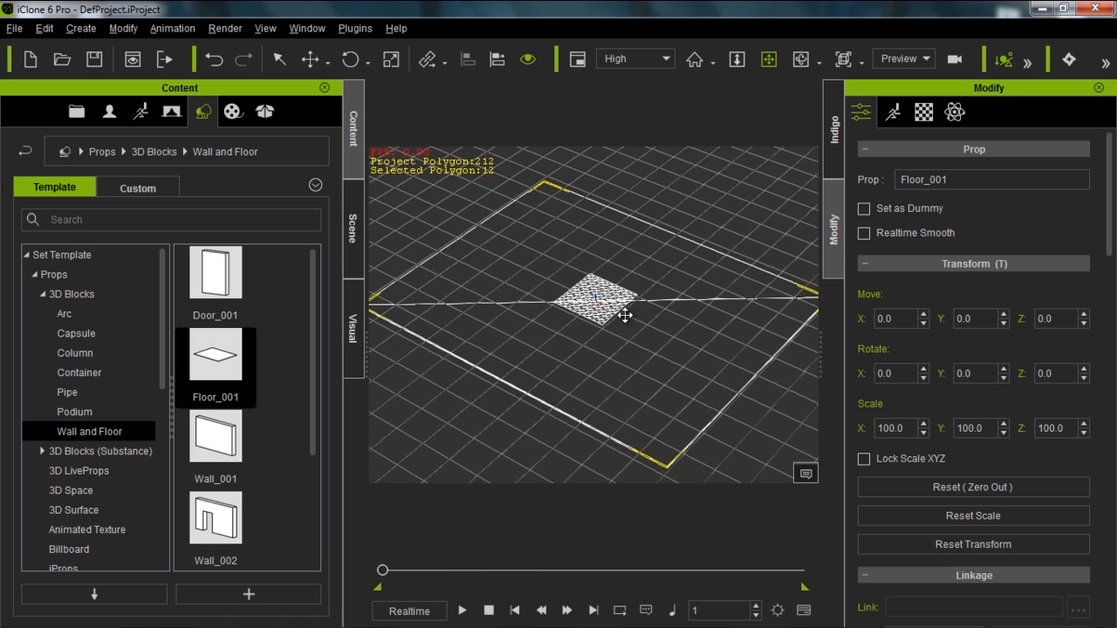
pyautogui.moveTo(624, 314); pyautogui.dragTo(694, 403)
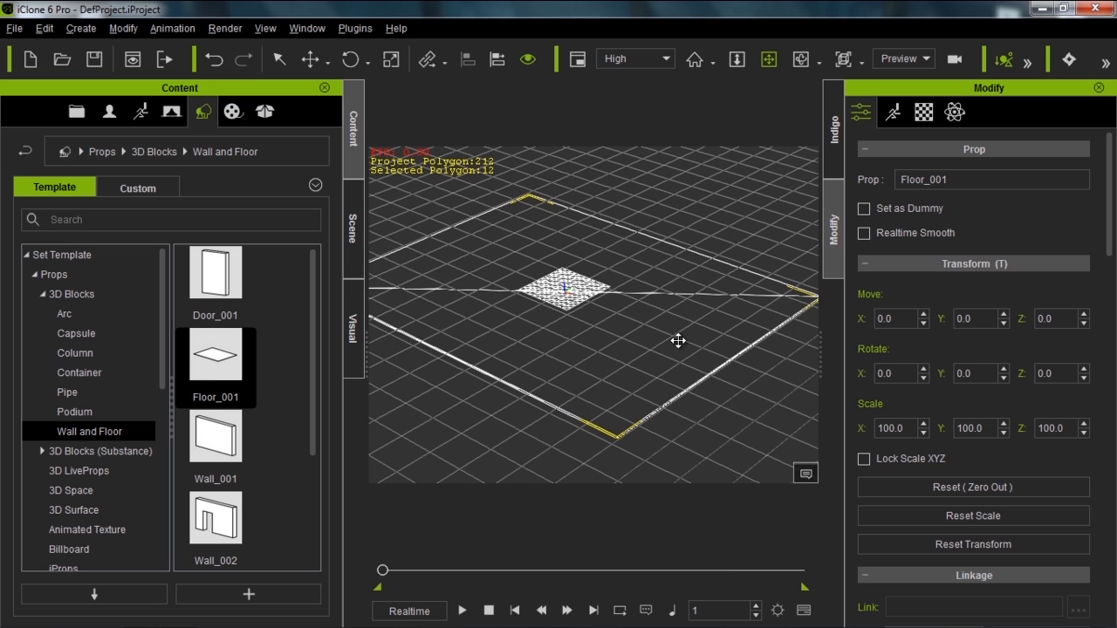
pyautogui.moveTo(860, 240)
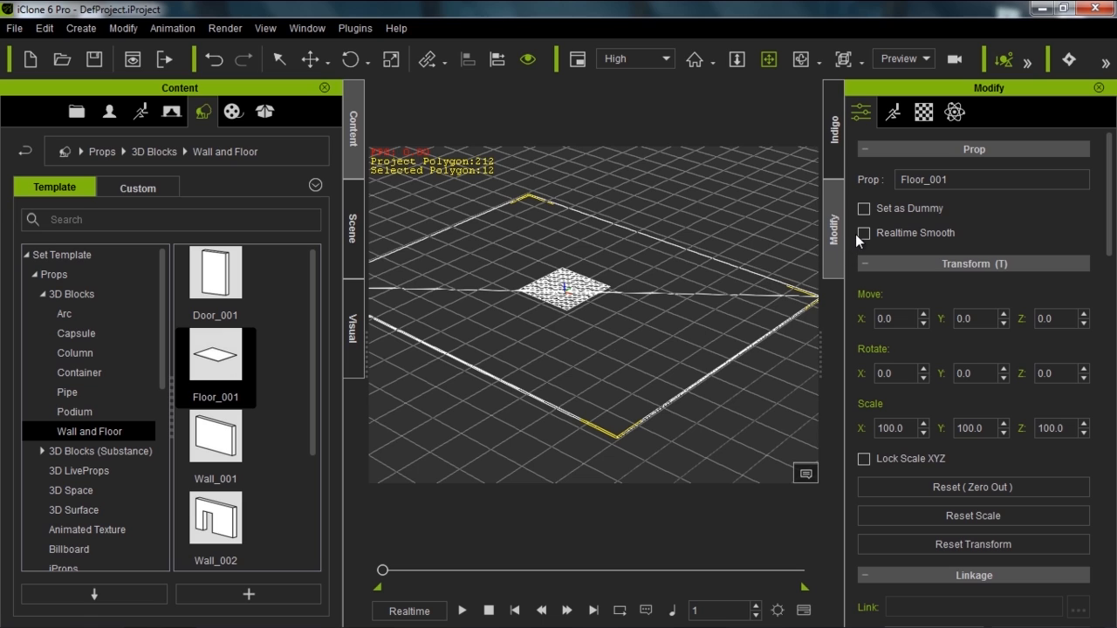
pyautogui.click(864, 233)
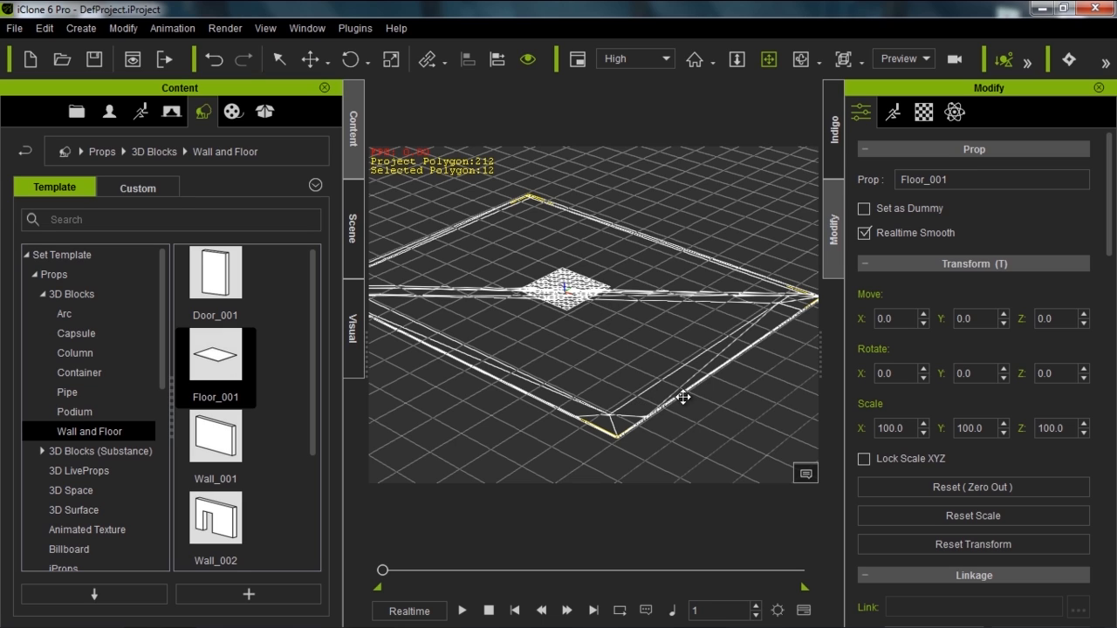
pyautogui.moveTo(663, 302)
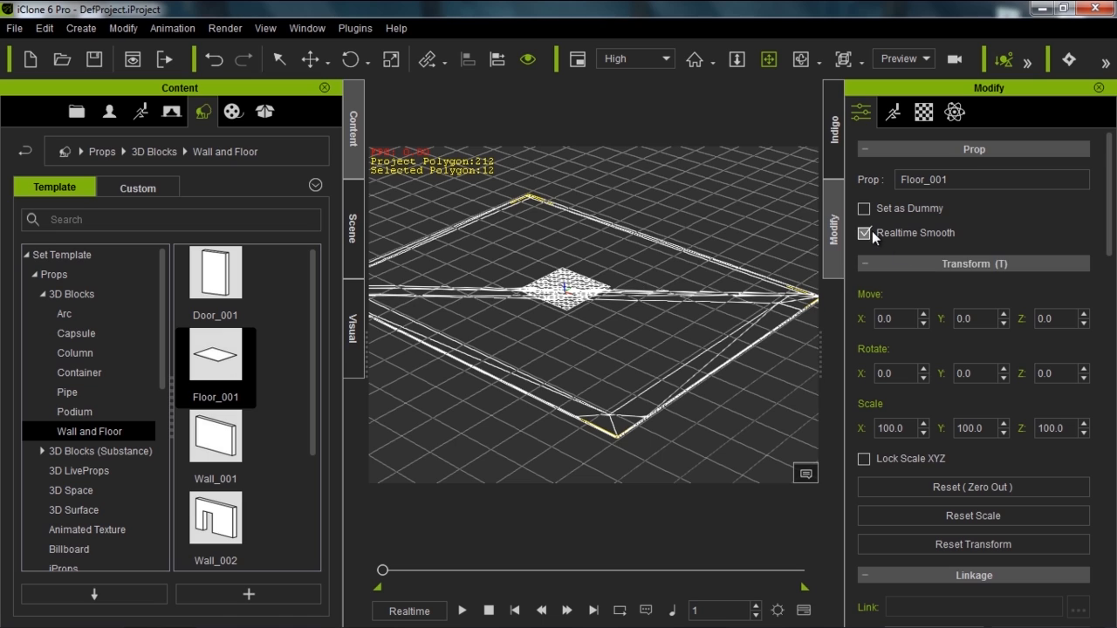
pyautogui.click(864, 233)
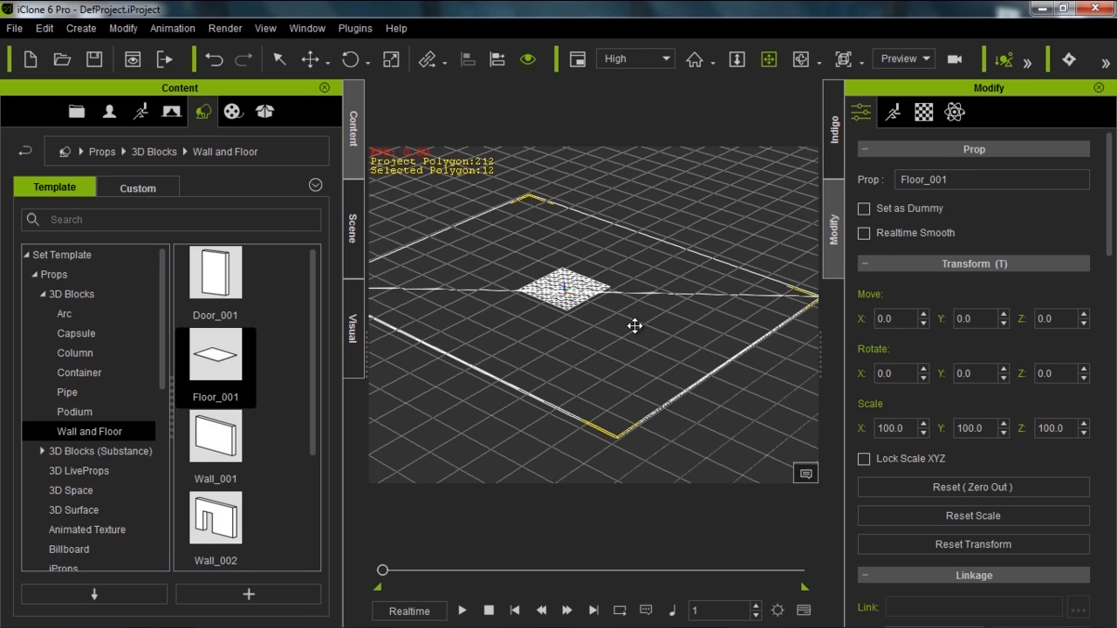
pyautogui.moveTo(665, 403)
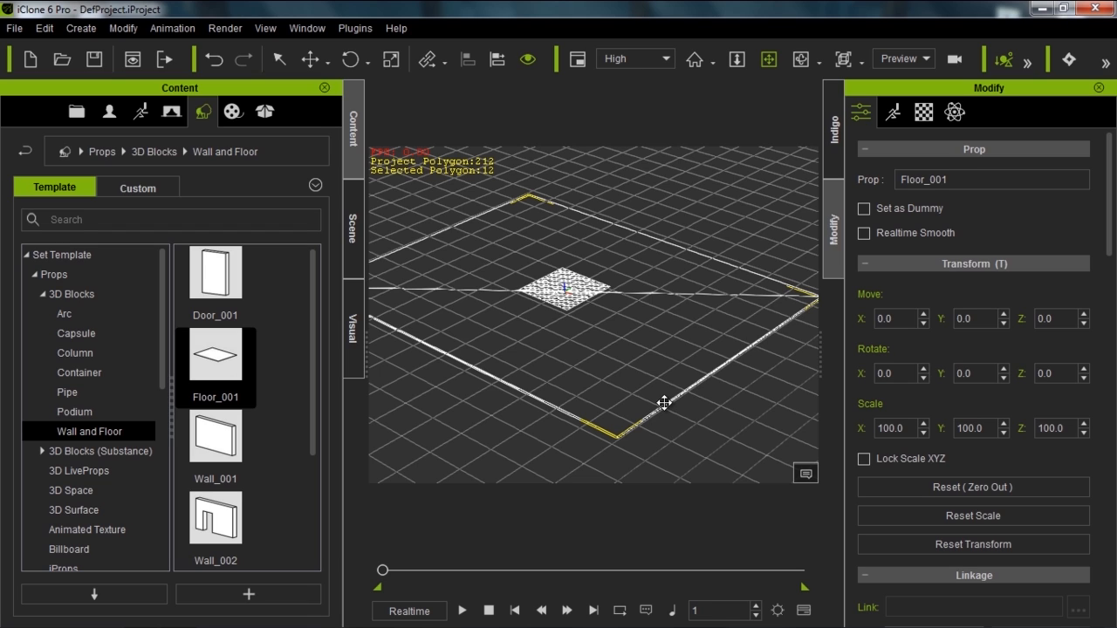
pyautogui.moveTo(617, 354)
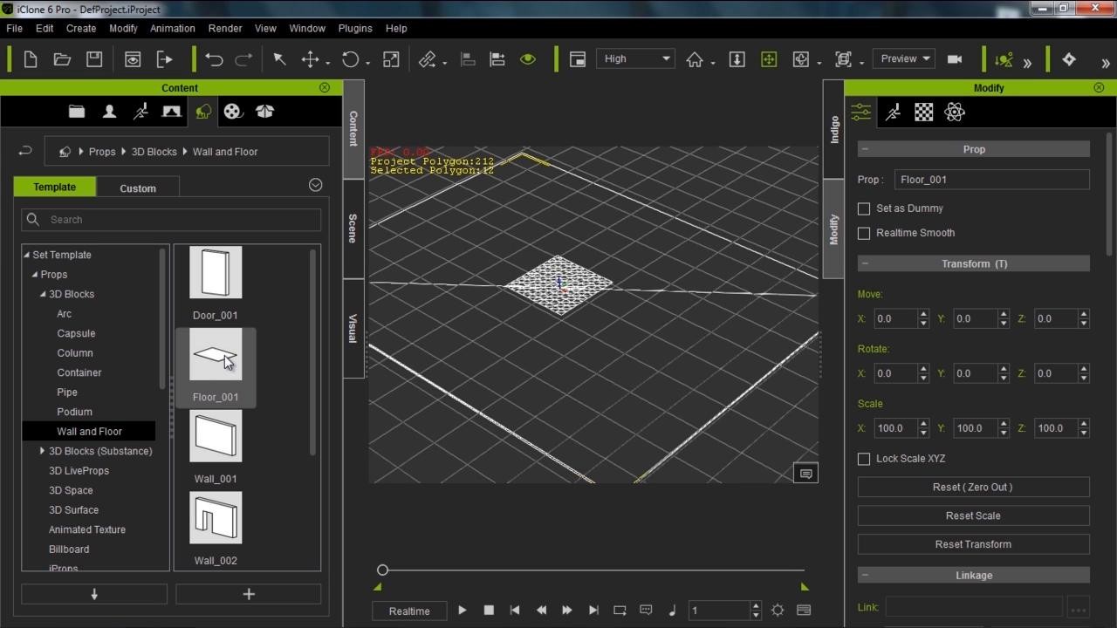
pyautogui.scroll(-3)
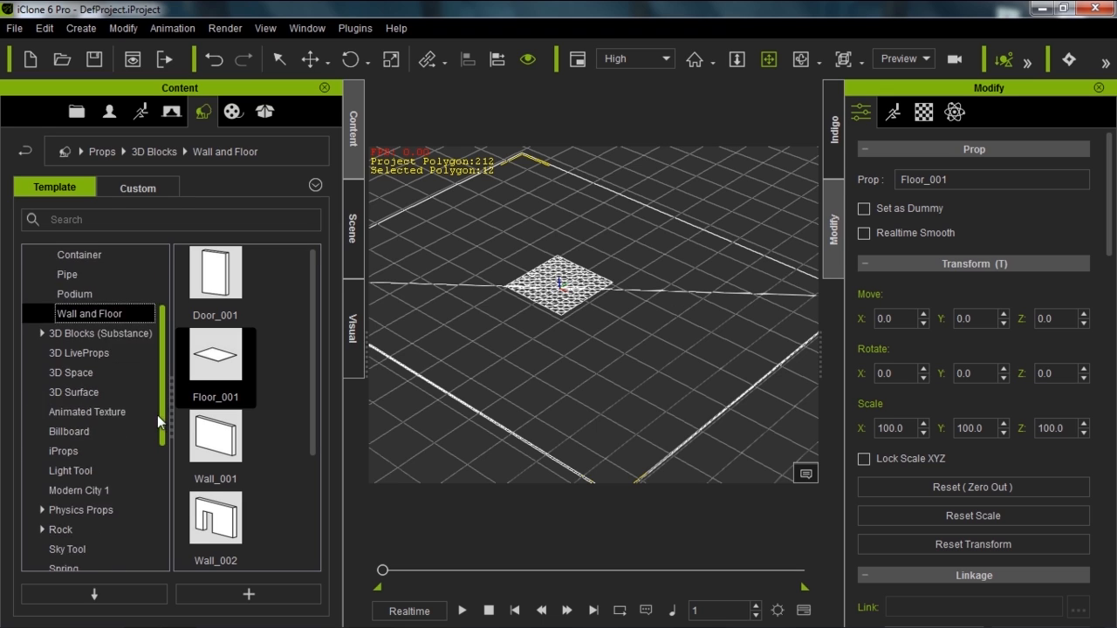
pyautogui.scroll(-3)
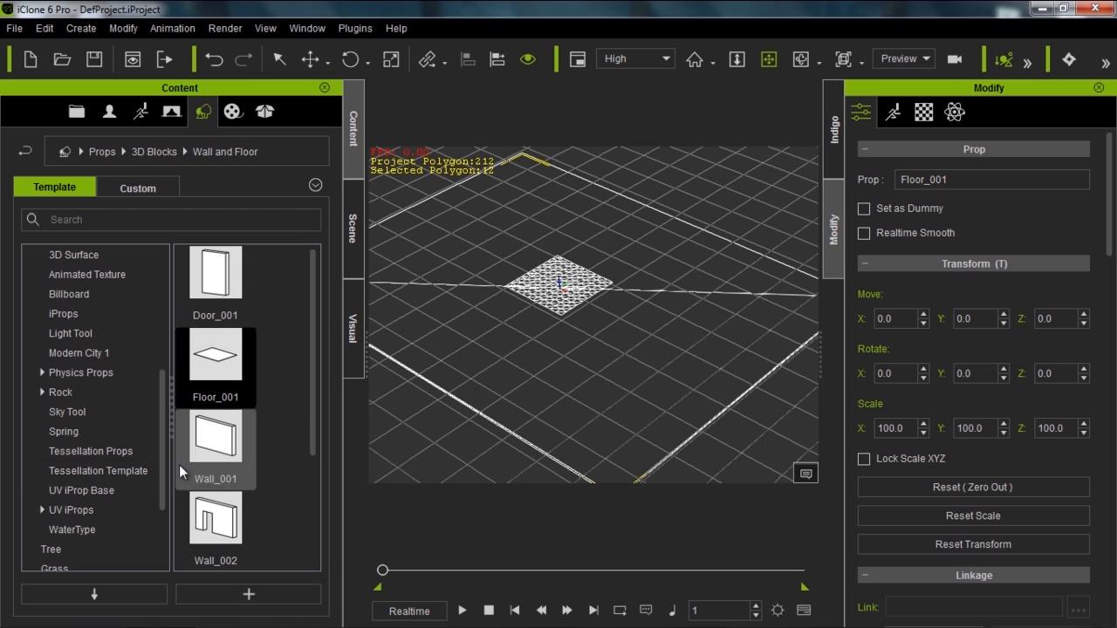
pyautogui.moveTo(565, 357)
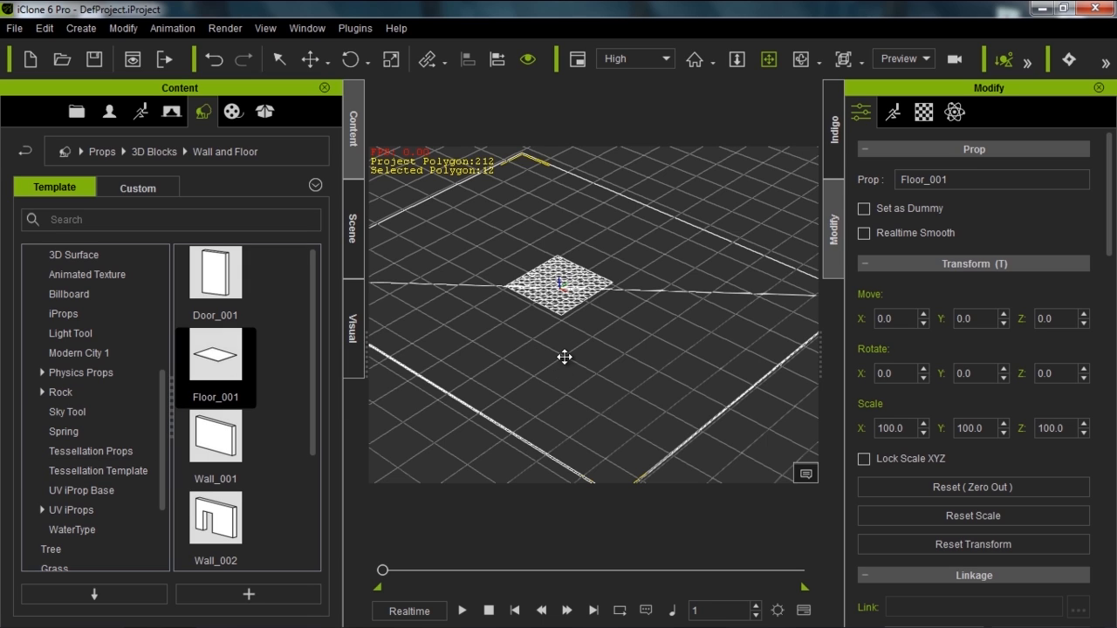